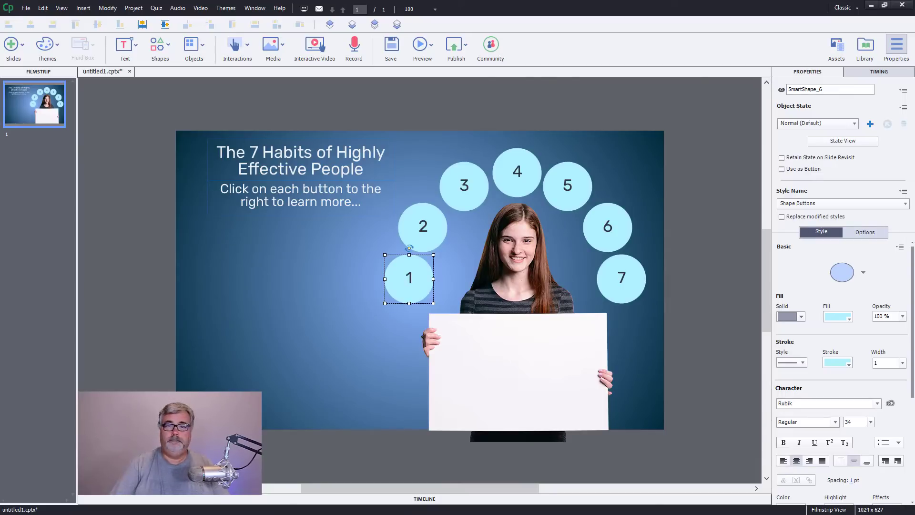
pyautogui.moveTo(192, 320)
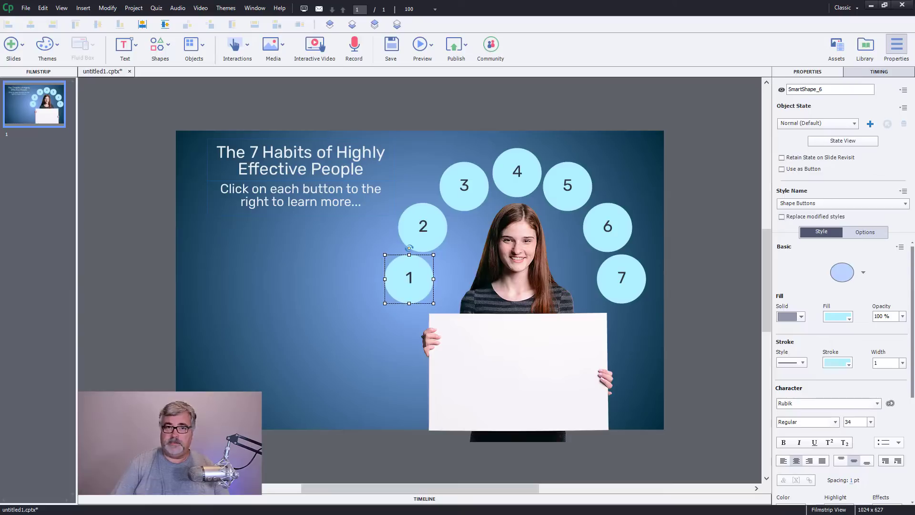
pyautogui.moveTo(357, 264)
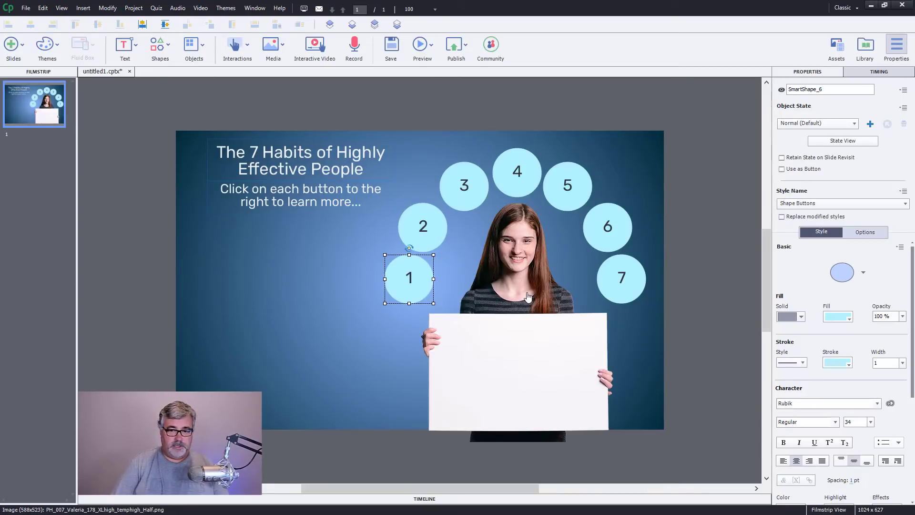
pyautogui.moveTo(598, 326)
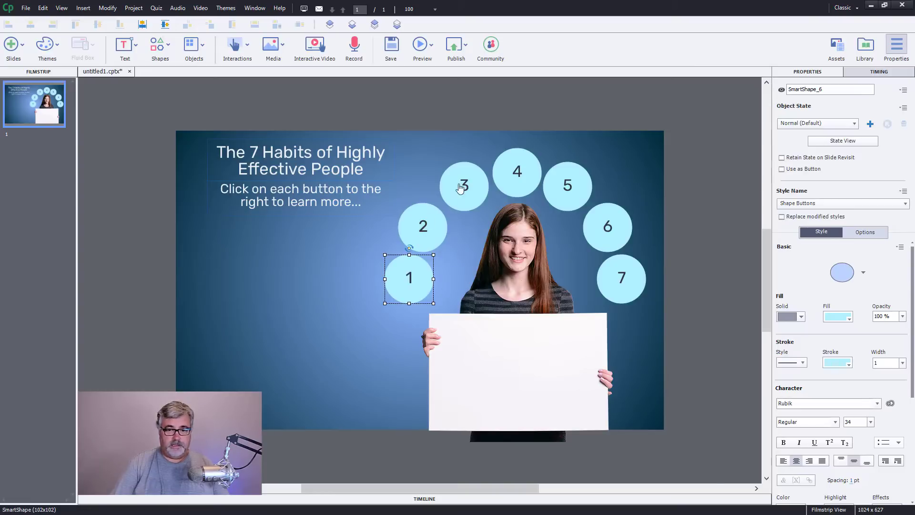
pyautogui.moveTo(628, 274)
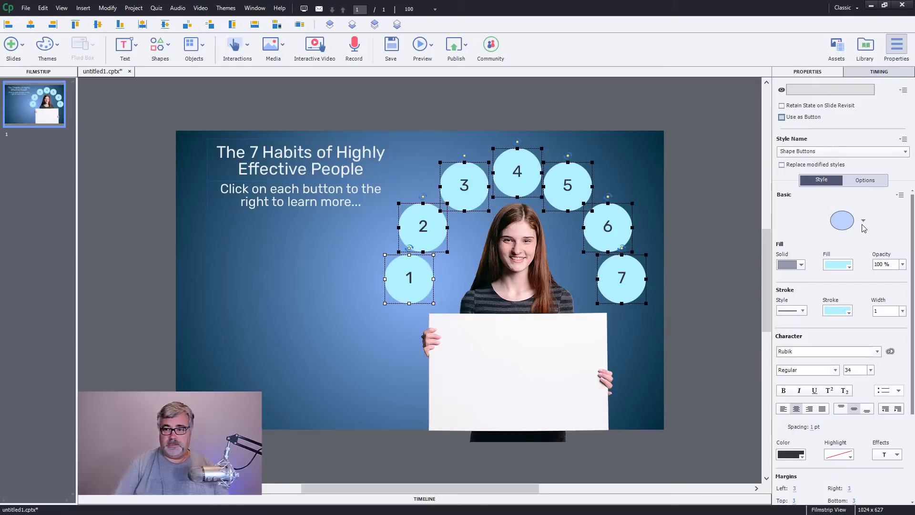
pyautogui.moveTo(713, 208)
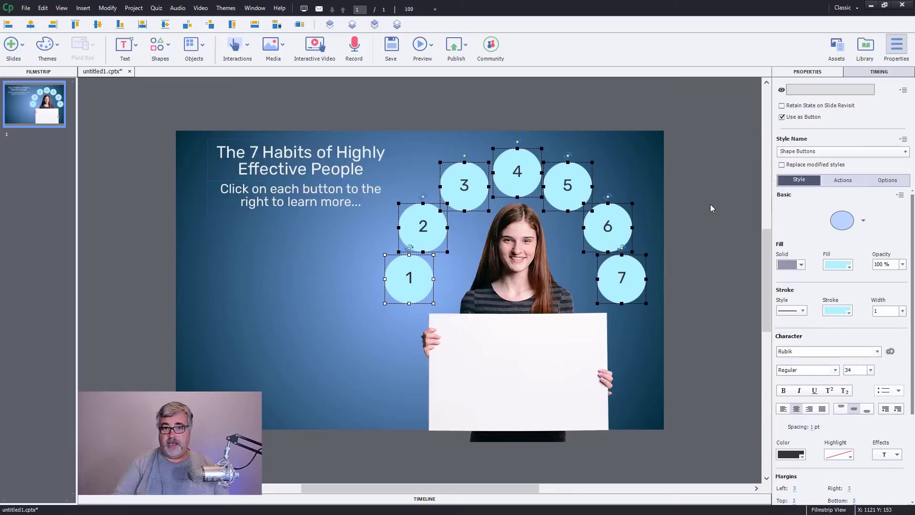
pyautogui.moveTo(741, 215)
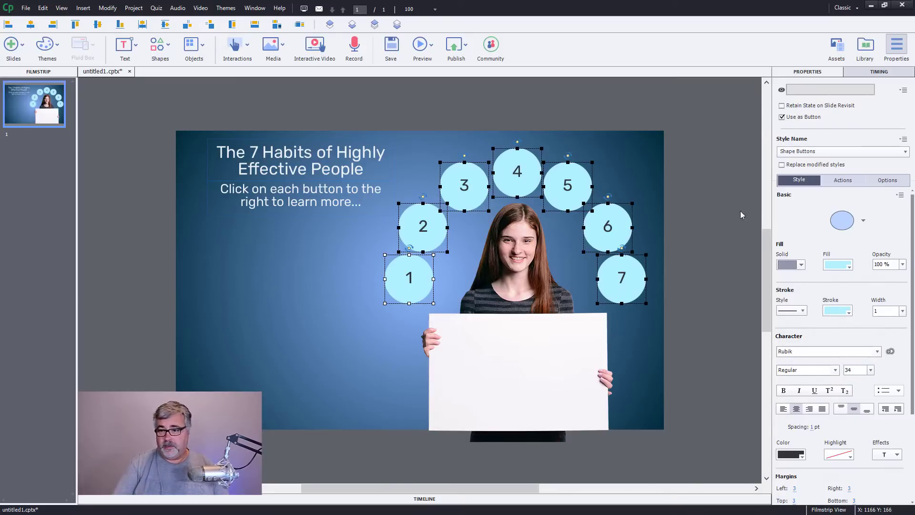
# Step: View the click actions for the seven circle buttons, which default to going to the next slide
pyautogui.click(843, 180)
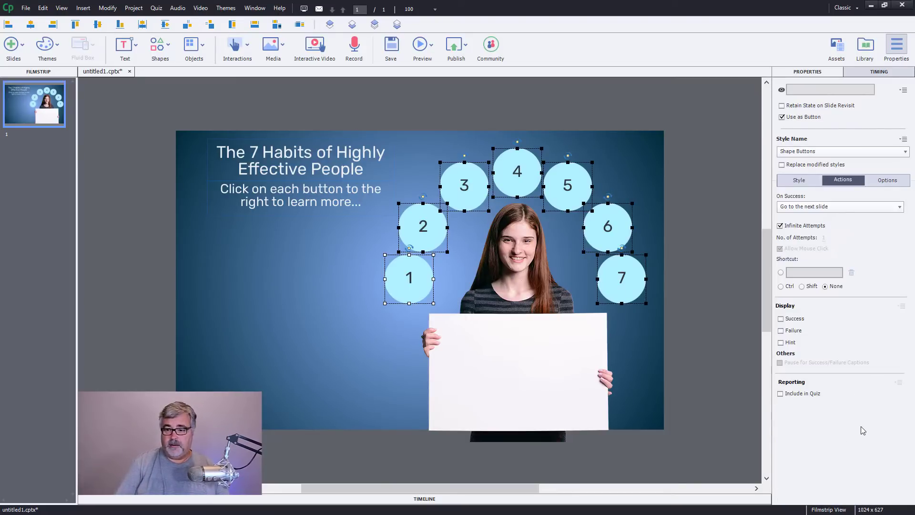
pyautogui.moveTo(847, 311)
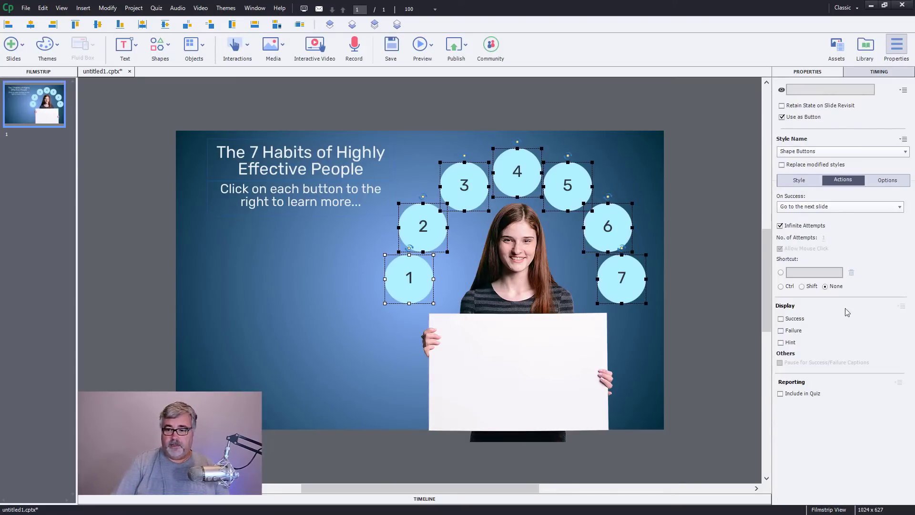
pyautogui.moveTo(721, 246)
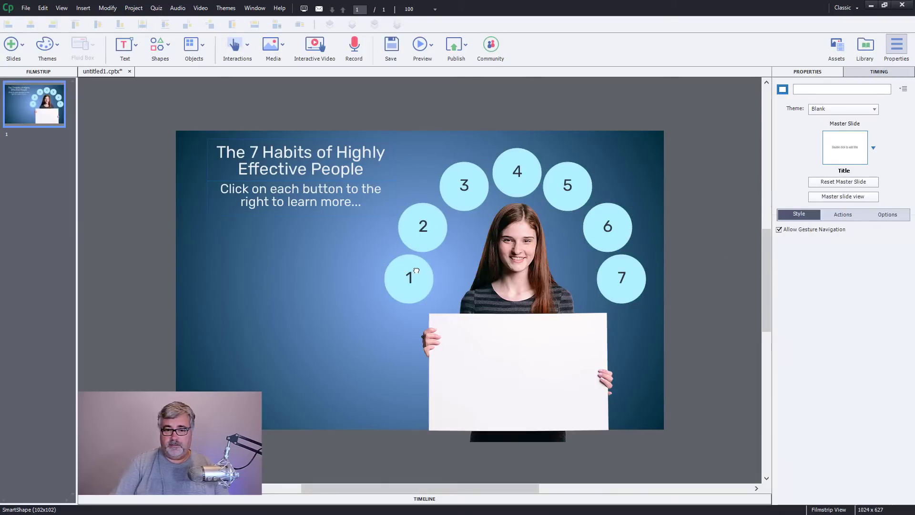
pyautogui.click(409, 278)
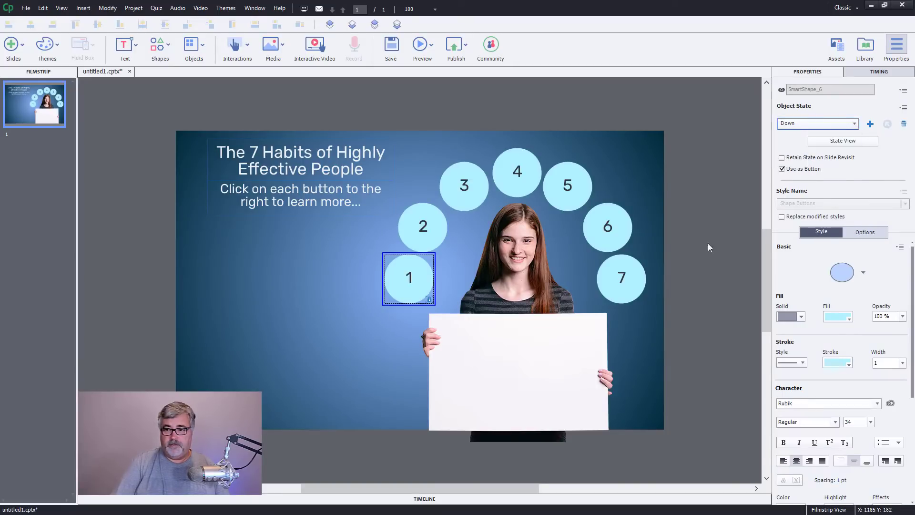
pyautogui.moveTo(660, 281)
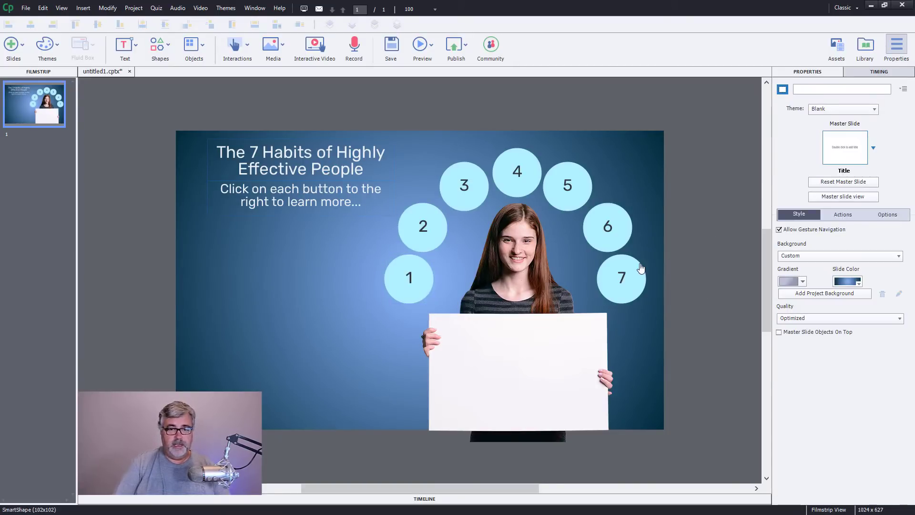
pyautogui.moveTo(592, 258)
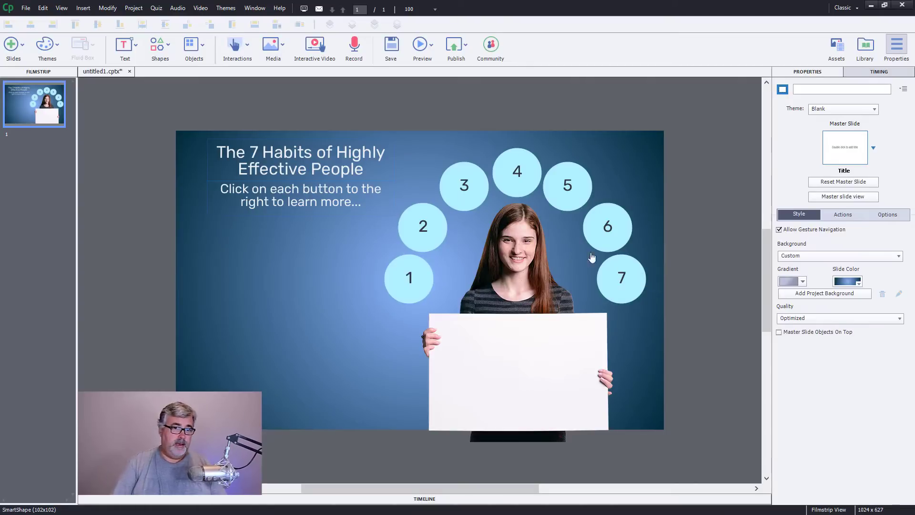
pyautogui.click(160, 47)
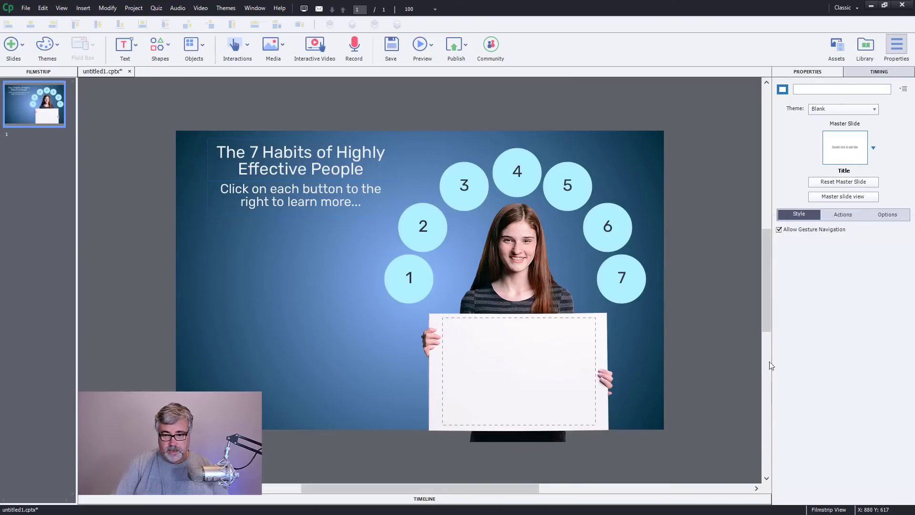
# Step: Give the whiteboard rectangle 0% fill opacity and begin editing text inside it
pyautogui.click(518, 371)
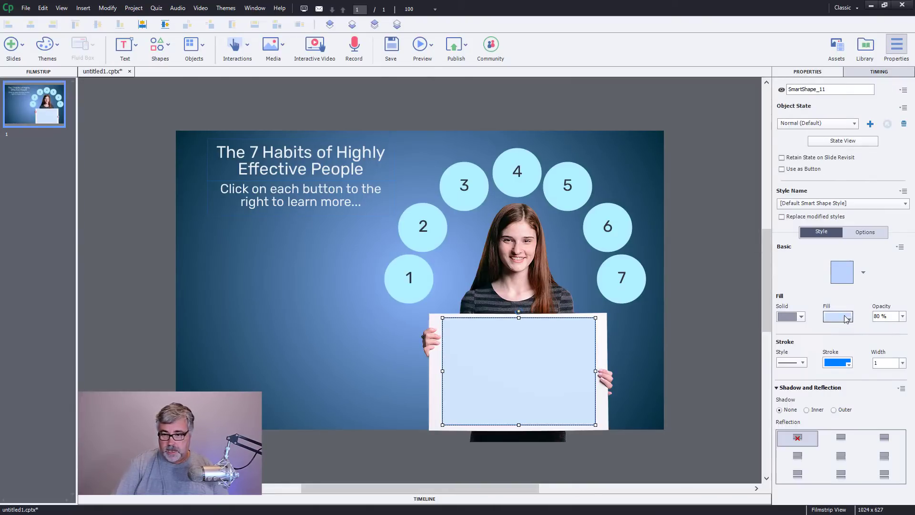
pyautogui.click(902, 316)
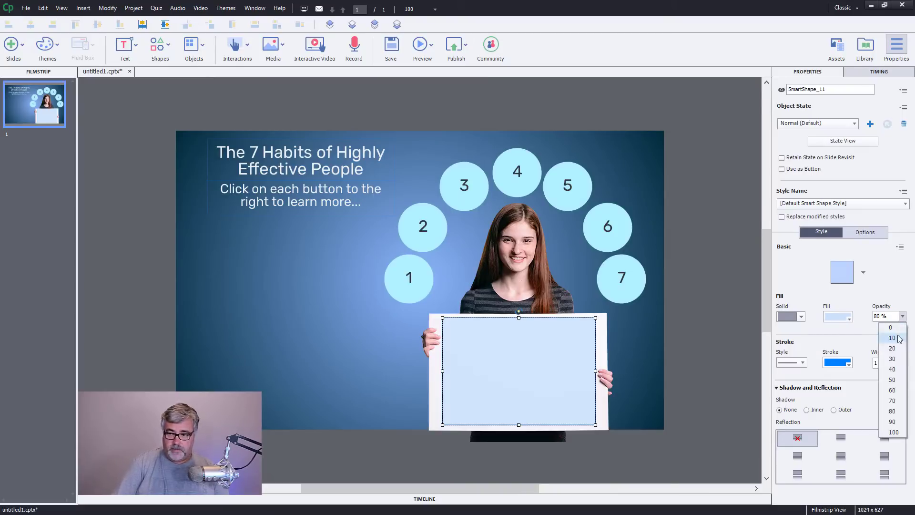
pyautogui.click(890, 327)
pyautogui.write('0')
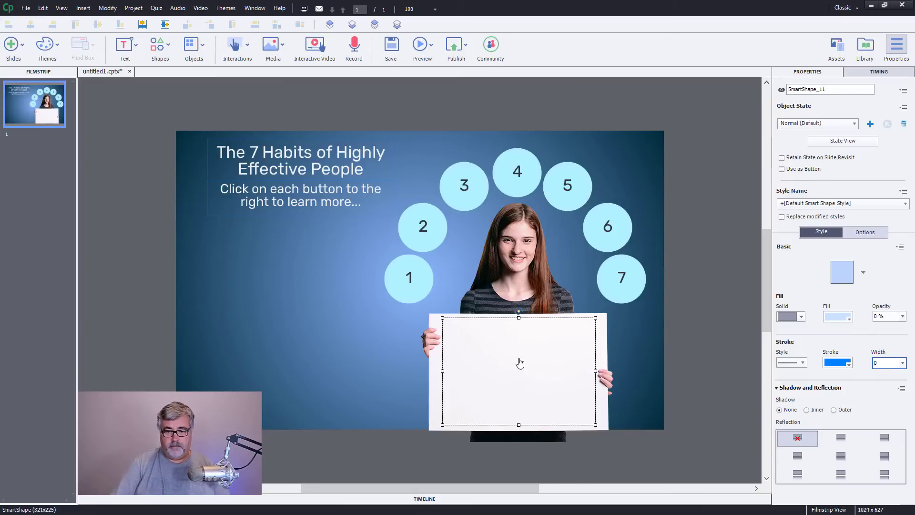
pyautogui.doubleClick(520, 362)
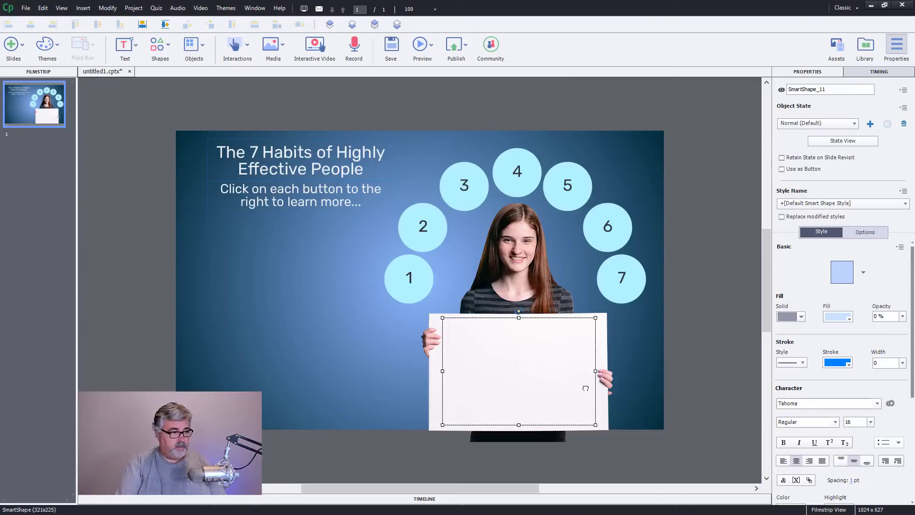
# Step: Write 'Be proactive' on the whiteboard in italic Rubik at size 24
pyautogui.write('Be')
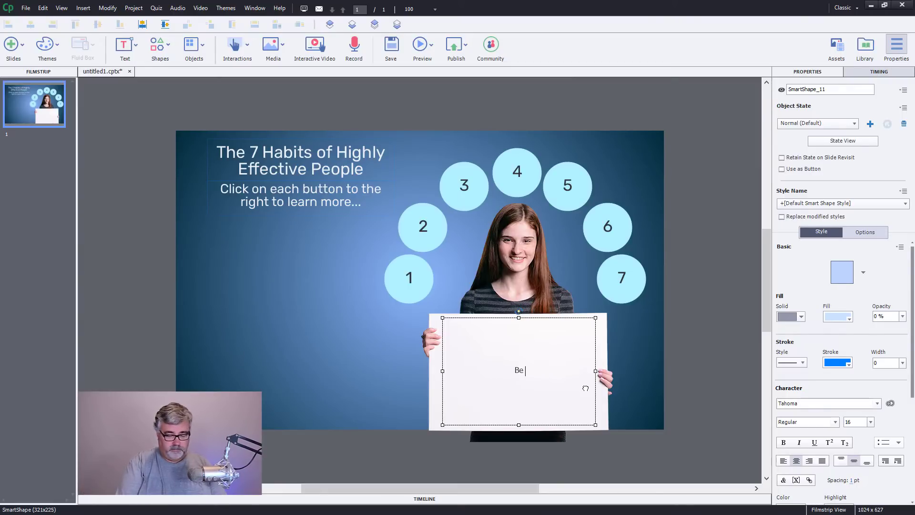
pyautogui.write('proactive')
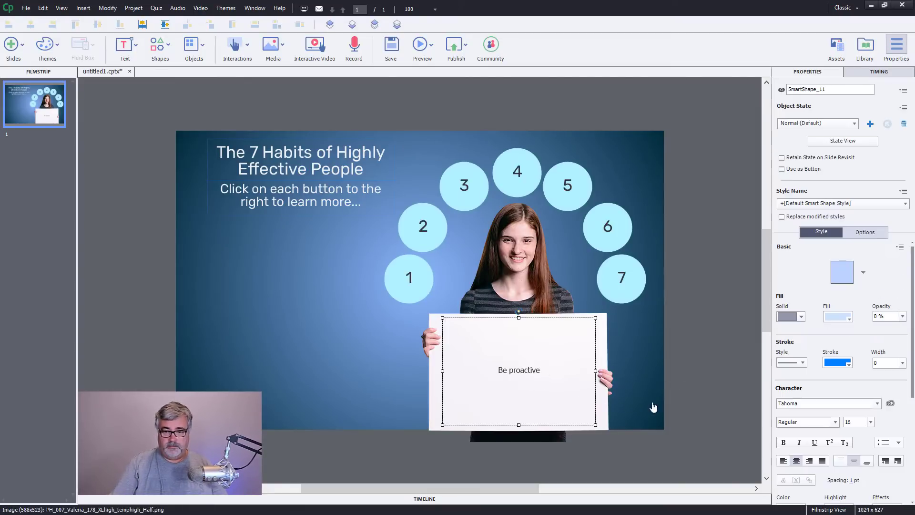
pyautogui.click(828, 403)
pyautogui.write('Rubik')
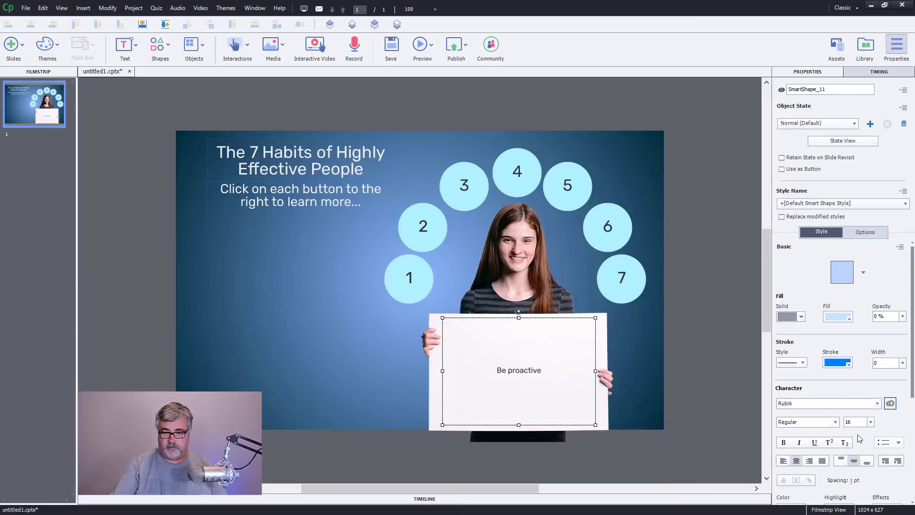
pyautogui.click(869, 419)
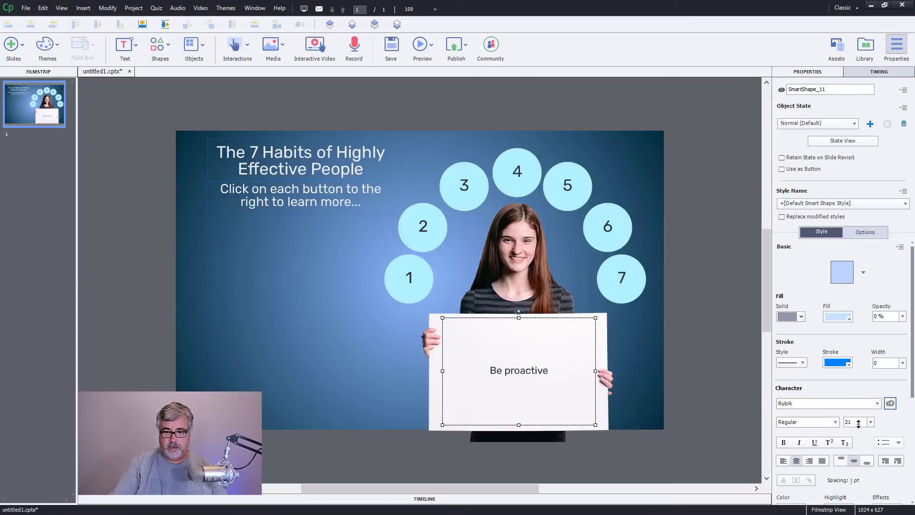
pyautogui.click(859, 419)
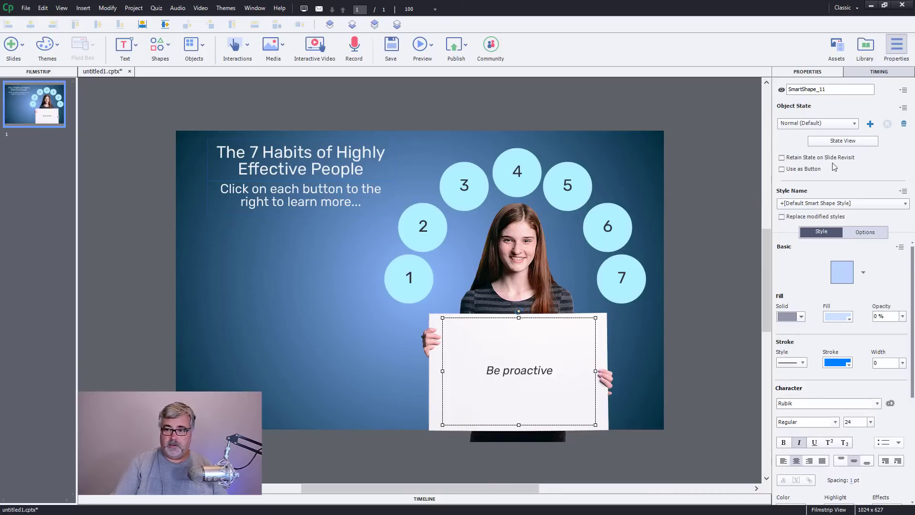
# Step: Rename the transparent whiteboard text shape to white_board in Properties
pyautogui.doubleClick(829, 89)
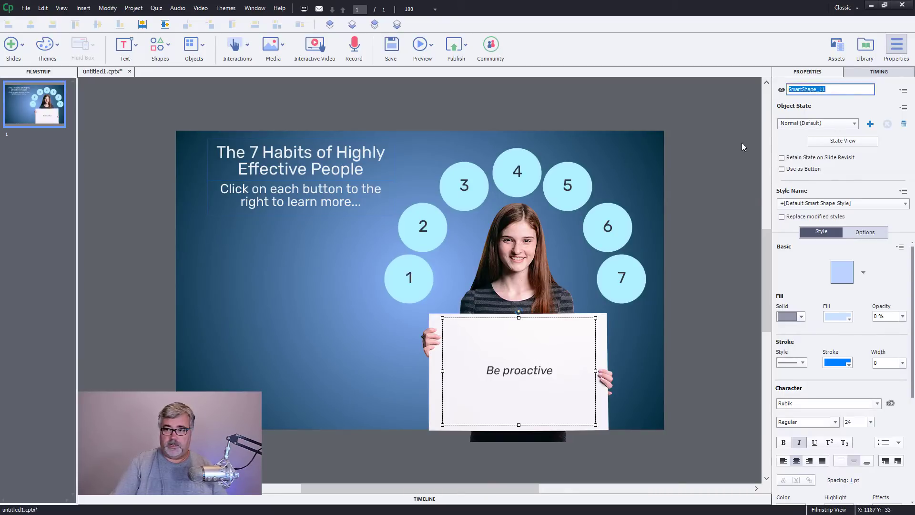
pyautogui.write('ea')
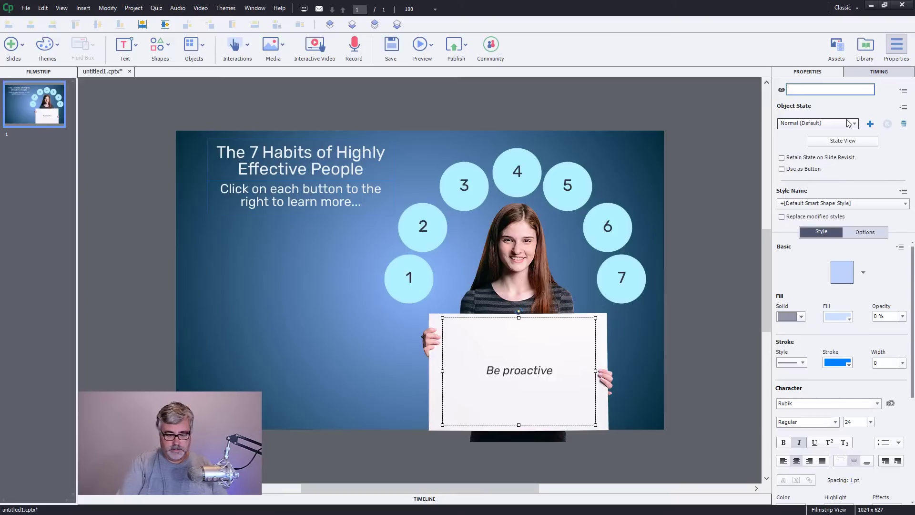
pyautogui.write('white board')
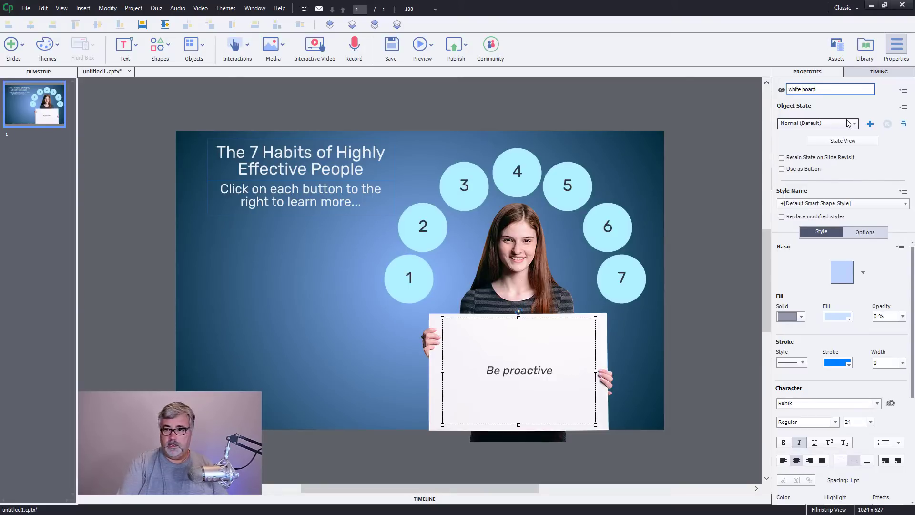
pyautogui.write('white_board')
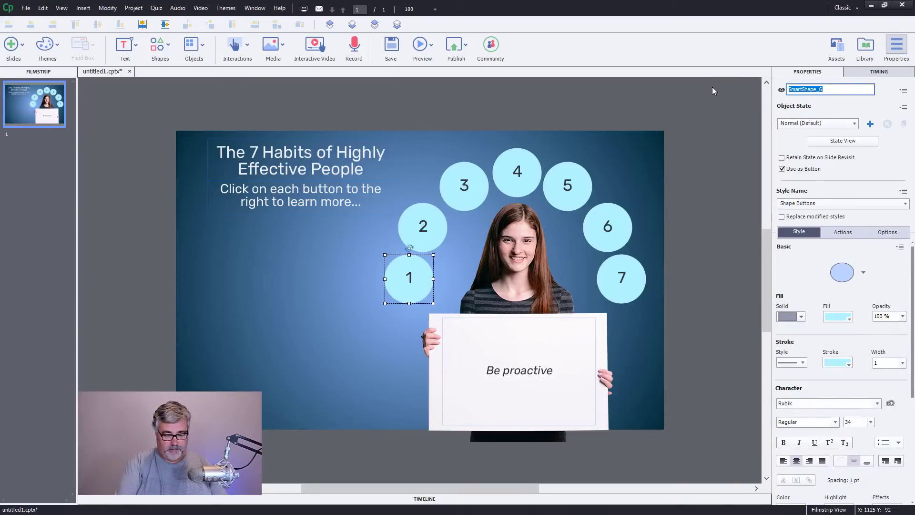
# Step: Name circle buttons 1 through 4 habit01, habit02, habit03 and habit04
pyautogui.write('habit01')
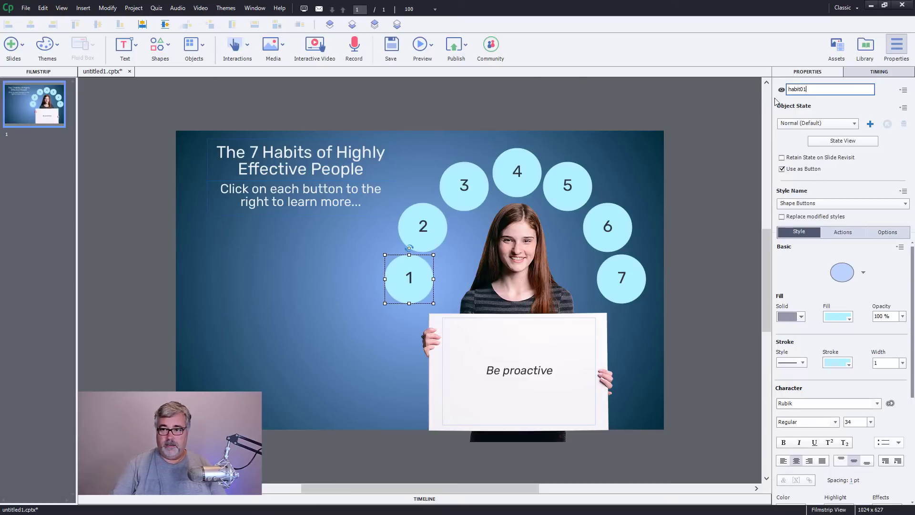
pyautogui.click(423, 227)
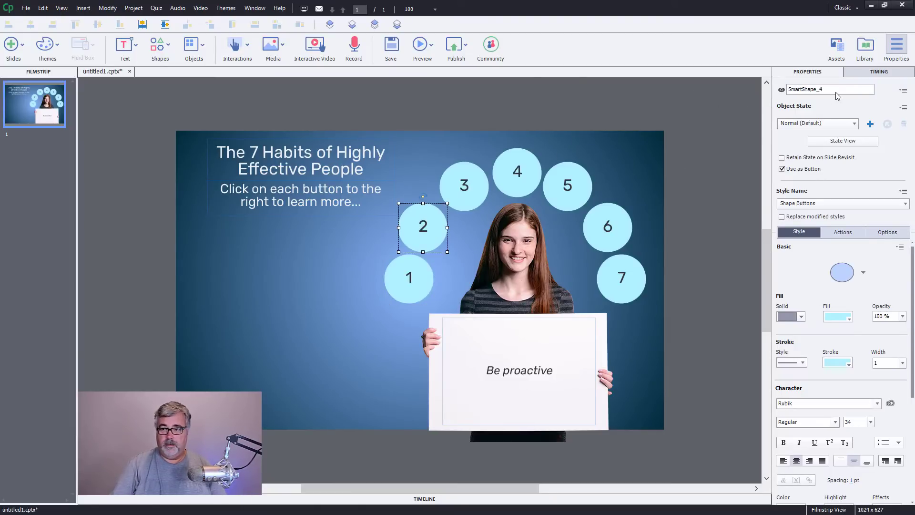
pyautogui.write('habit02')
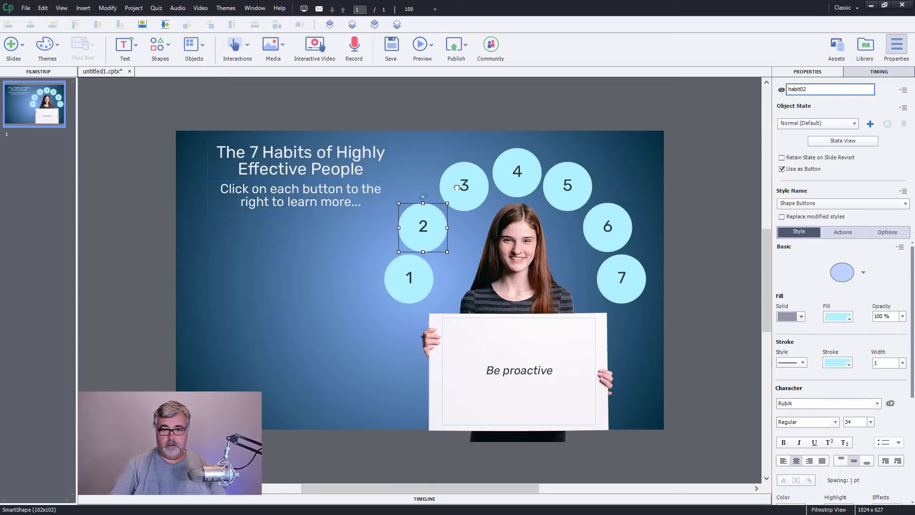
pyautogui.click(464, 186)
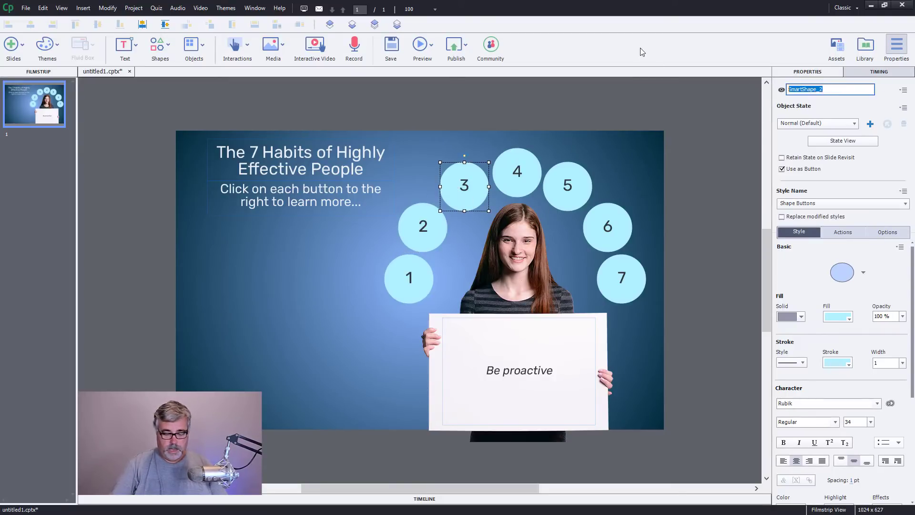
pyautogui.write('habit0')
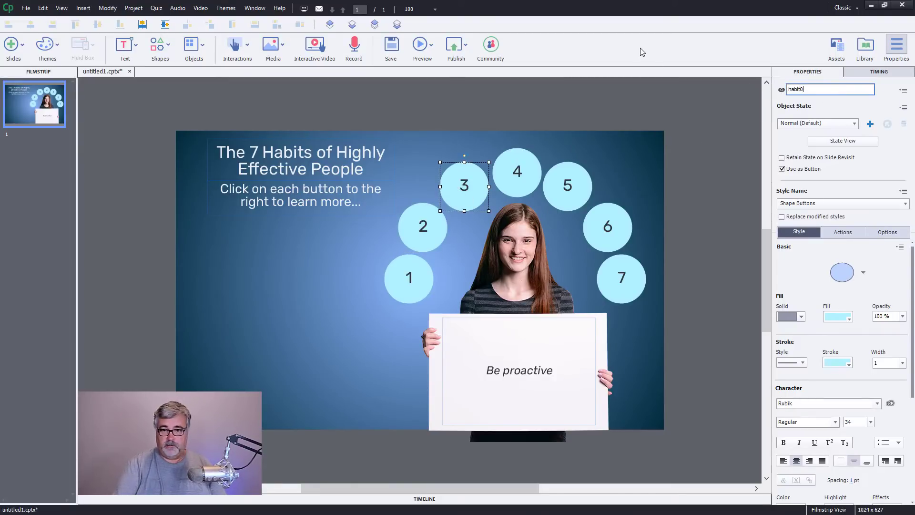
pyautogui.click(517, 172)
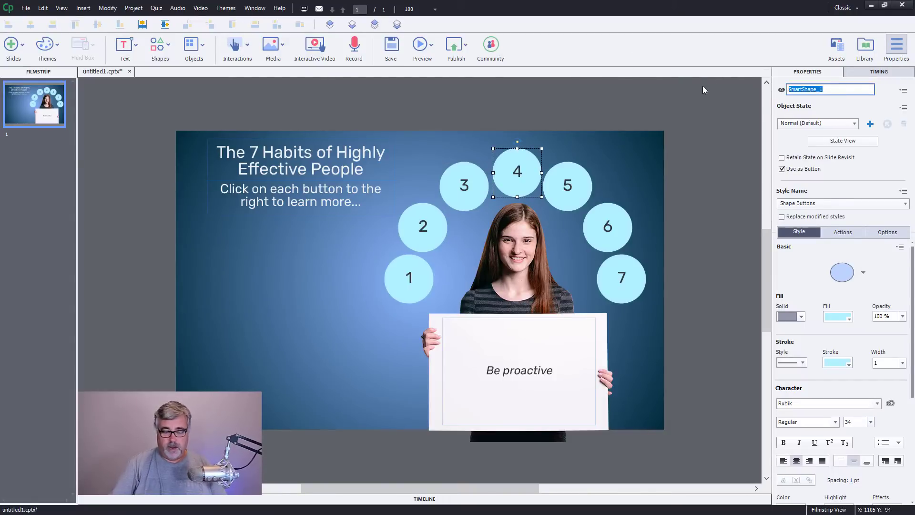
pyautogui.write('habit04')
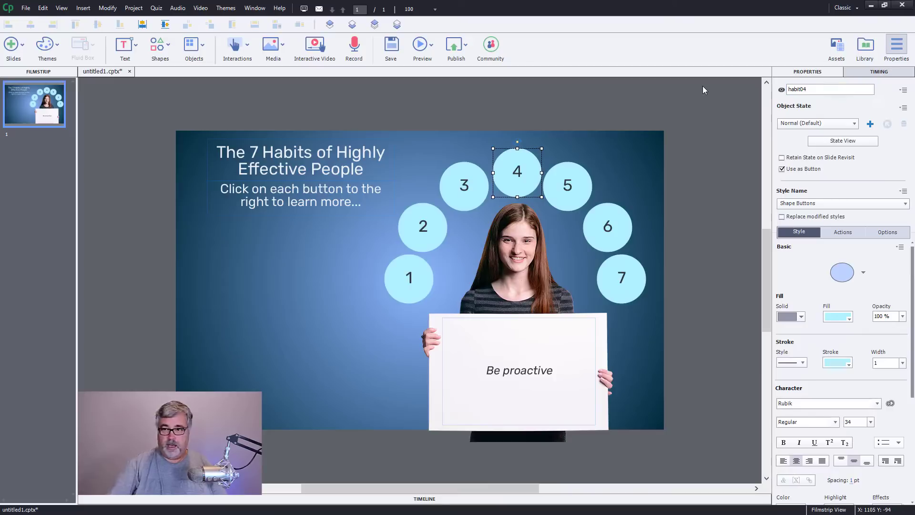
# Step: Name buttons 5–7 habit05, habit06, habit07, then recheck buttons 1 and 2
pyautogui.click(566, 186)
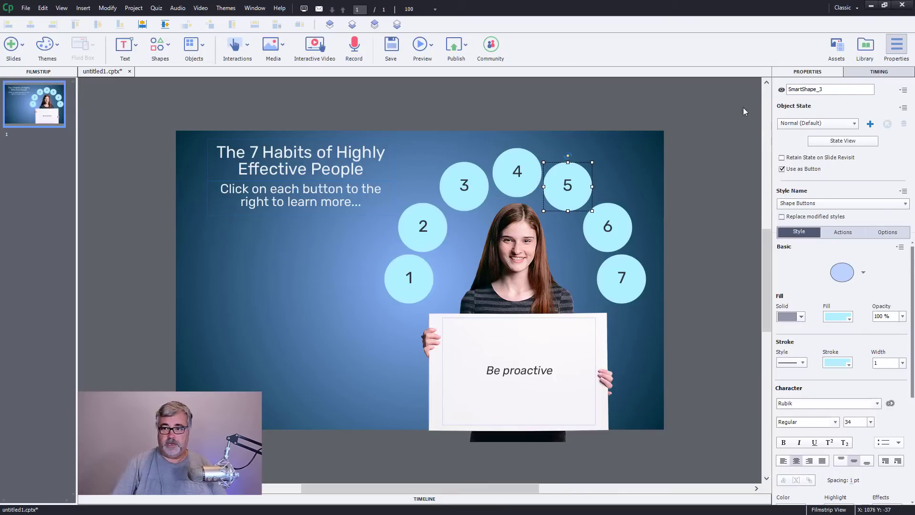
pyautogui.doubleClick(829, 89)
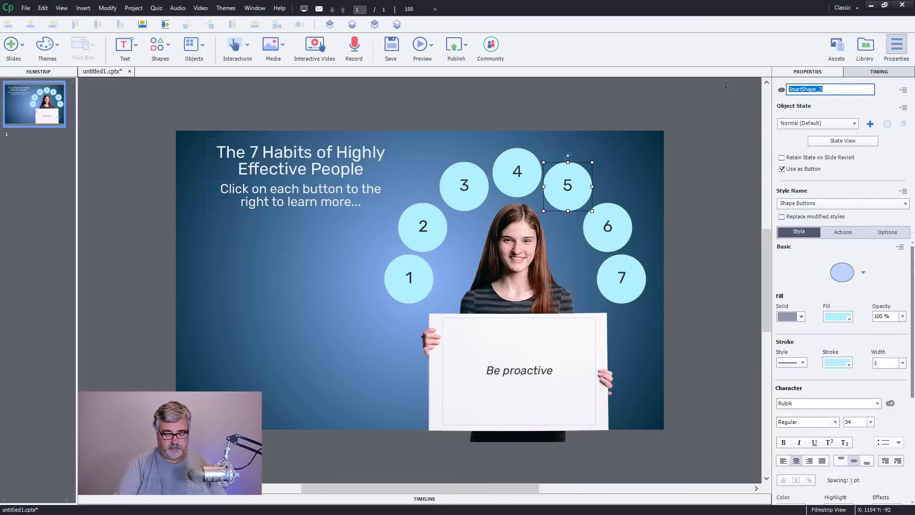
pyautogui.write('habit05')
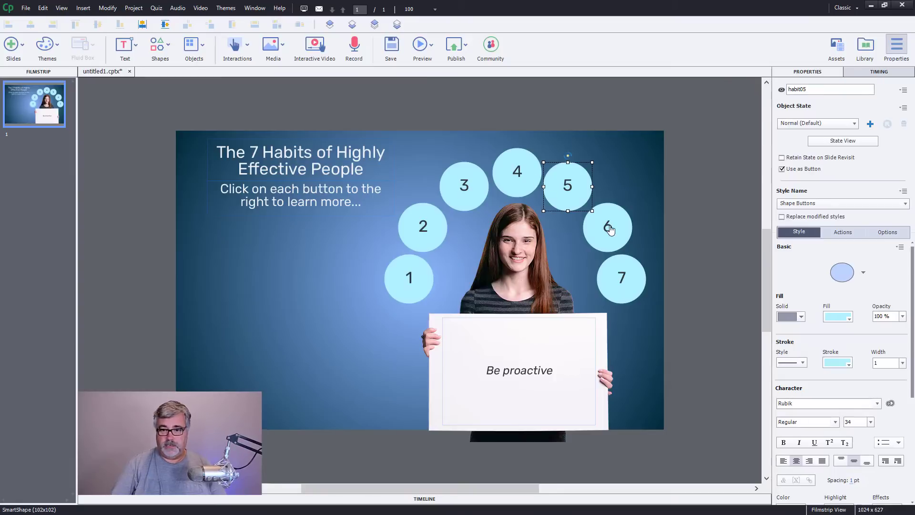
pyautogui.click(607, 227)
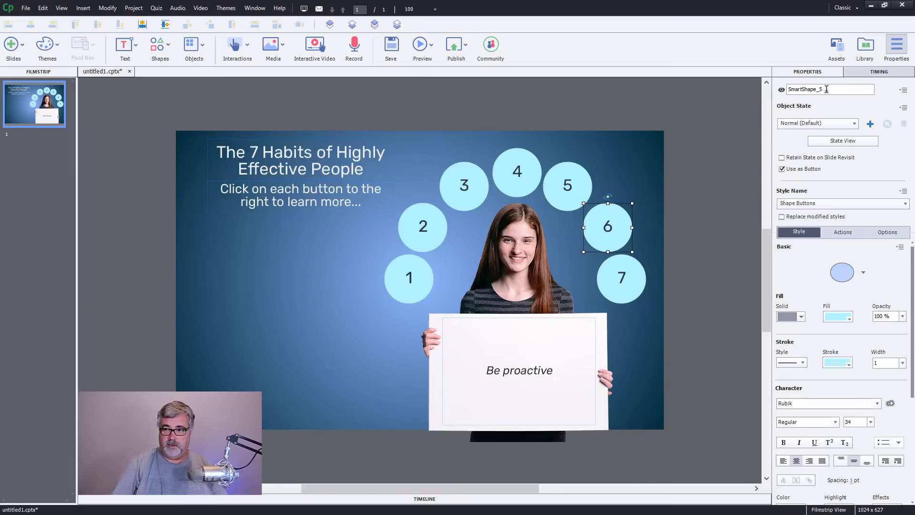
pyautogui.write('habit06')
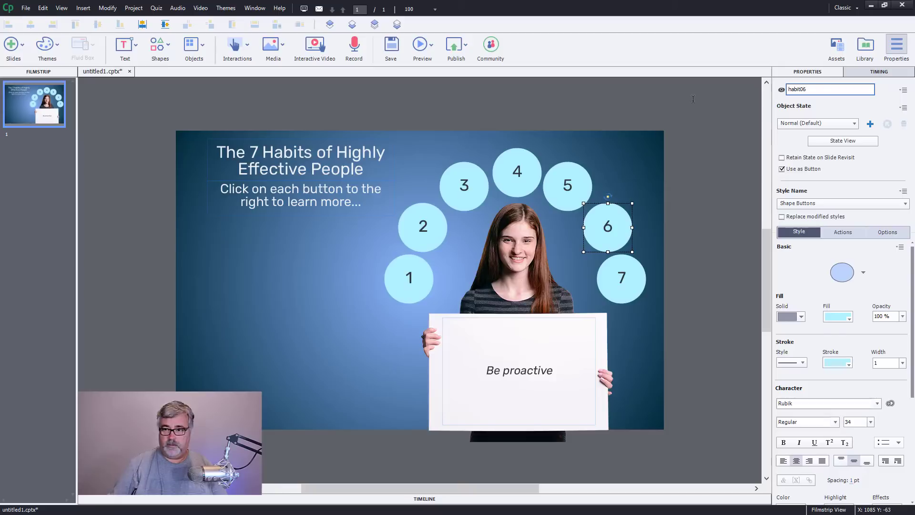
pyautogui.click(622, 279)
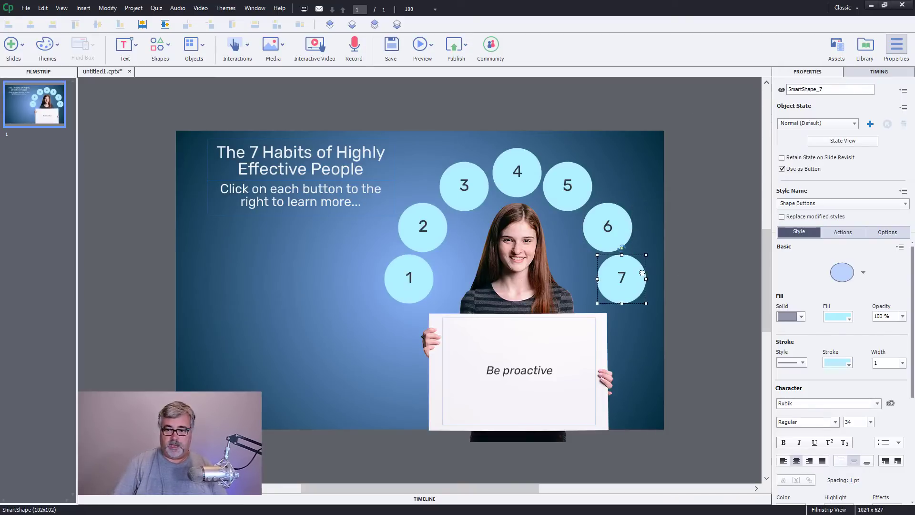
pyautogui.doubleClick(830, 89)
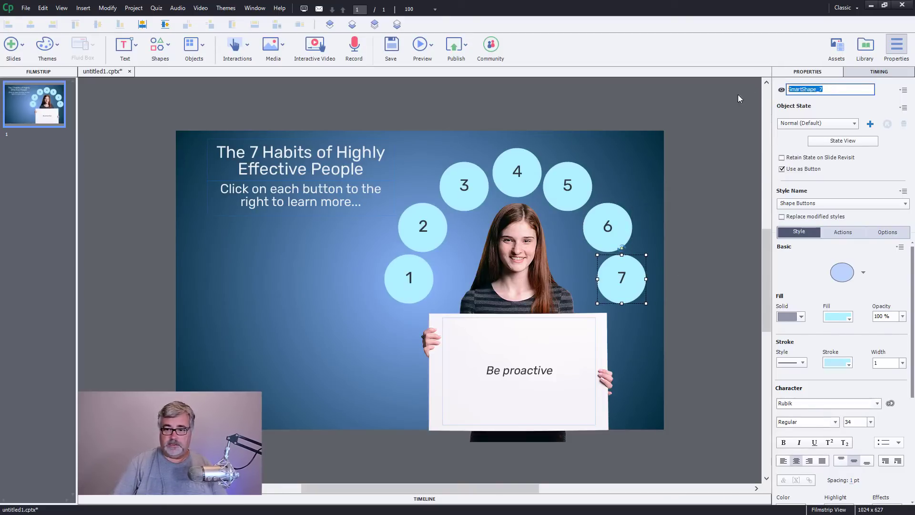
pyautogui.write('habit')
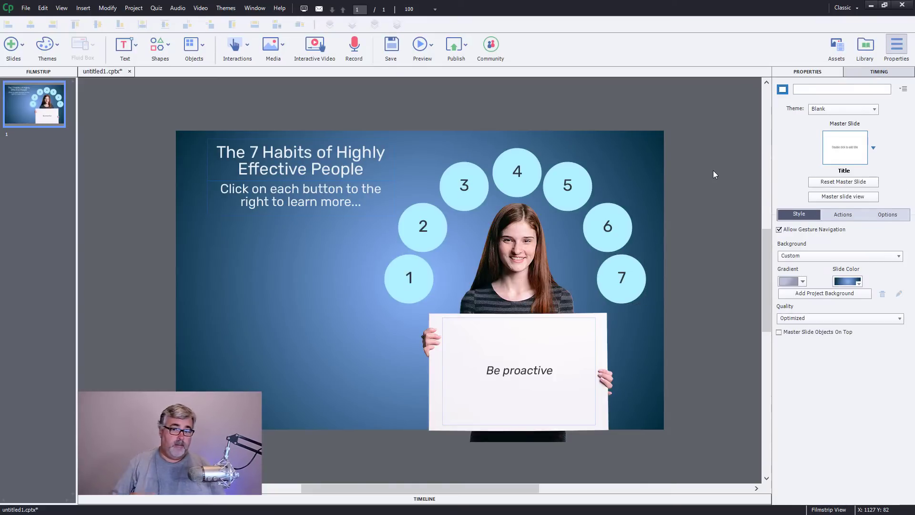
pyautogui.moveTo(564, 148)
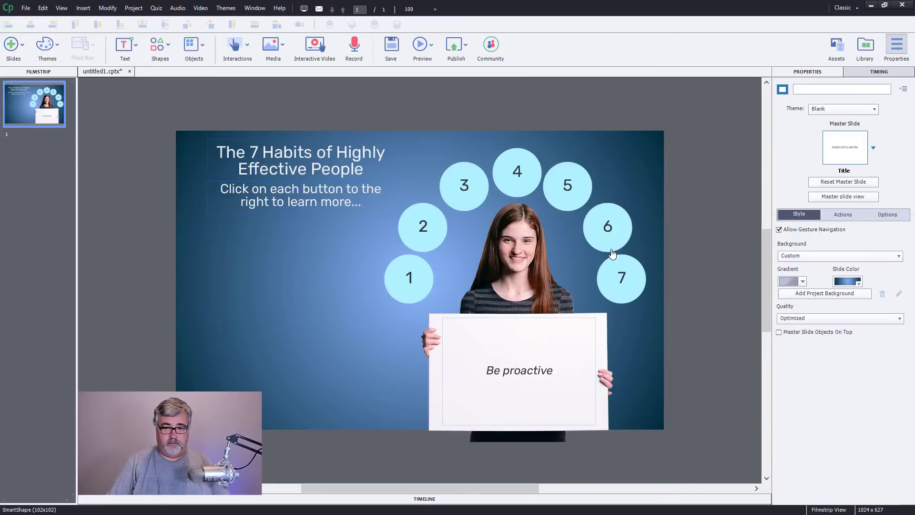
pyautogui.moveTo(601, 242)
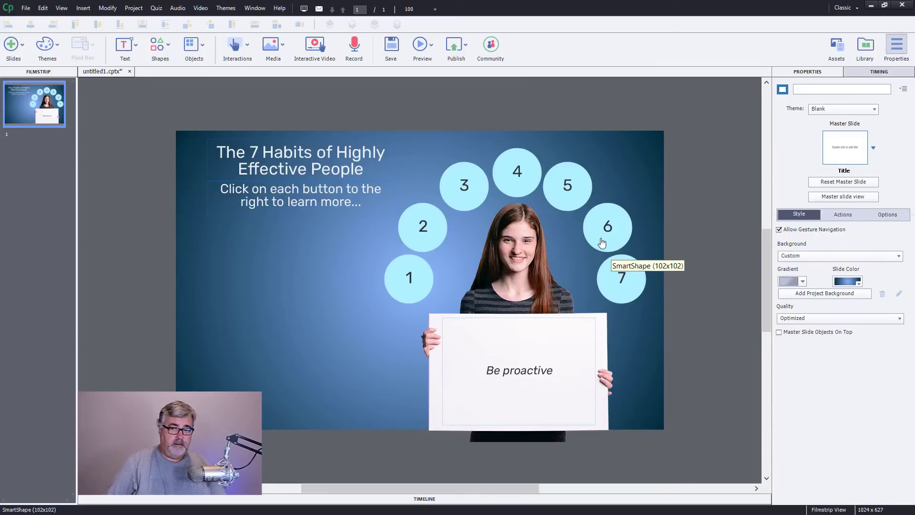
pyautogui.moveTo(411, 263)
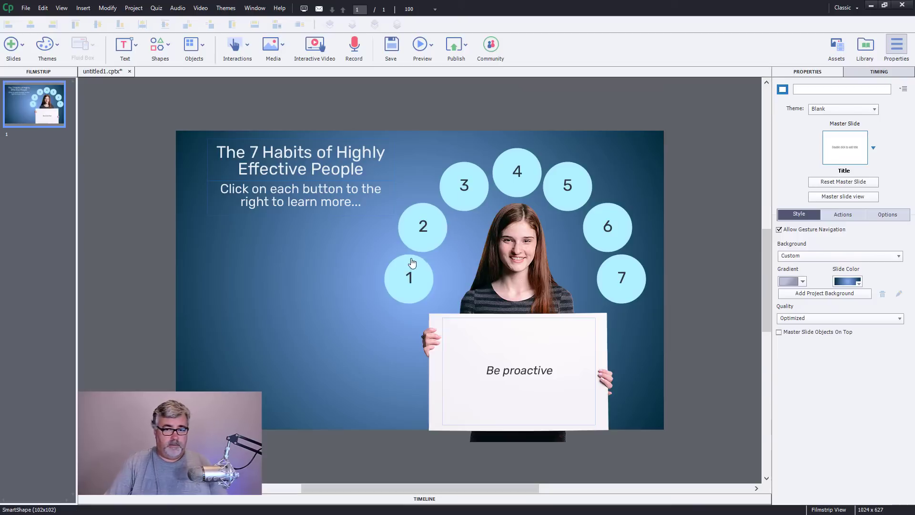
pyautogui.moveTo(411, 261)
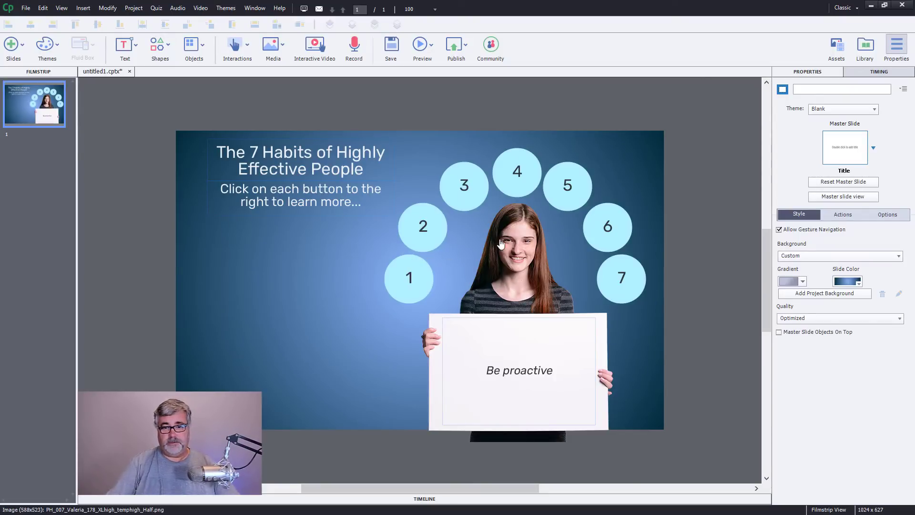
pyautogui.moveTo(647, 235)
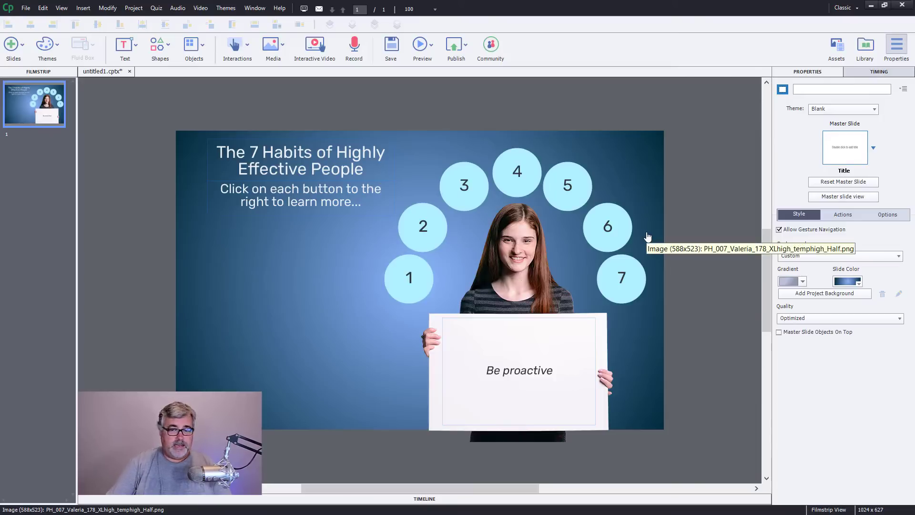
pyautogui.moveTo(568, 346)
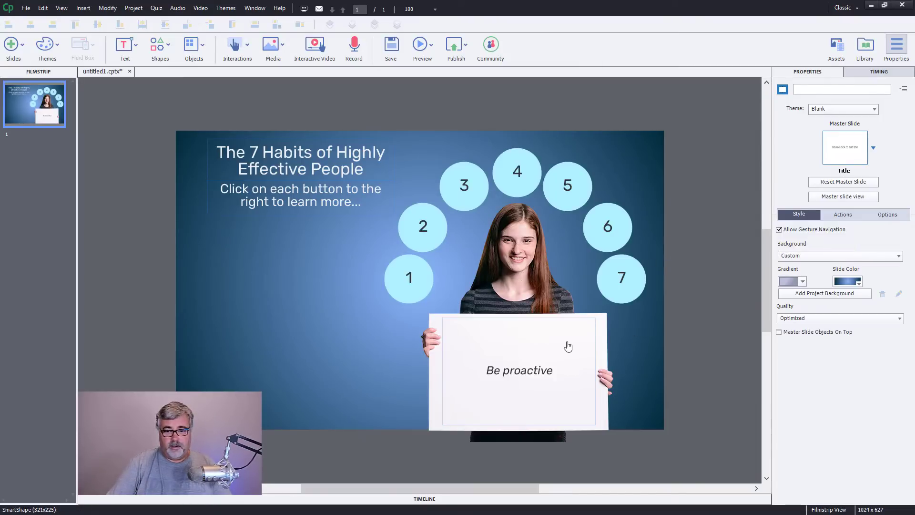
pyautogui.click(409, 278)
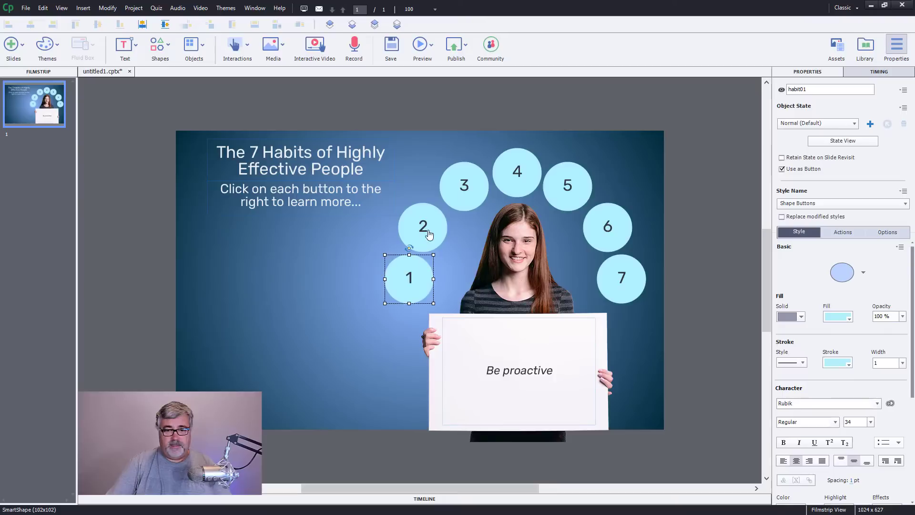
pyautogui.click(422, 226)
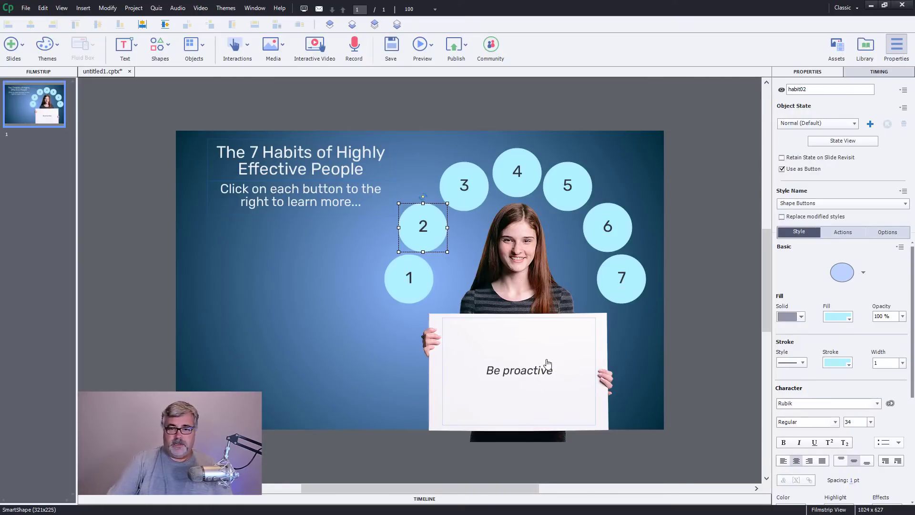
pyautogui.moveTo(725, 331)
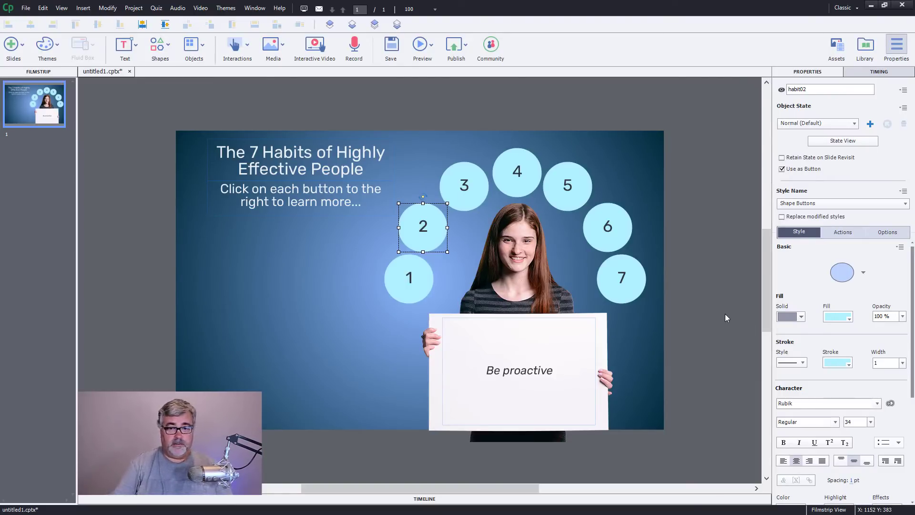
pyautogui.moveTo(732, 180)
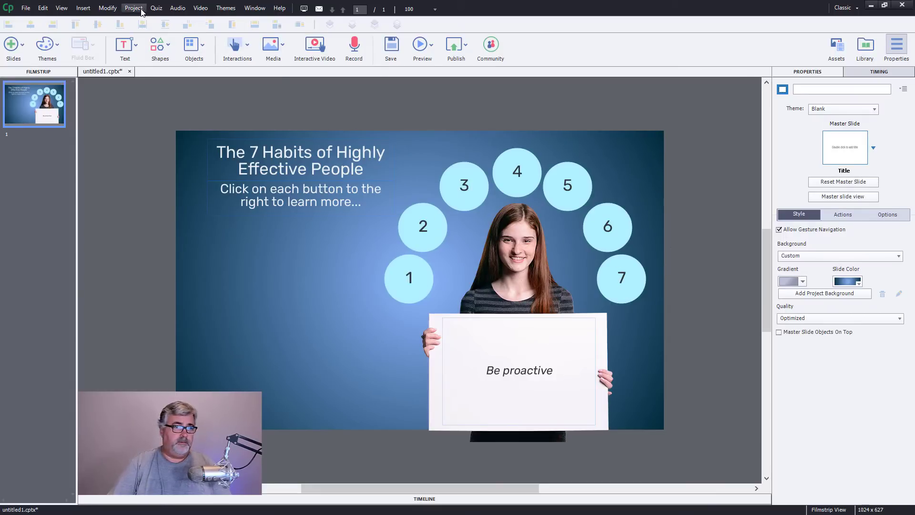
# Step: Open project Variables and add user variables _habit01, _habit02 and _habit03
pyautogui.click(134, 8)
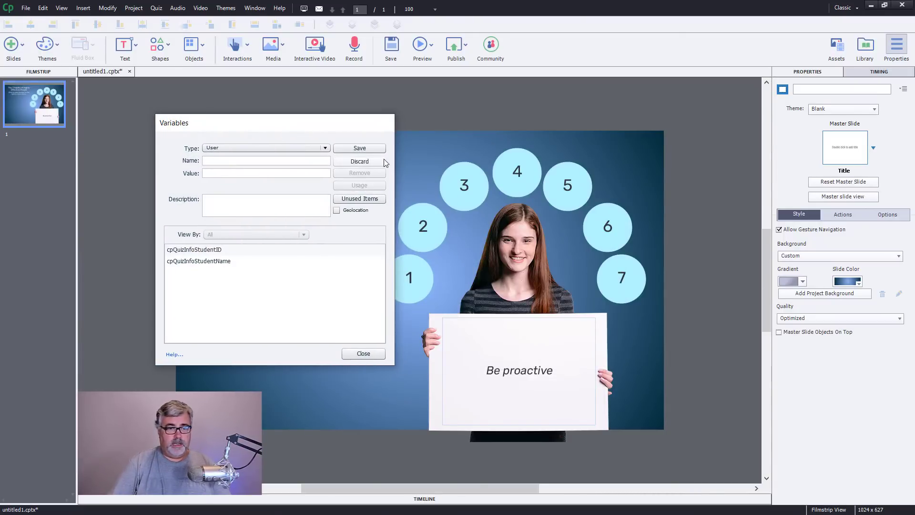
pyautogui.click(265, 160)
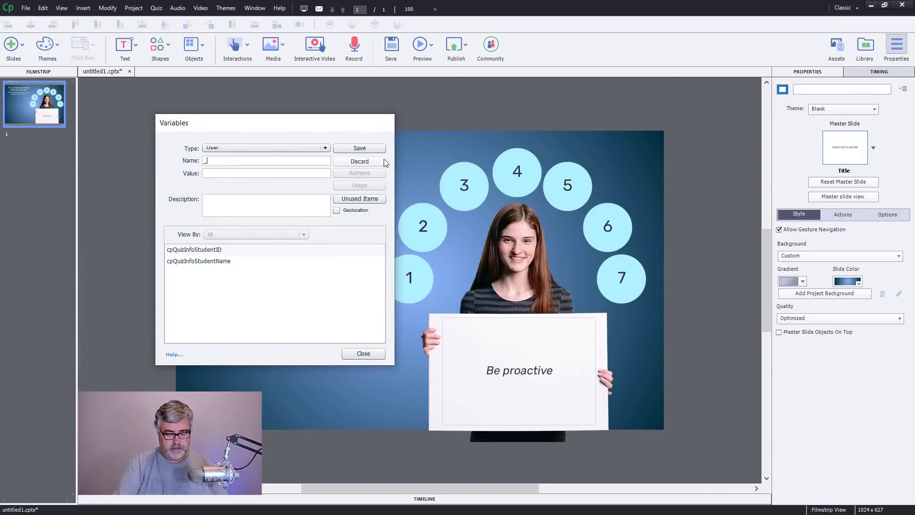
pyautogui.write('habit')
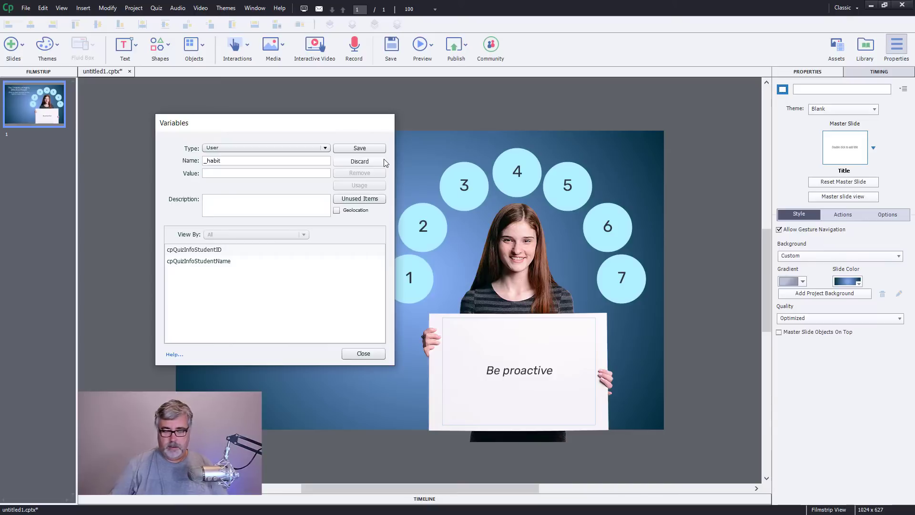
pyautogui.write('01')
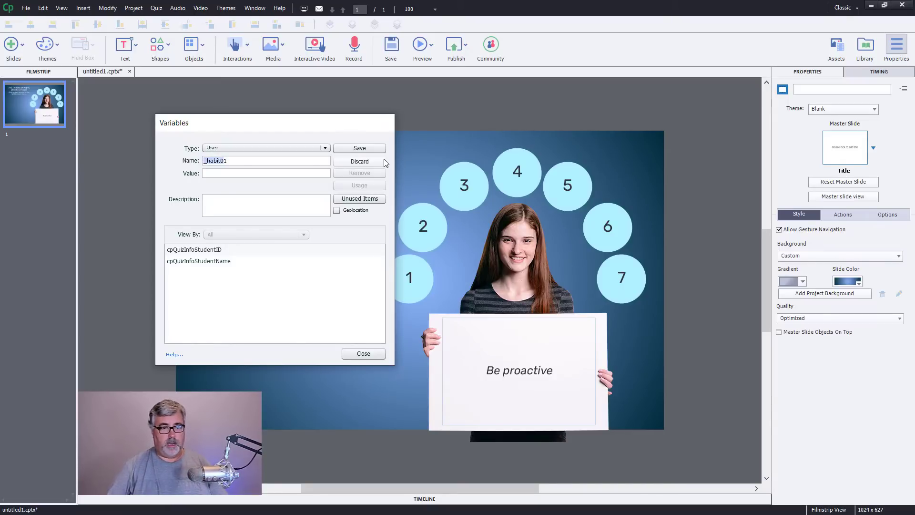
pyautogui.click(359, 147)
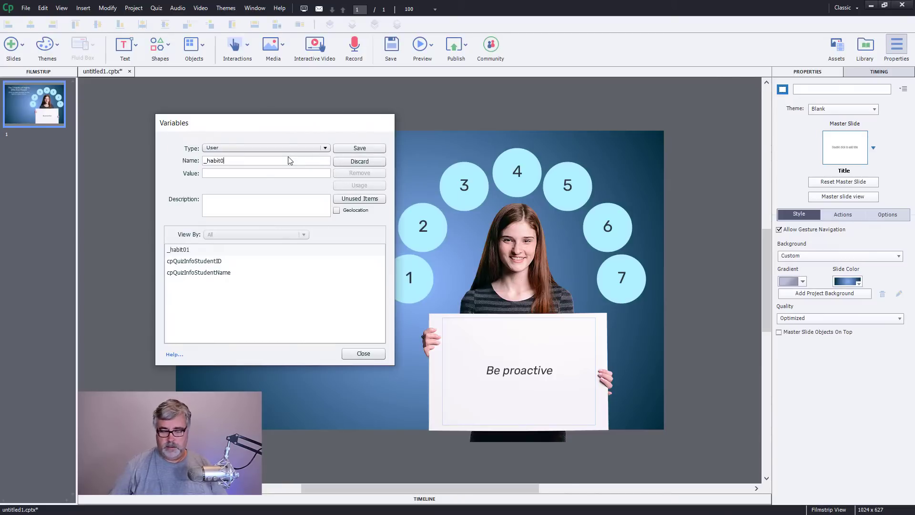
pyautogui.click(359, 148)
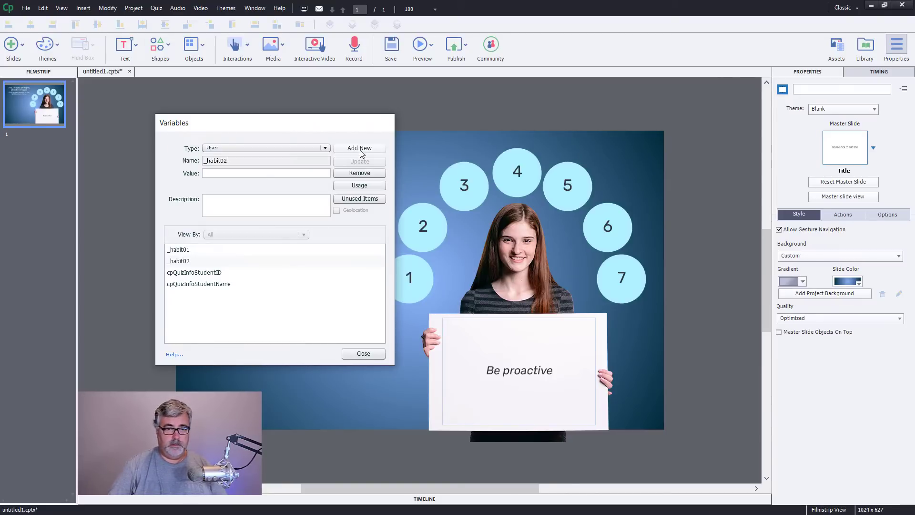
pyautogui.click(359, 148)
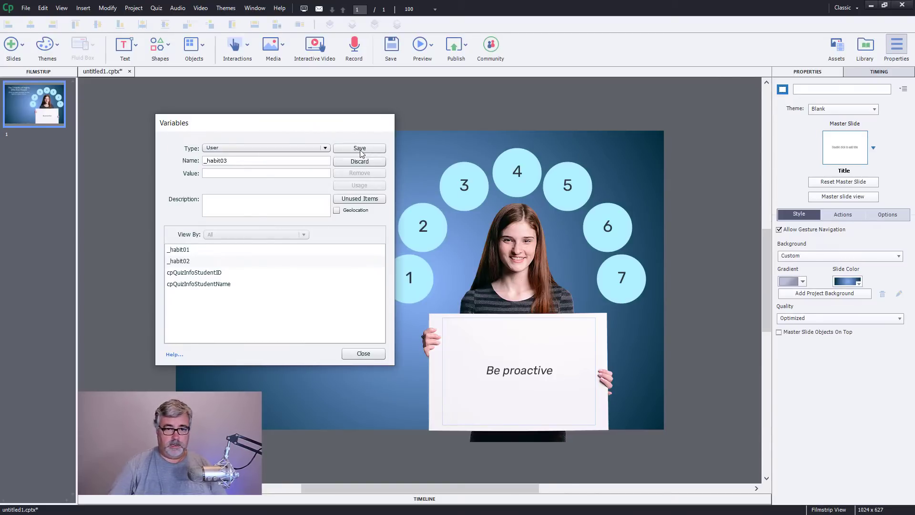
pyautogui.click(359, 148)
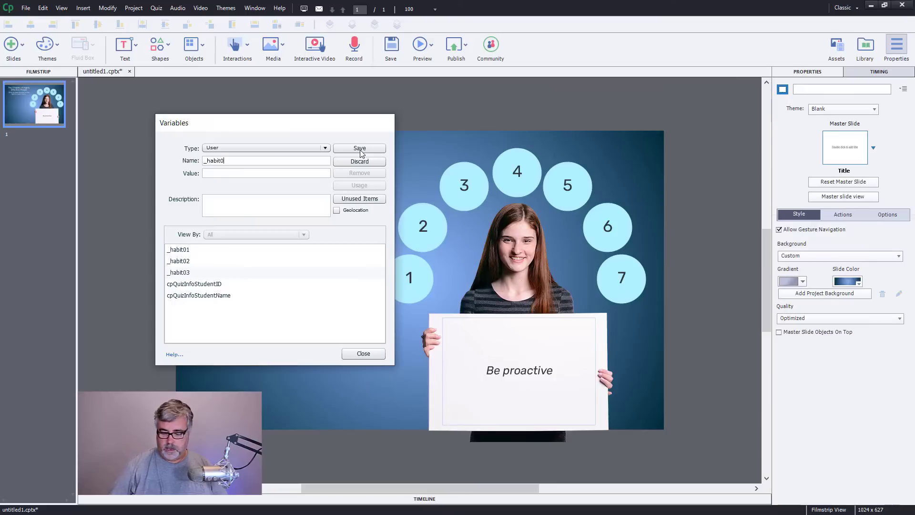
# Step: Add user variables _habit04 through _habit07 and close the Variables dialog
pyautogui.click(359, 148)
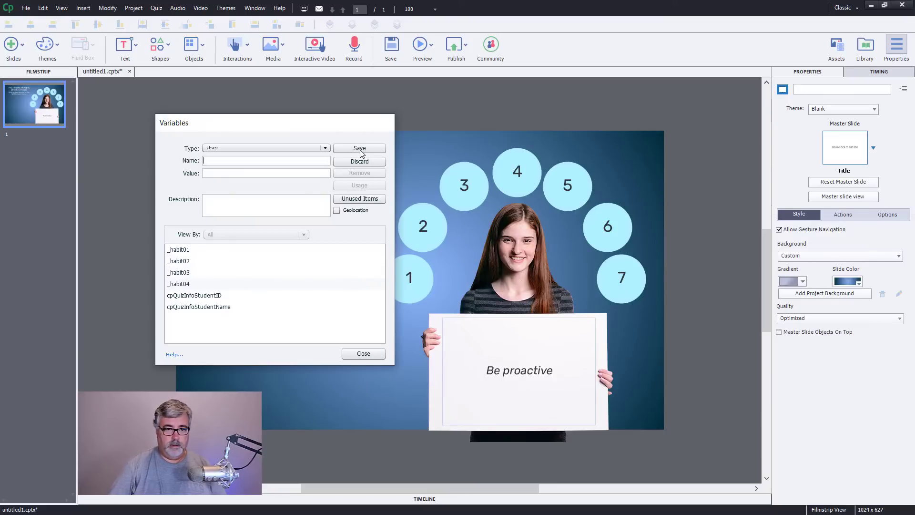
pyautogui.write('_habit05')
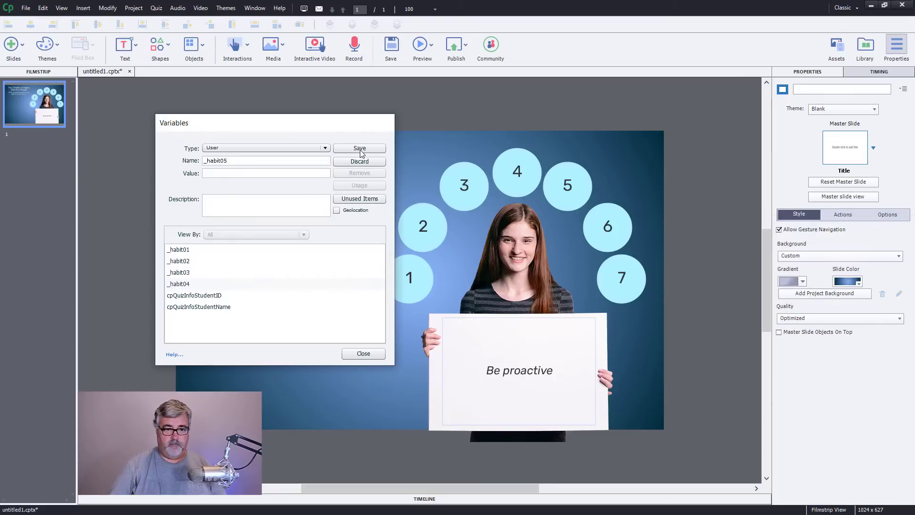
pyautogui.click(359, 148)
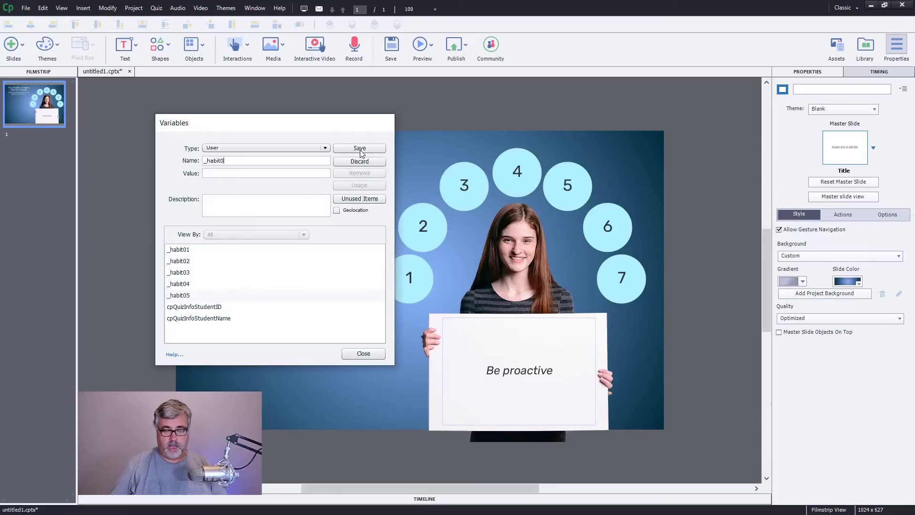
pyautogui.click(359, 148)
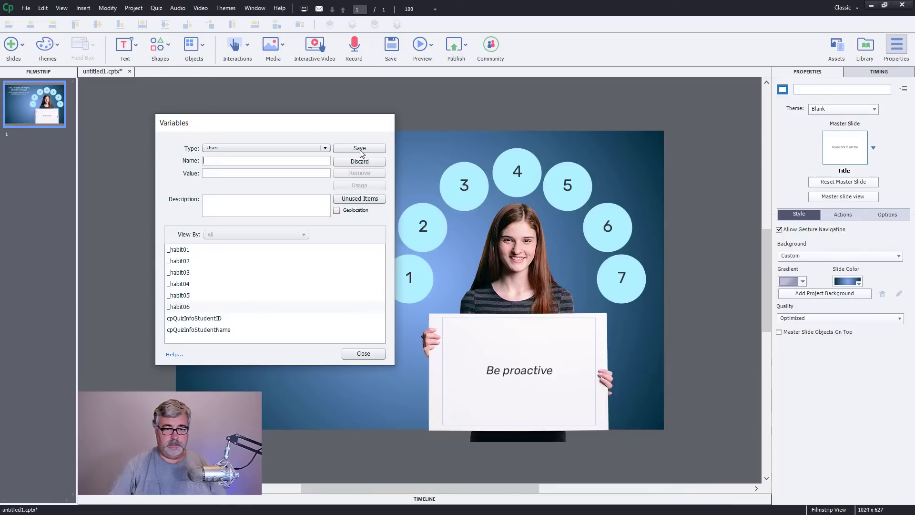
pyautogui.write('_habit07')
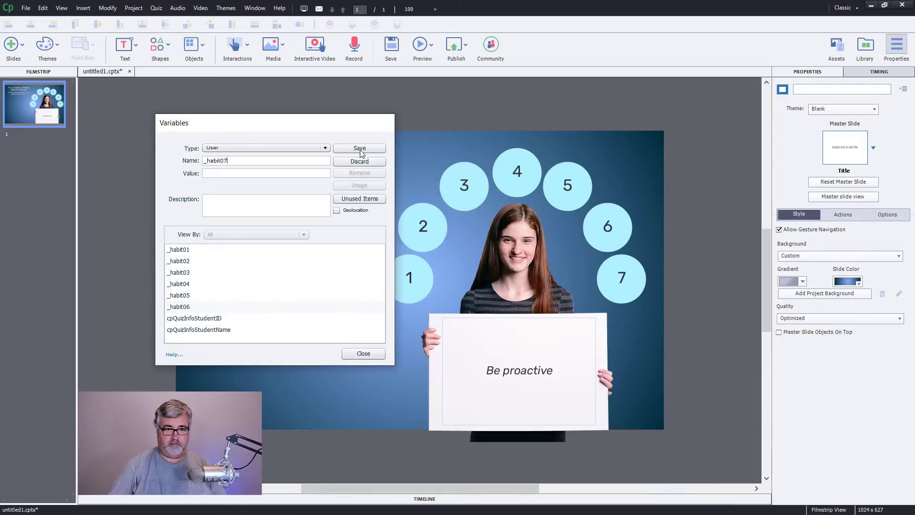
pyautogui.click(359, 148)
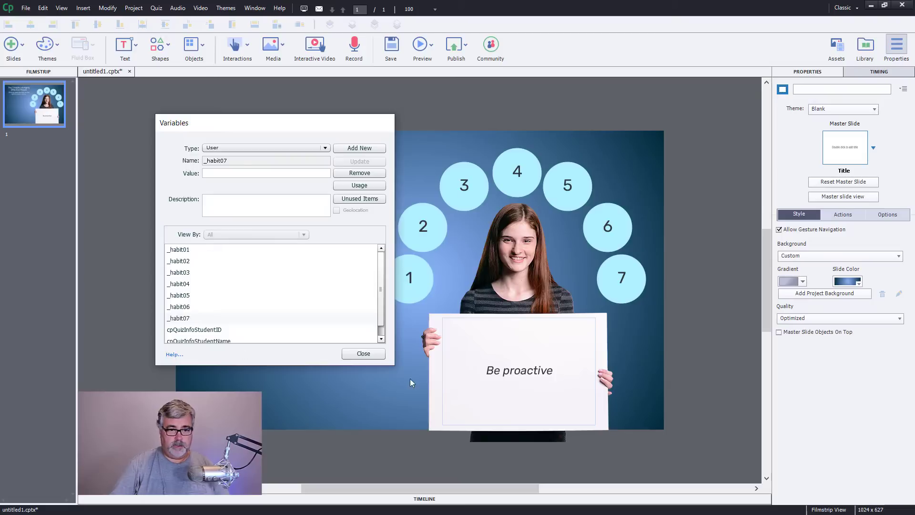
pyautogui.click(363, 353)
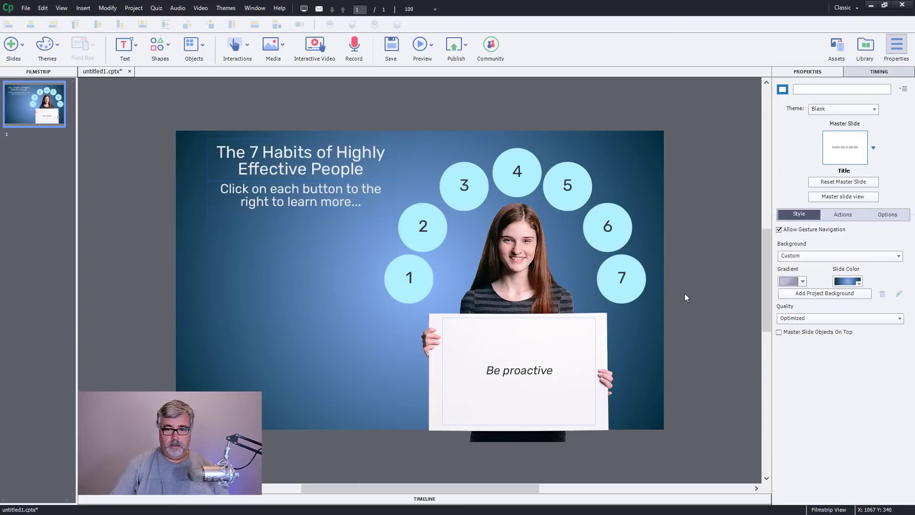
pyautogui.moveTo(420, 295)
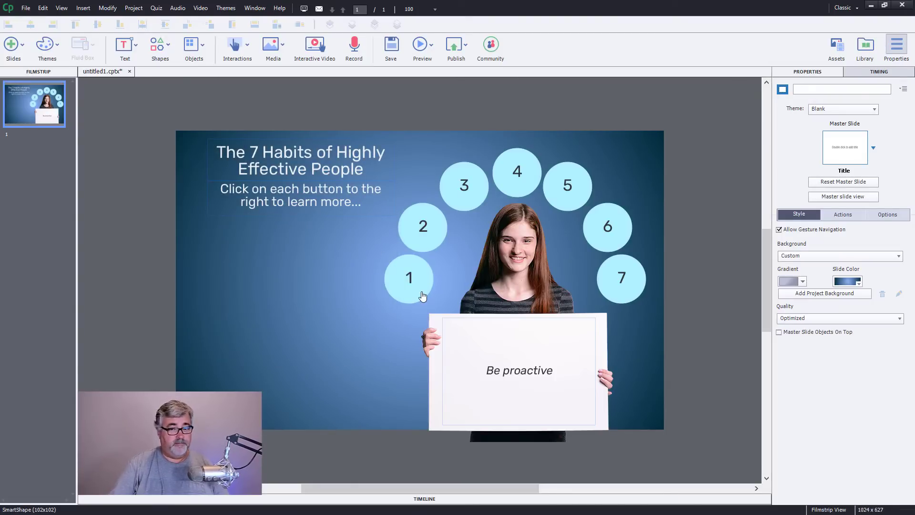
pyautogui.moveTo(420, 292)
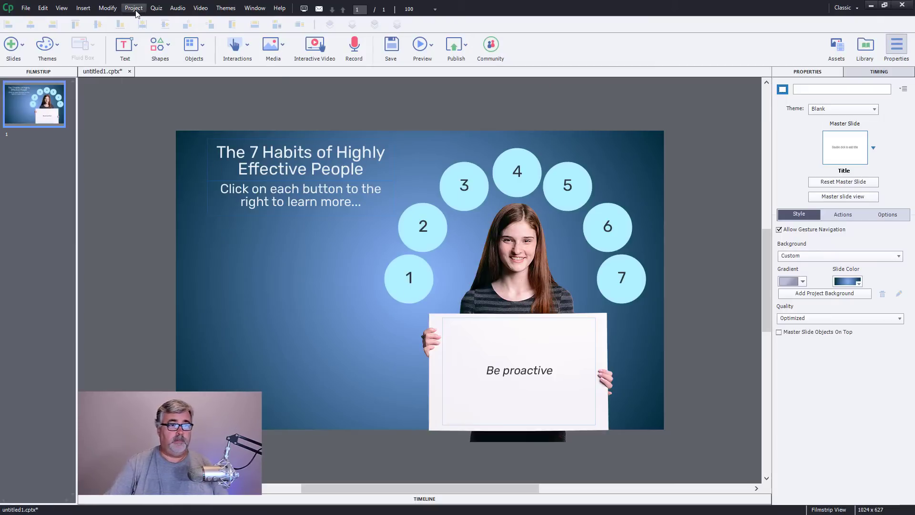
pyautogui.click(134, 8)
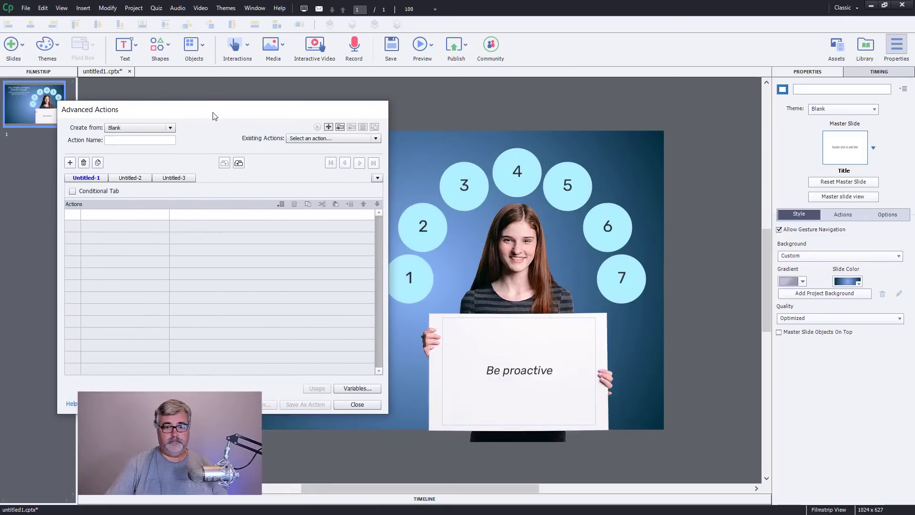
pyautogui.write('h')
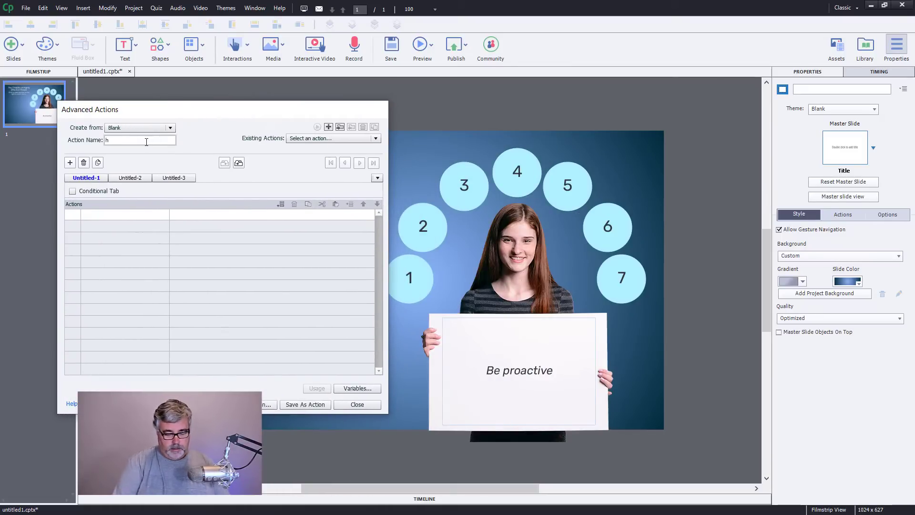
pyautogui.write('abit01')
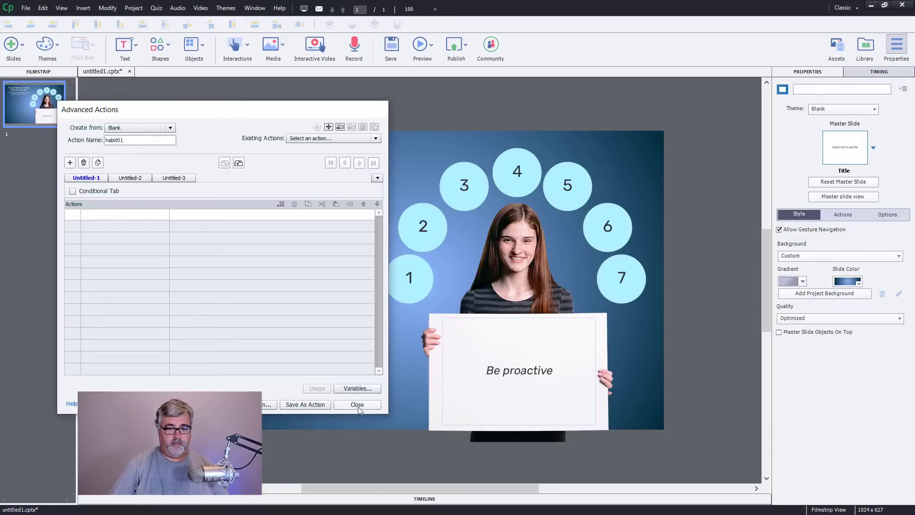
pyautogui.click(357, 405)
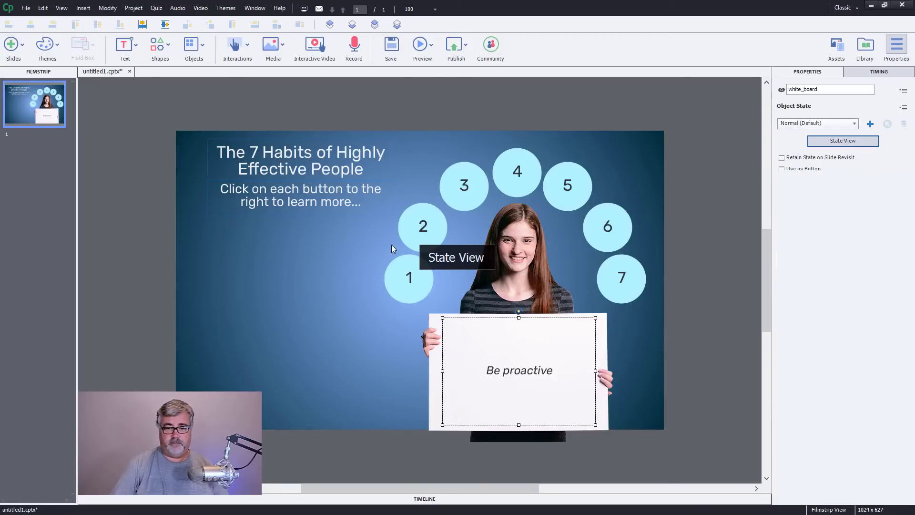
# Step: Add white_board states 'Begin with the end in mind' and 'First things first' in State View
pyautogui.click(842, 141)
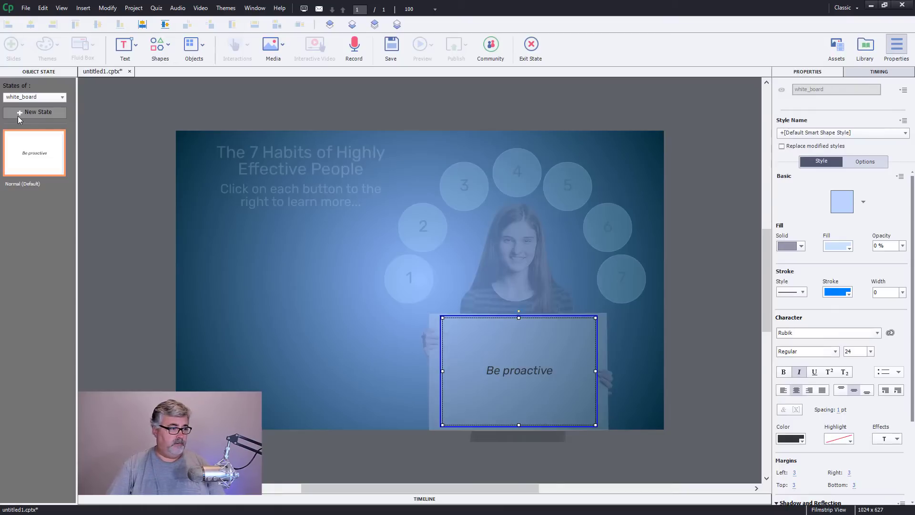
pyautogui.click(34, 112)
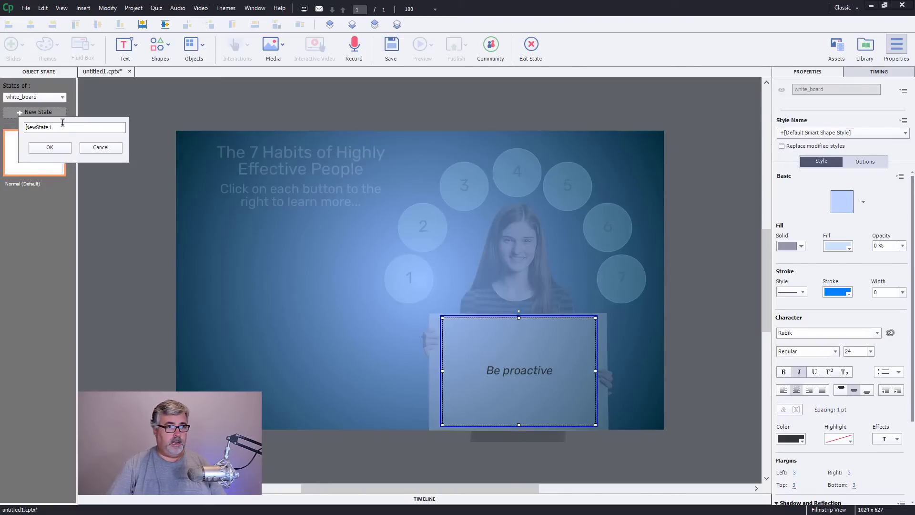
pyautogui.write('Begin with the end in mind')
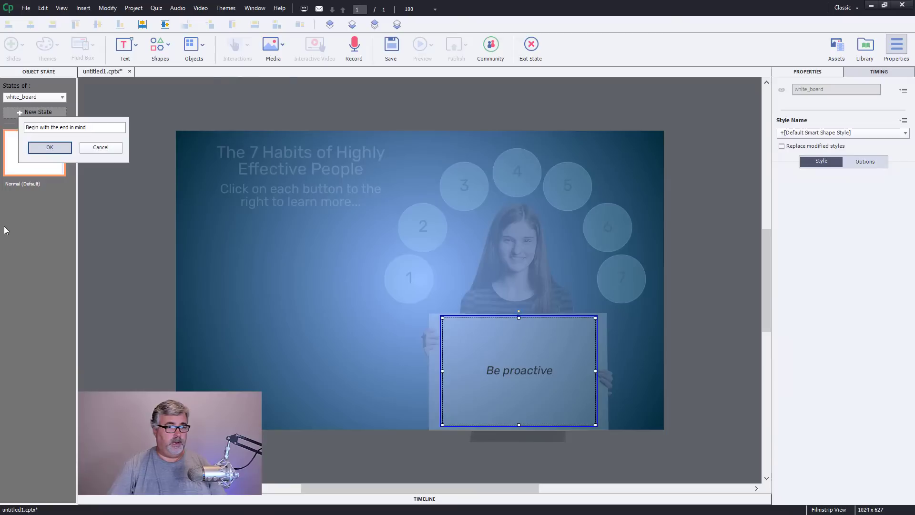
pyautogui.click(50, 148)
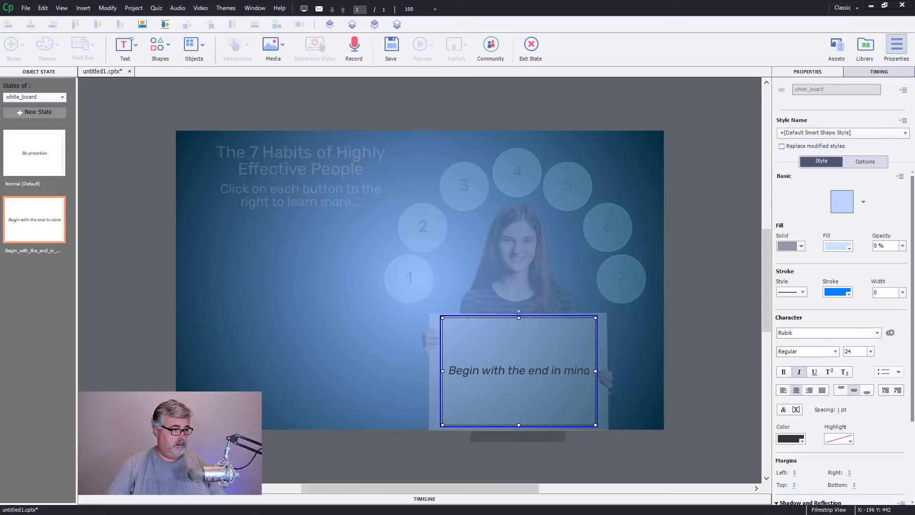
pyautogui.moveTo(110, 148)
pyautogui.write('First things first')
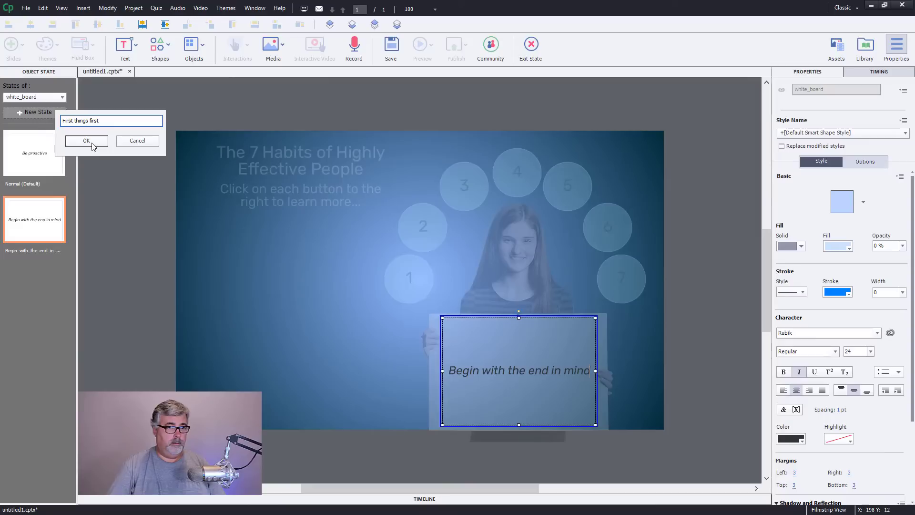
pyautogui.click(86, 140)
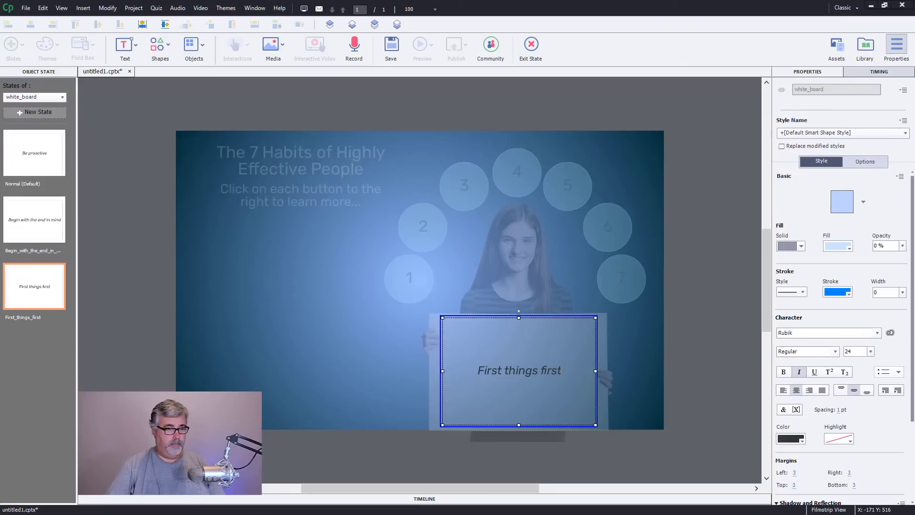
# Step: Add the 'Think win-win' and 'Seek first to understand' whiteboard states
pyautogui.click(34, 112)
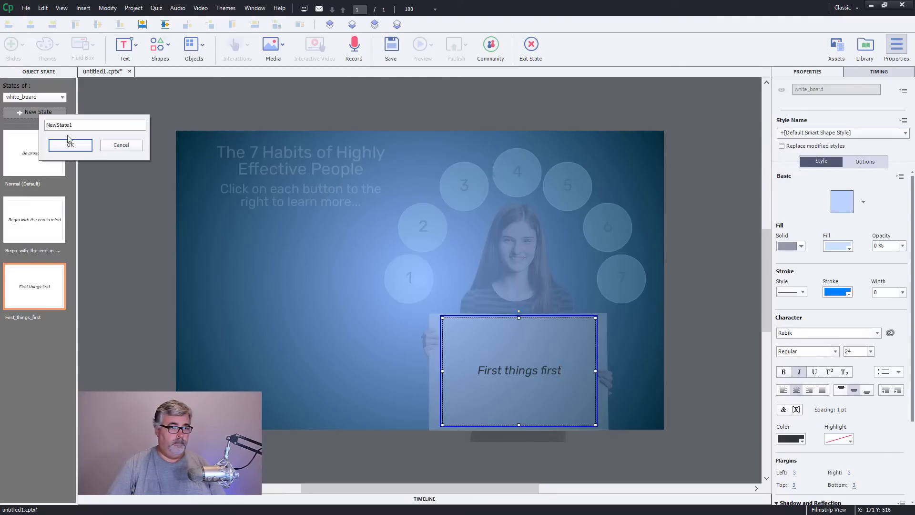
pyautogui.write('Think win-win')
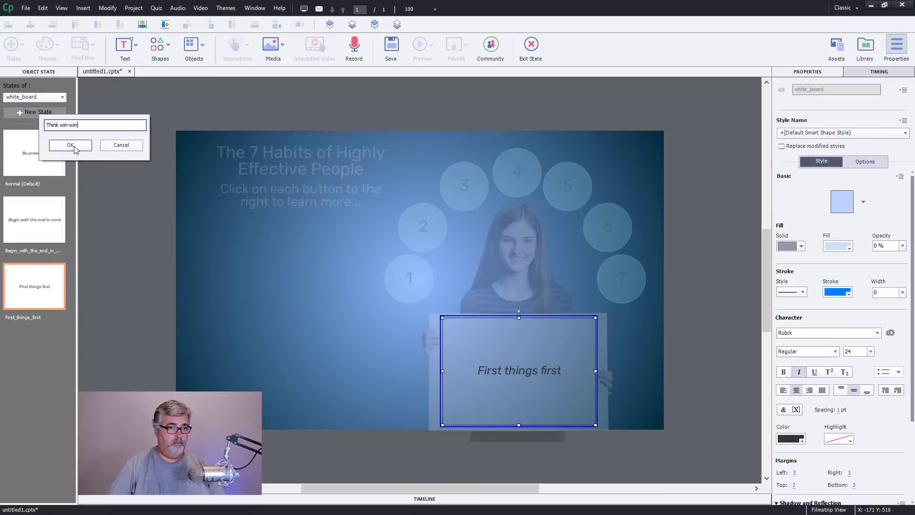
pyautogui.click(70, 145)
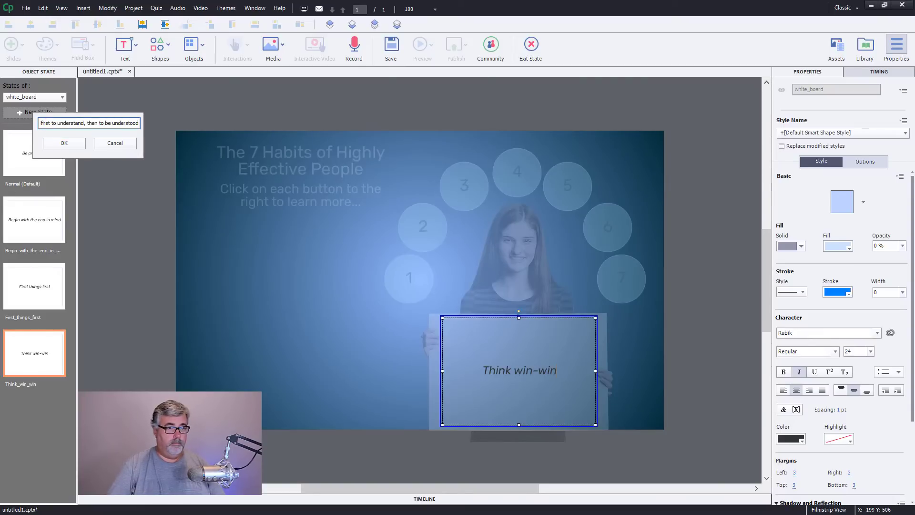
pyautogui.click(63, 142)
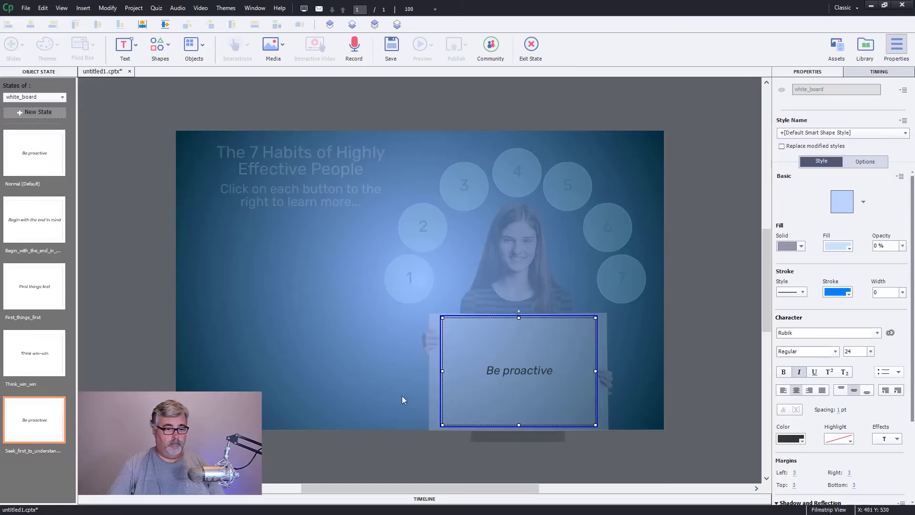
pyautogui.click(34, 419)
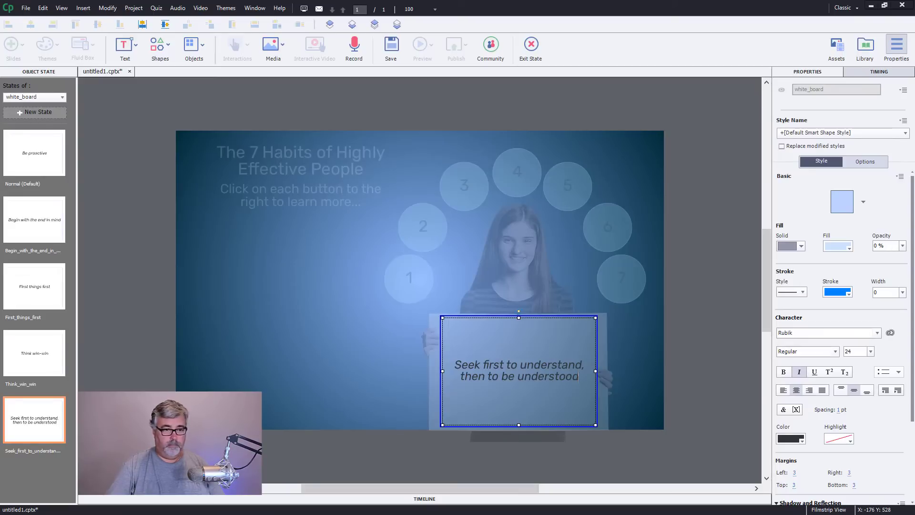
# Step: Add the 'Synergize!' state and start a state named 'Sharpen the Saw; Growth'
pyautogui.click(34, 112)
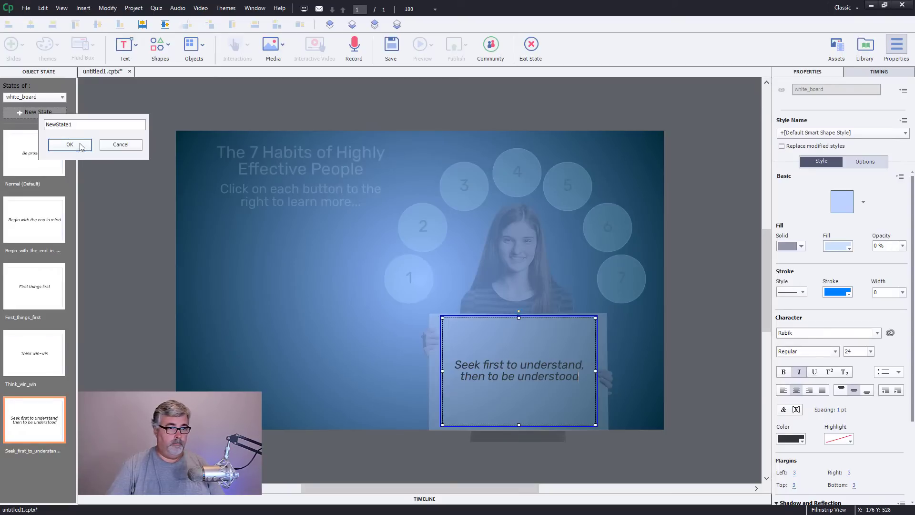
pyautogui.click(69, 144)
pyautogui.write('Synergize!')
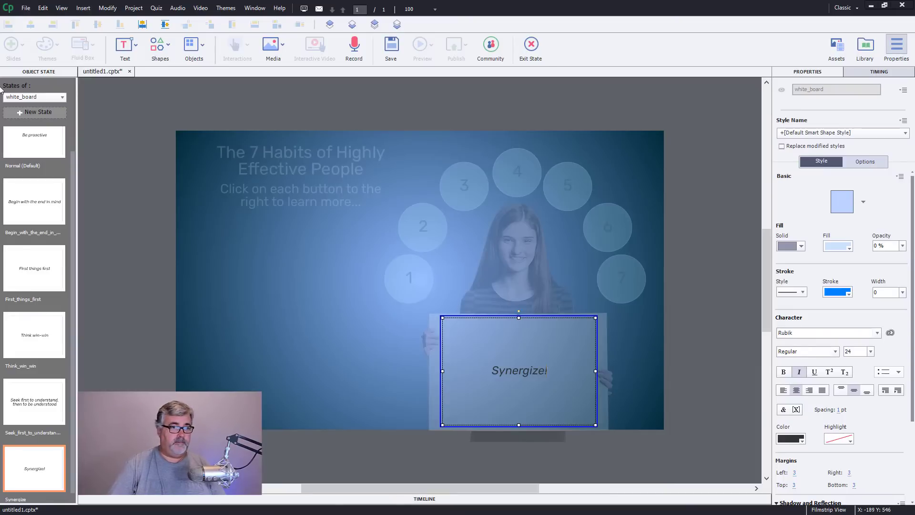
pyautogui.click(35, 112)
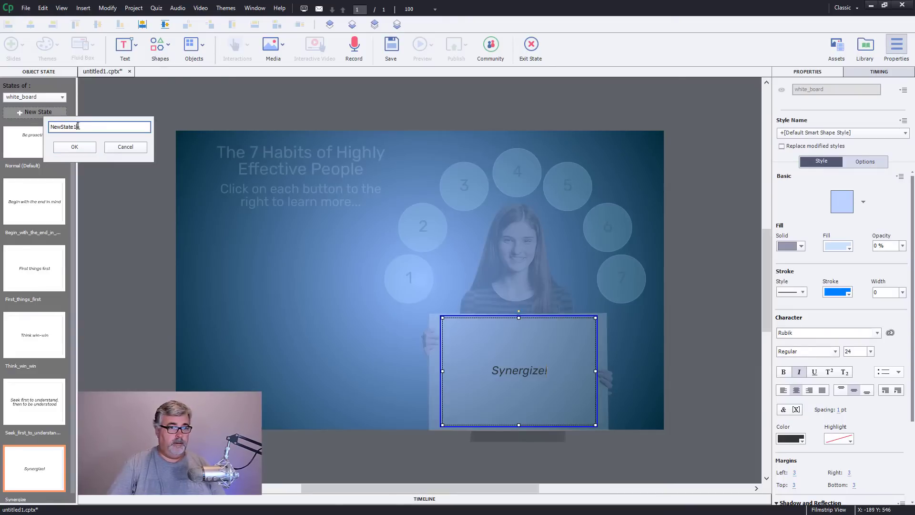
pyautogui.write('Sharpen the Saw; Growth')
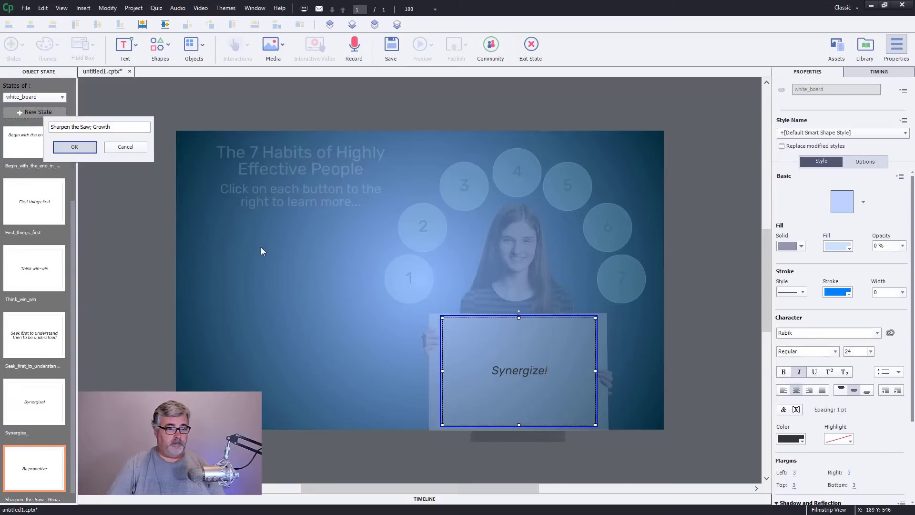
# Step: Confirm the 'Sharpen the Saw; Growth' state and enter its whiteboard text
pyautogui.click(74, 146)
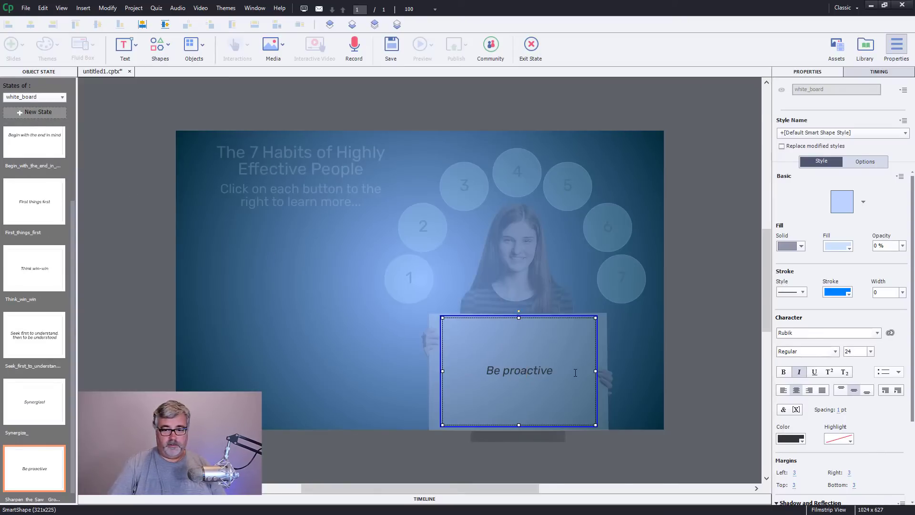
pyautogui.write('Sharpen the Saw; Growth')
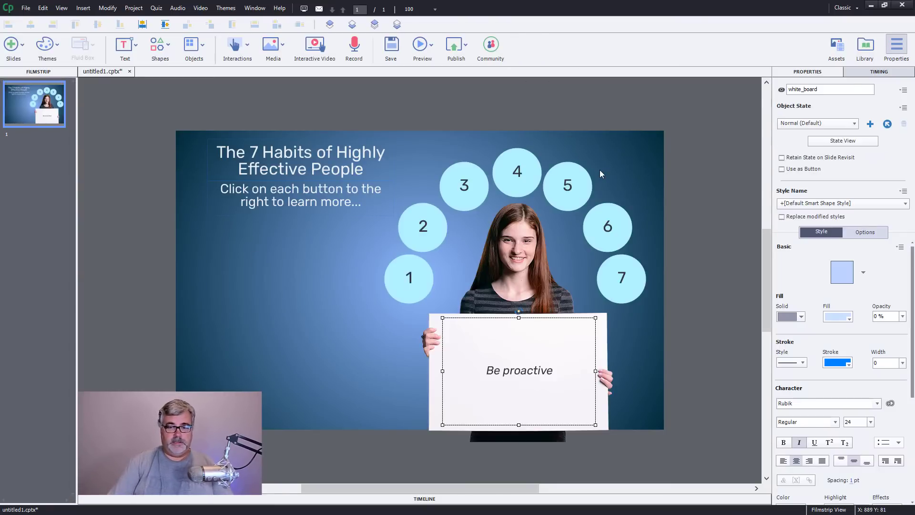
pyautogui.moveTo(718, 384)
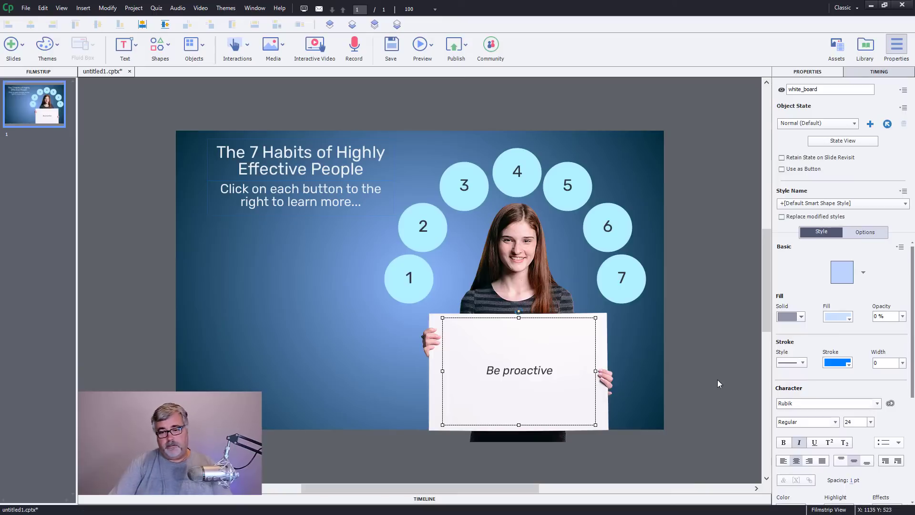
pyautogui.moveTo(539, 351)
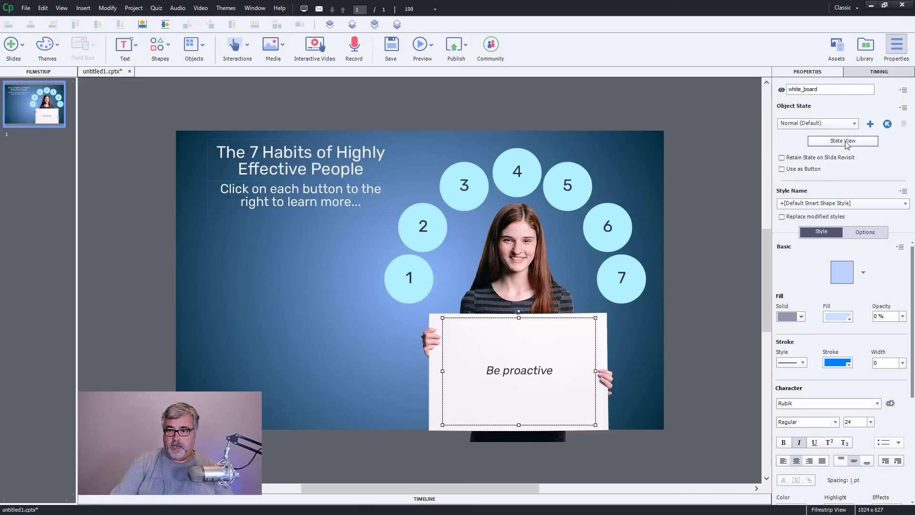
# Step: Duplicate the whiteboard's Normal state into a new state named Be_proactive
pyautogui.click(842, 141)
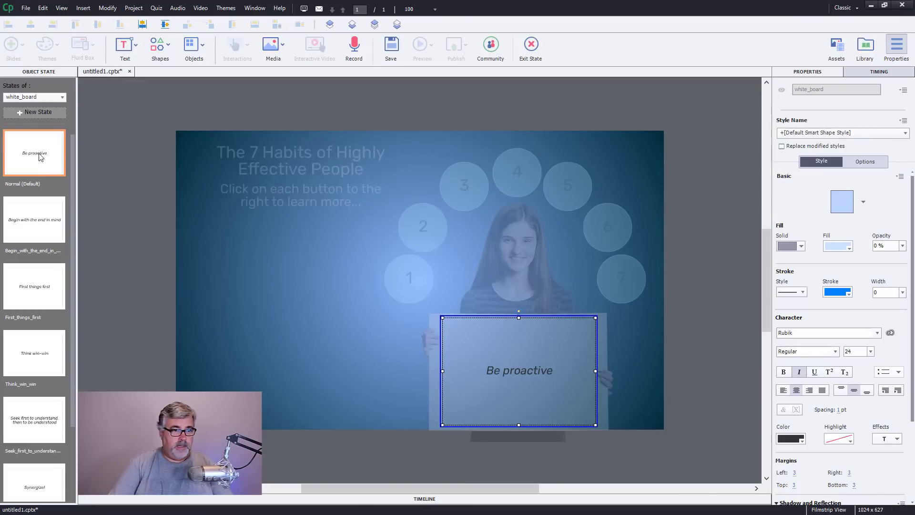
pyautogui.rightClick(40, 158)
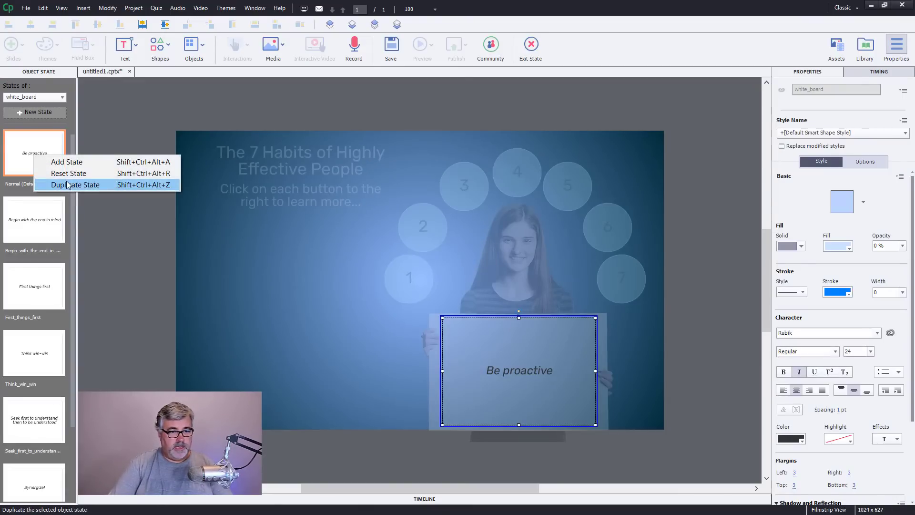
pyautogui.click(74, 185)
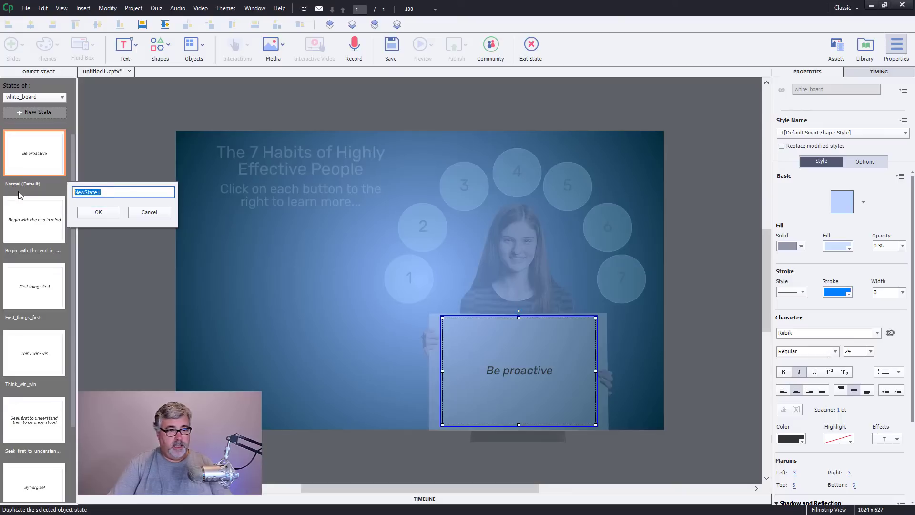
pyautogui.write('Be')
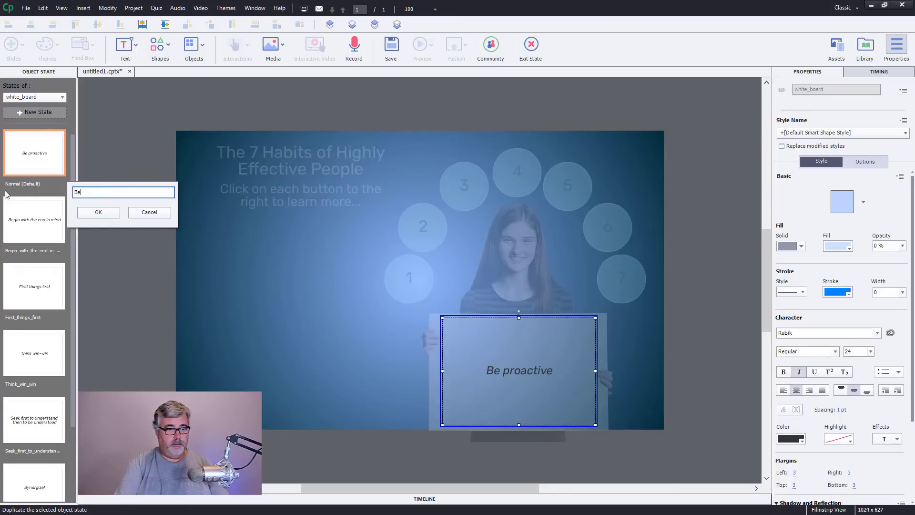
pyautogui.write('proactive')
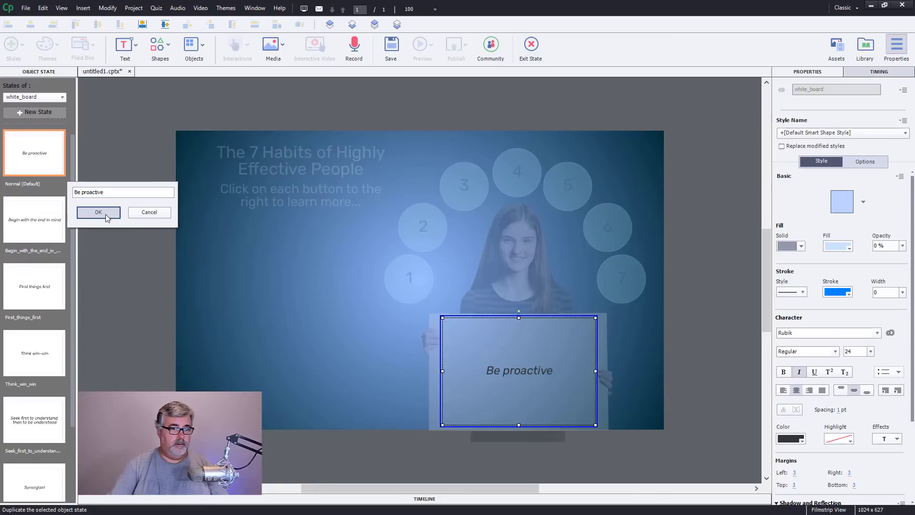
pyautogui.click(99, 212)
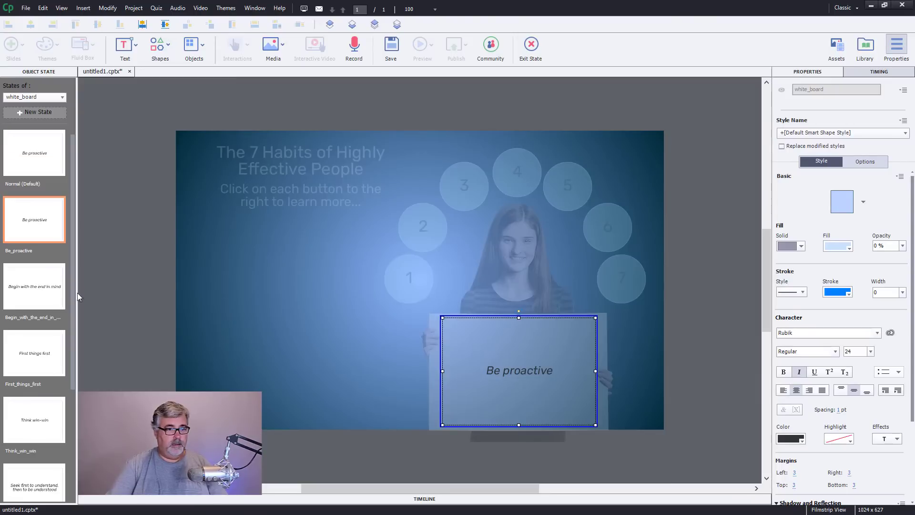
# Step: Leave the Normal state's whiteboard blank and type 'Be proactive' in the Be_proactive state
pyautogui.click(34, 153)
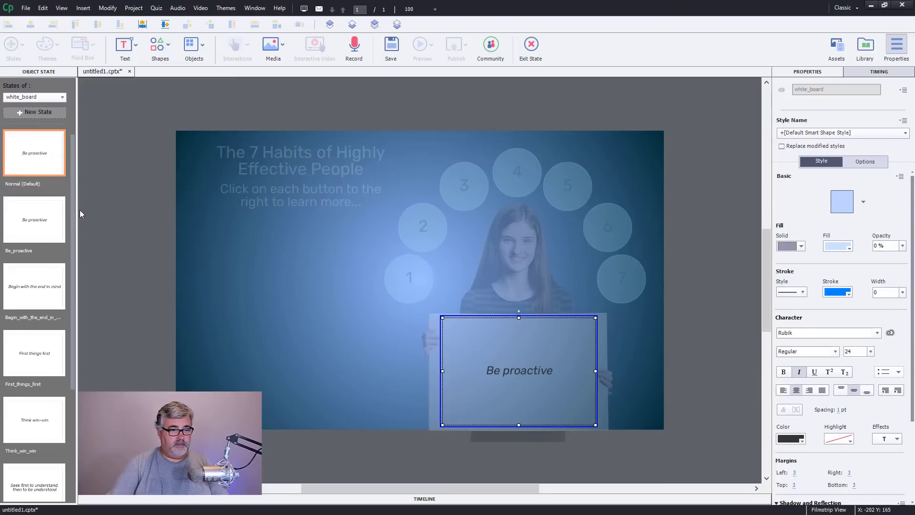
pyautogui.moveTo(489, 378)
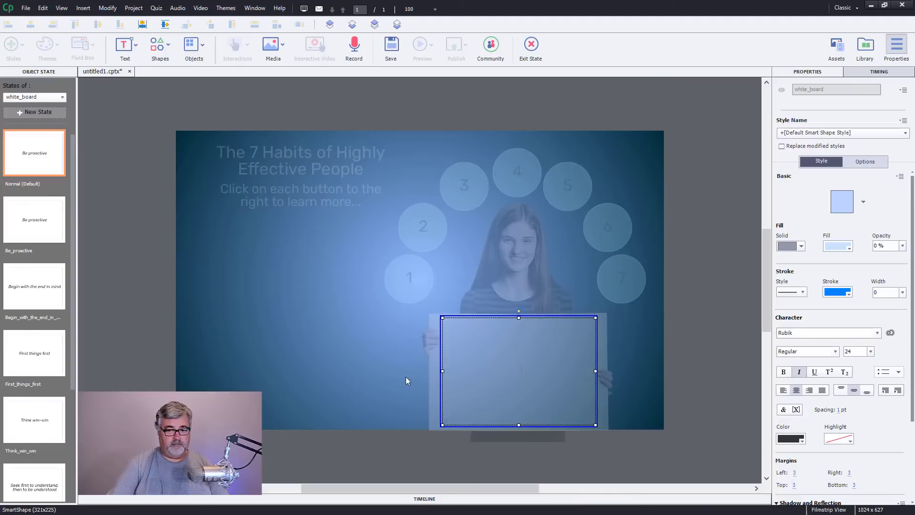
pyautogui.click(34, 219)
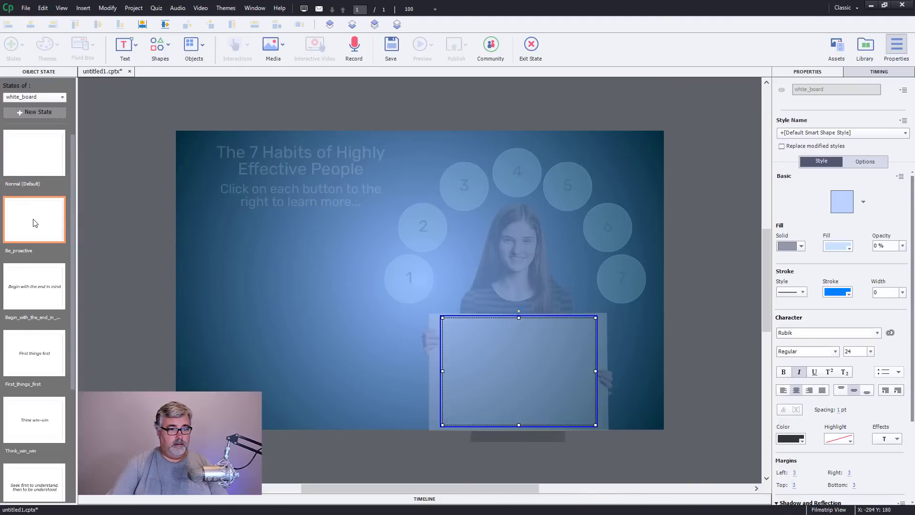
pyautogui.doubleClick(519, 371)
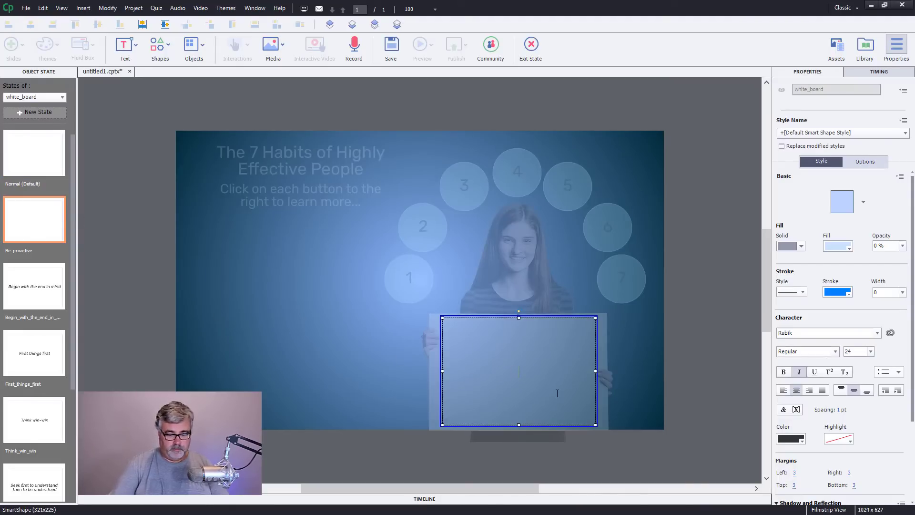
pyautogui.write('Be')
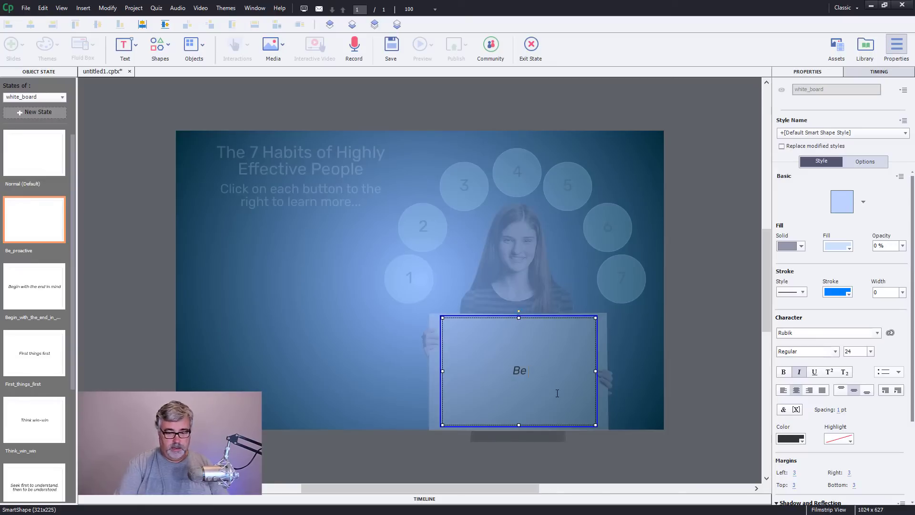
pyautogui.write('proactive')
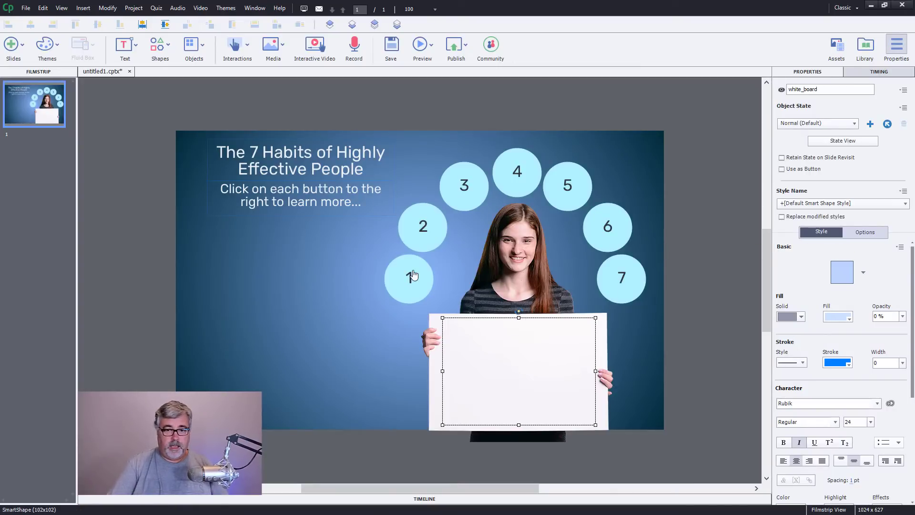
# Step: Clear the slide selection and open Project > Advanced Actions
pyautogui.click(409, 277)
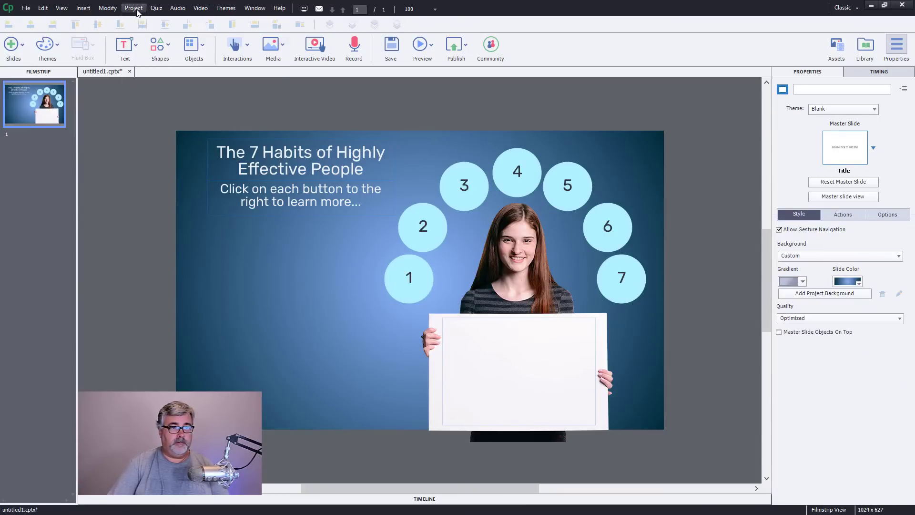
pyautogui.click(133, 8)
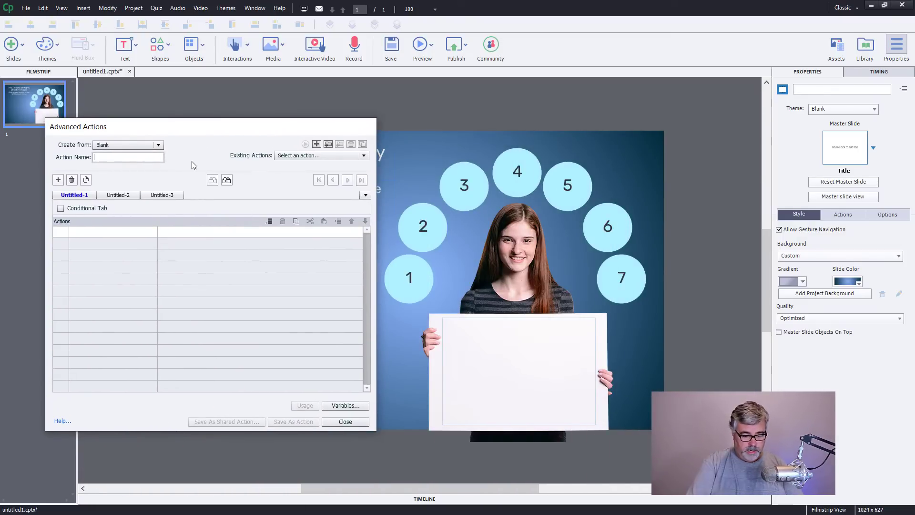
# Step: Save action 'button01': assign _habit01 = 1, change white_board to Be_proactive
pyautogui.write('button01')
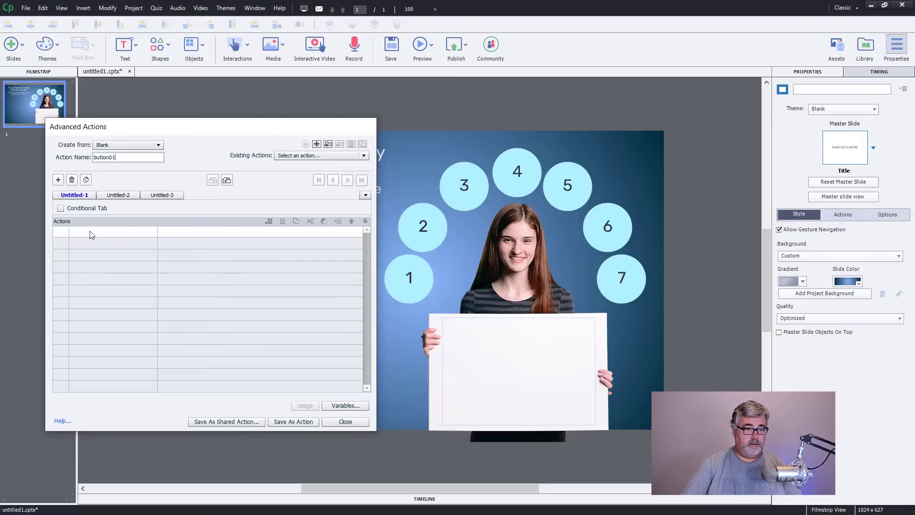
pyautogui.click(103, 231)
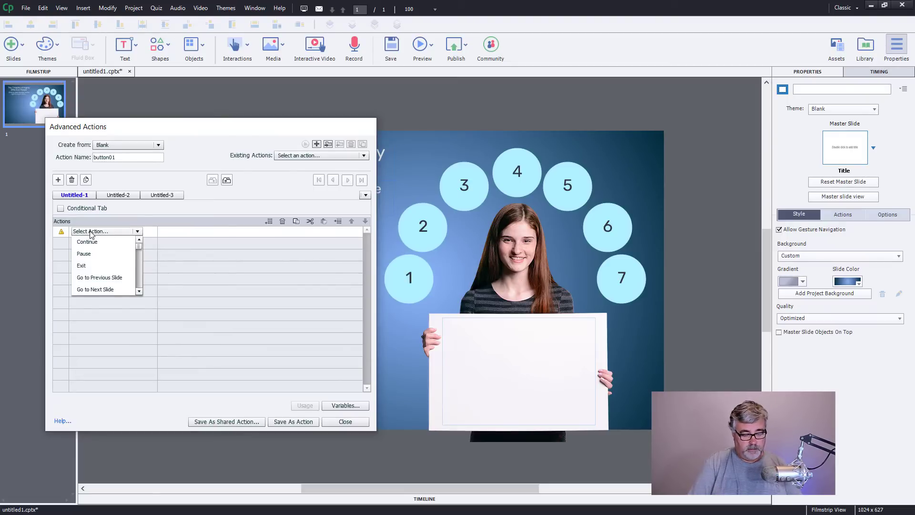
pyautogui.click(91, 231)
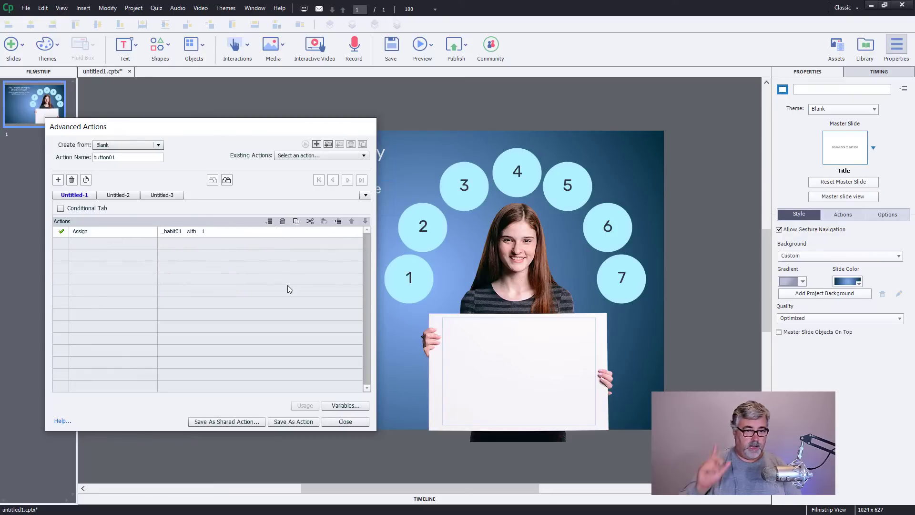
pyautogui.click(58, 180)
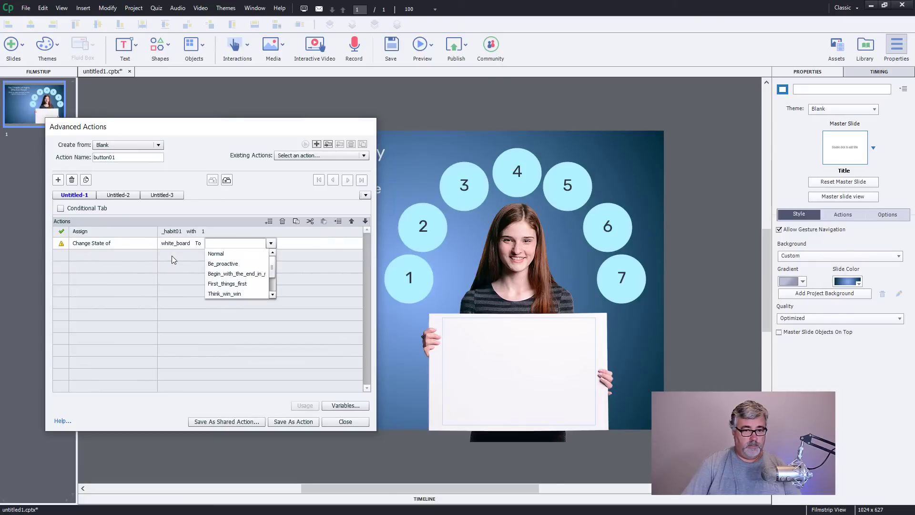
pyautogui.moveTo(245, 266)
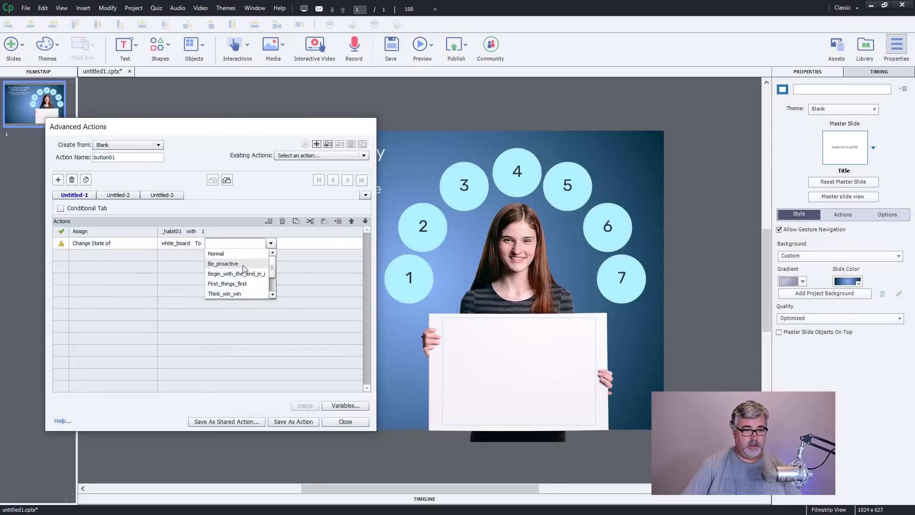
pyautogui.click(223, 263)
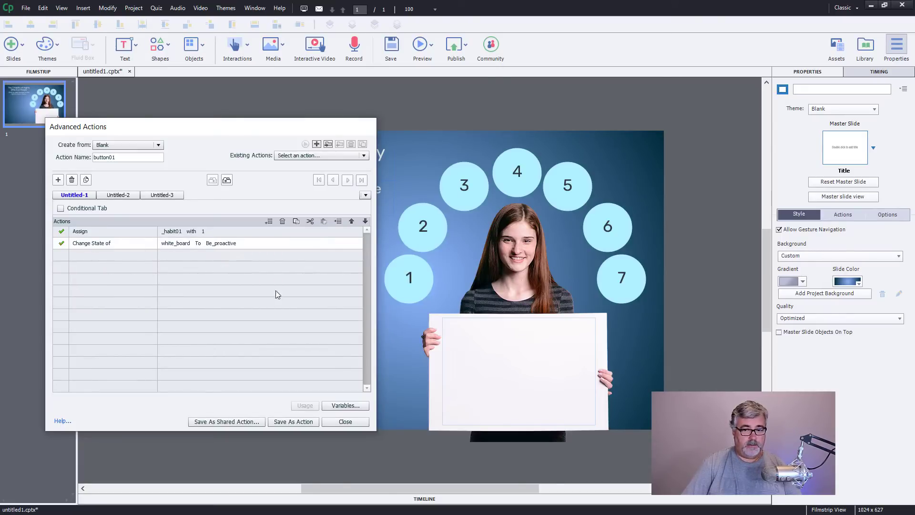
pyautogui.moveTo(420, 273)
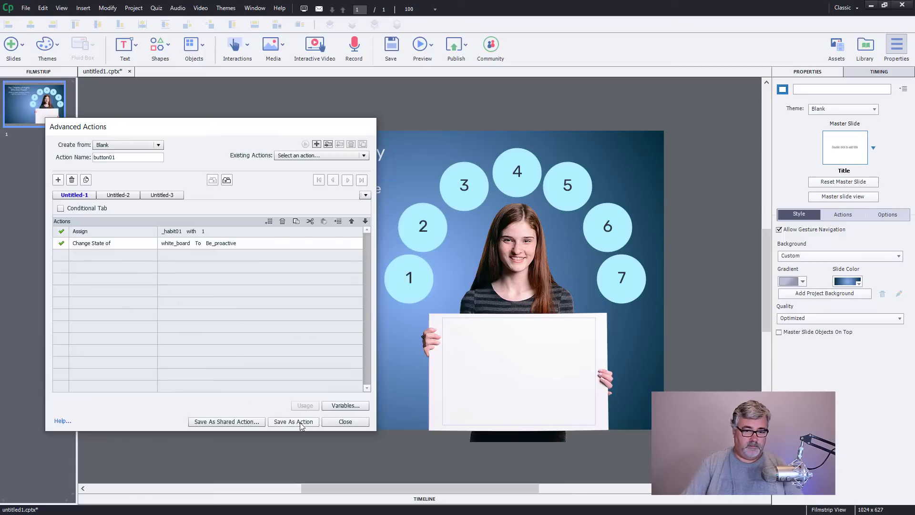
pyautogui.click(293, 422)
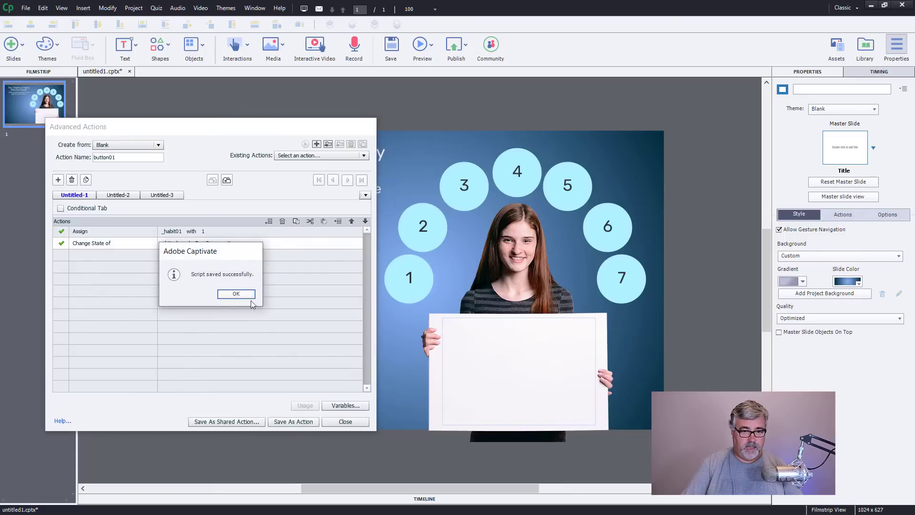
# Step: Dismiss the 'Script saved successfully' message with OK
pyautogui.click(236, 293)
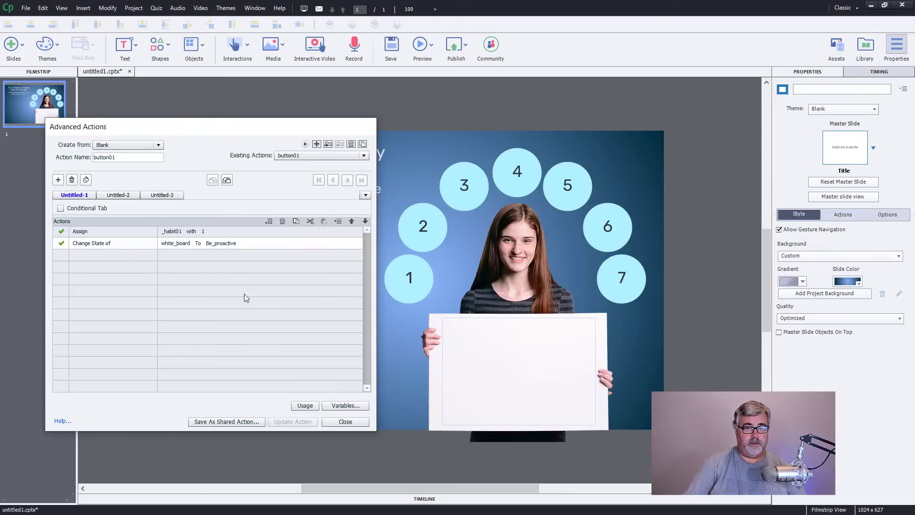
pyautogui.moveTo(288, 357)
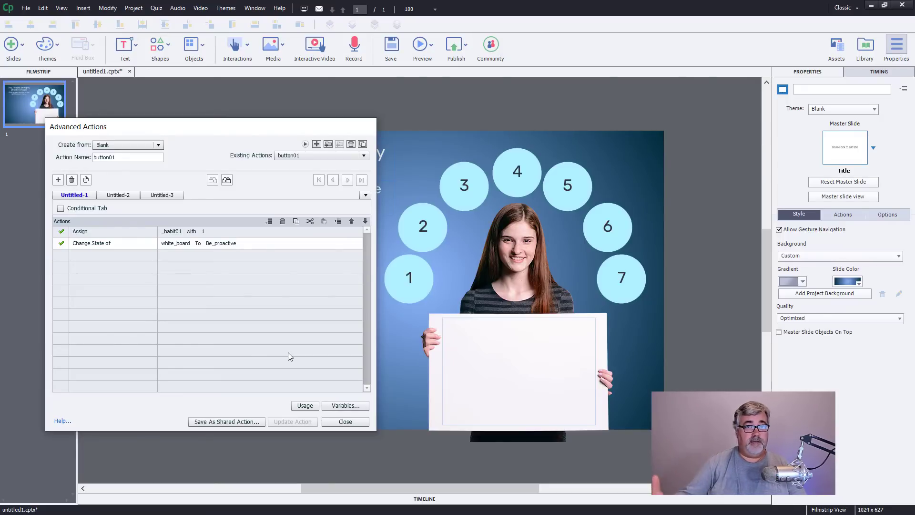
pyautogui.moveTo(313, 29)
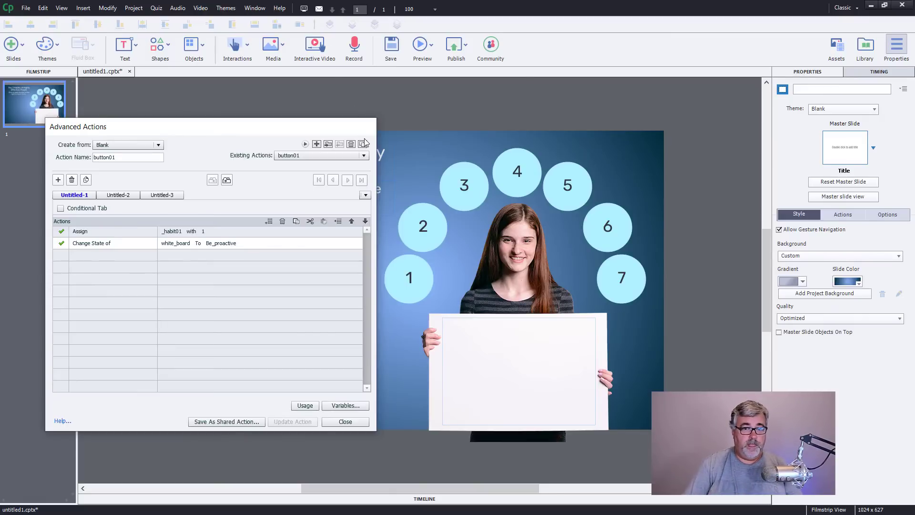
pyautogui.moveTo(363, 144)
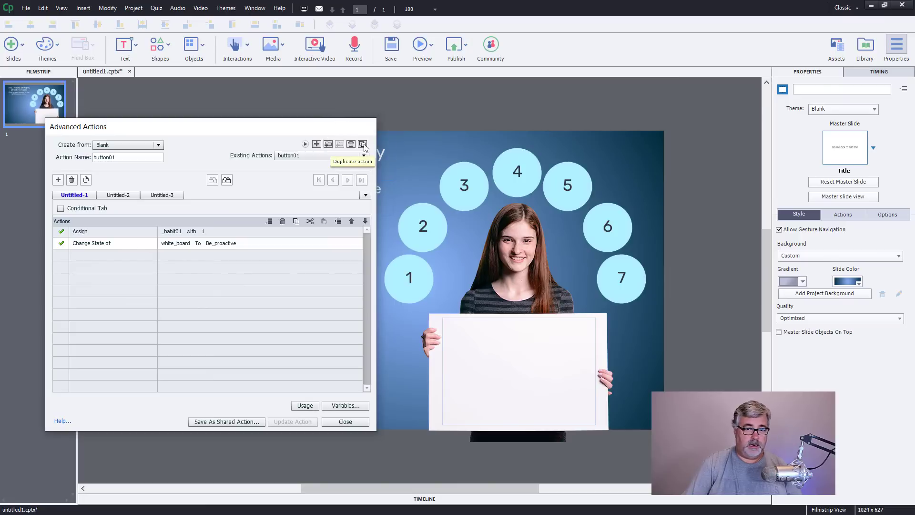
# Step: Duplicate button01 as button02 using _habit02 and Begin_with_the_end_in_mind, then update it
pyautogui.click(362, 143)
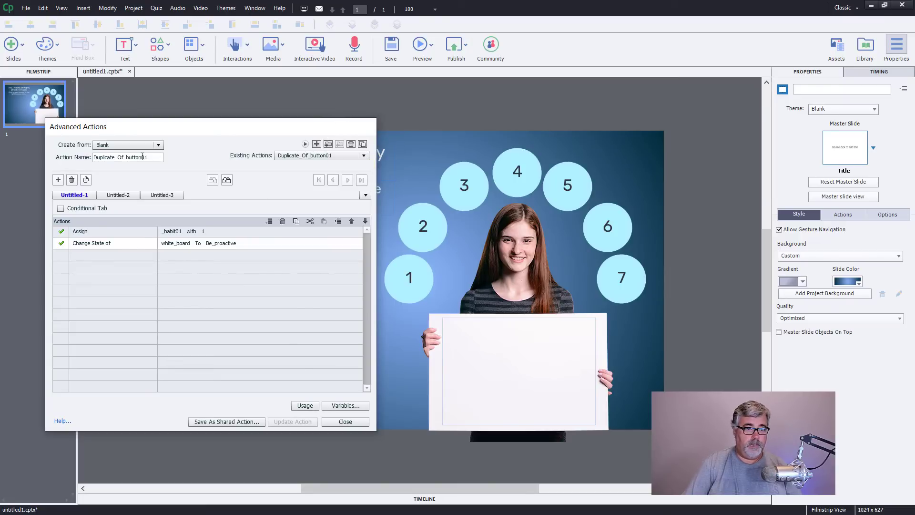
pyautogui.write('button01')
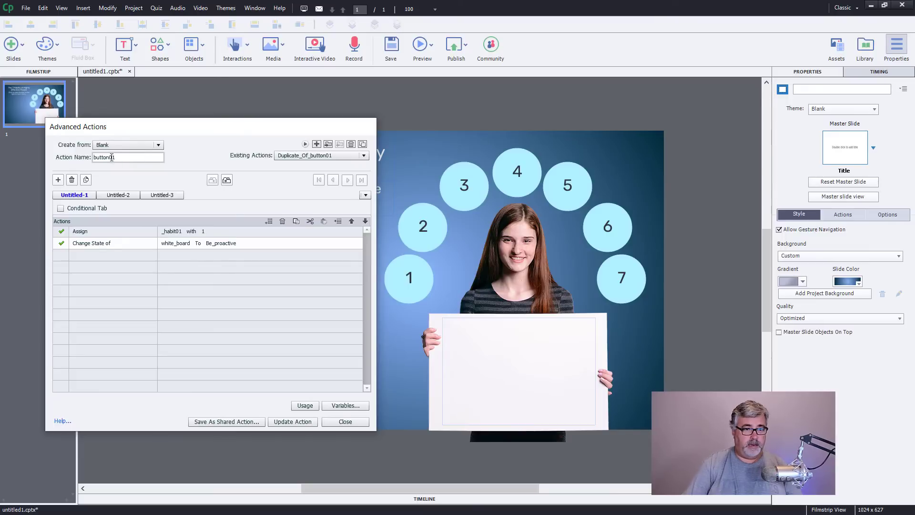
pyautogui.write('button02')
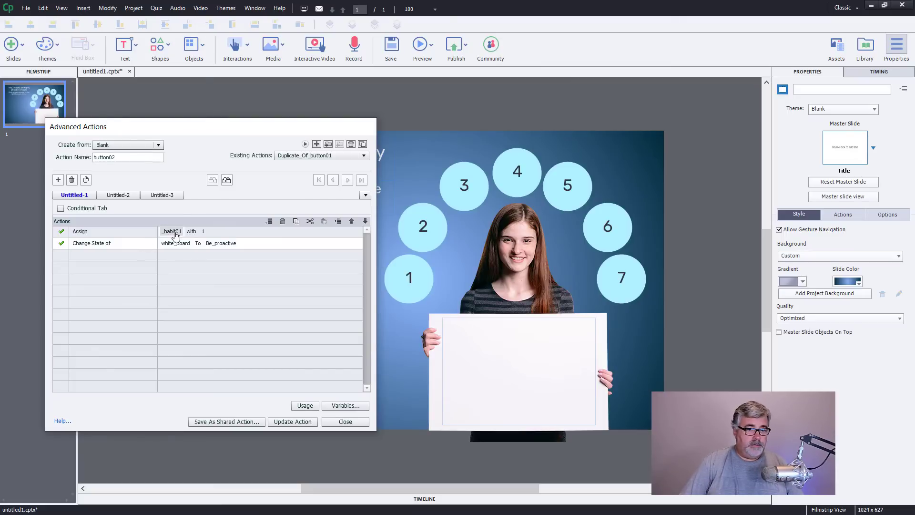
pyautogui.click(240, 231)
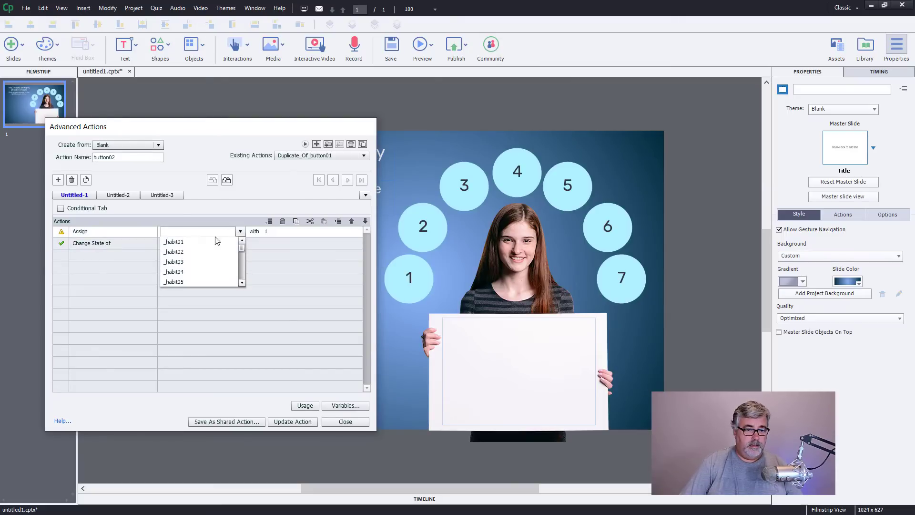
pyautogui.click(173, 251)
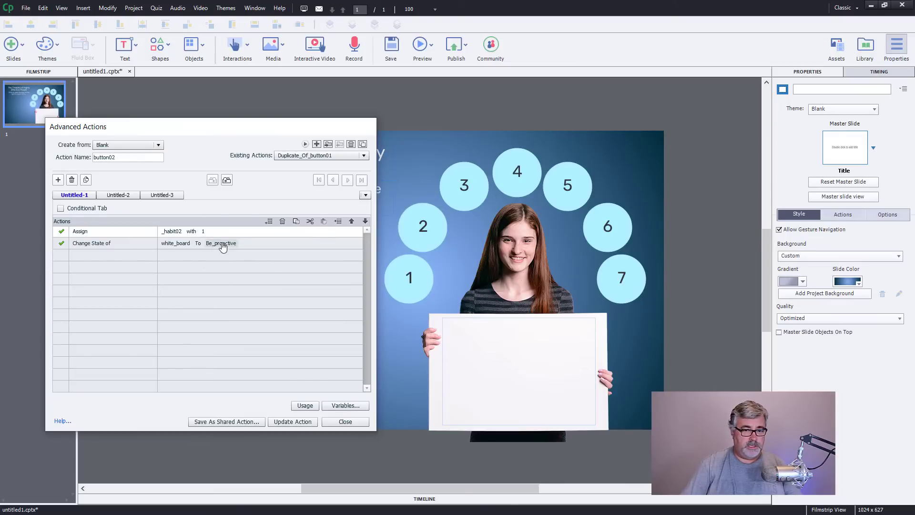
pyautogui.click(270, 243)
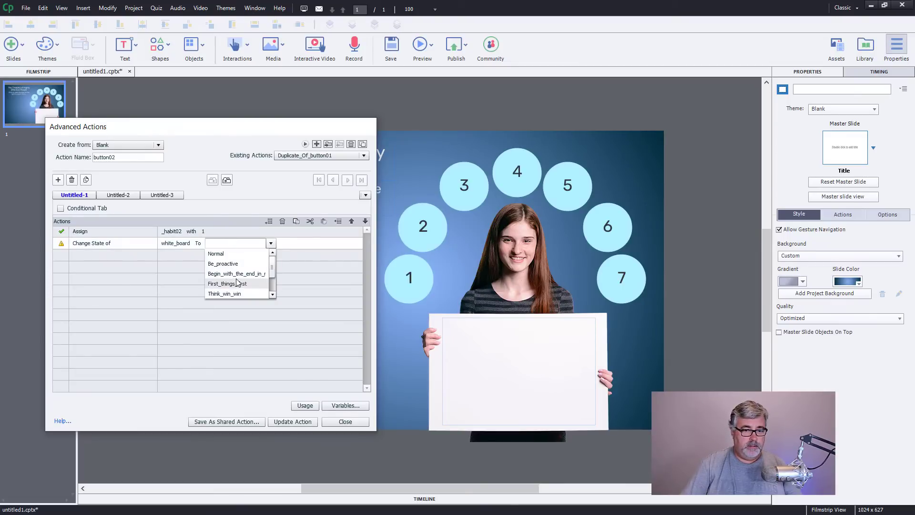
pyautogui.click(237, 274)
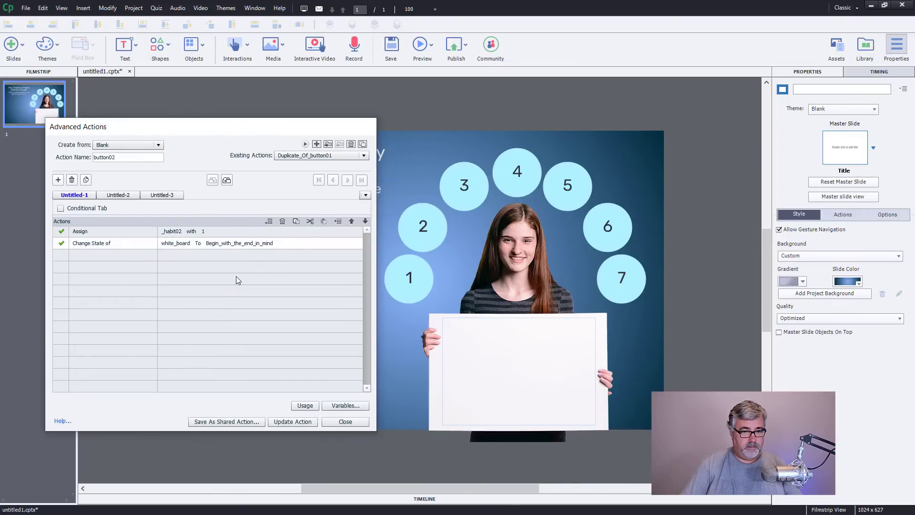
pyautogui.moveTo(267, 278)
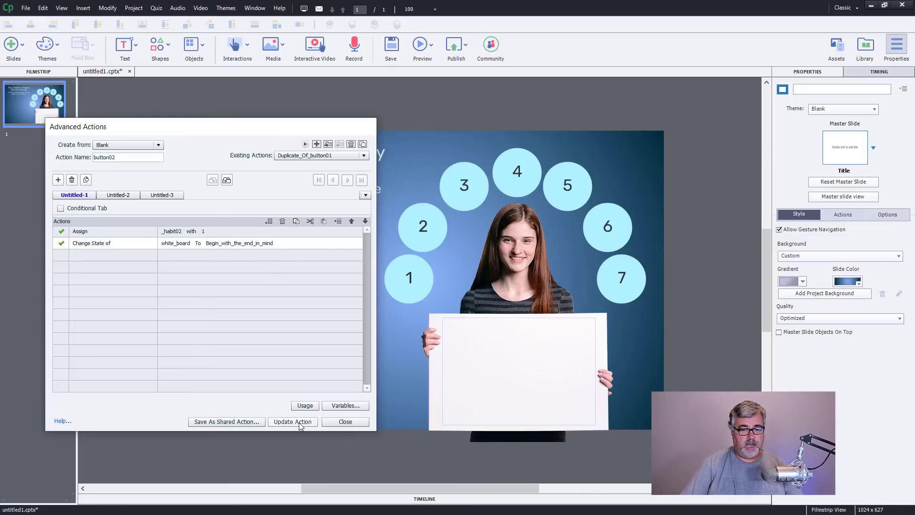
pyautogui.click(292, 421)
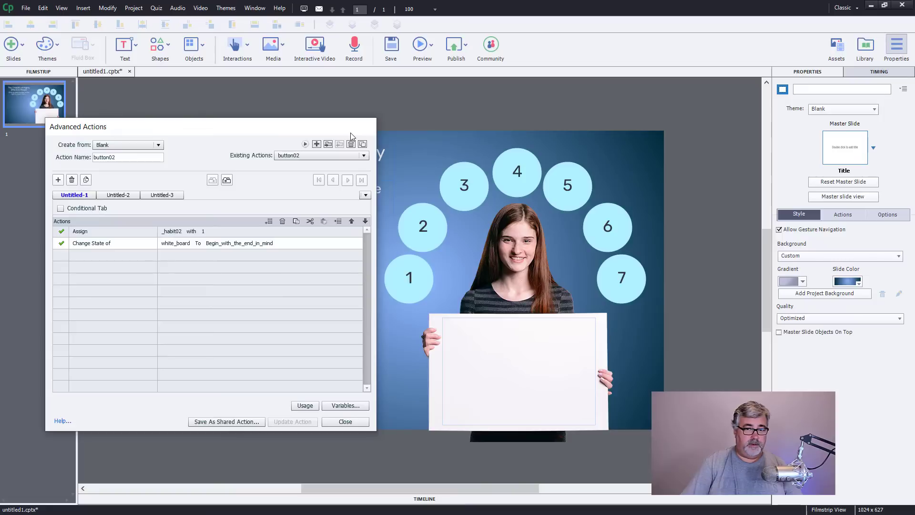
pyautogui.moveTo(316, 144)
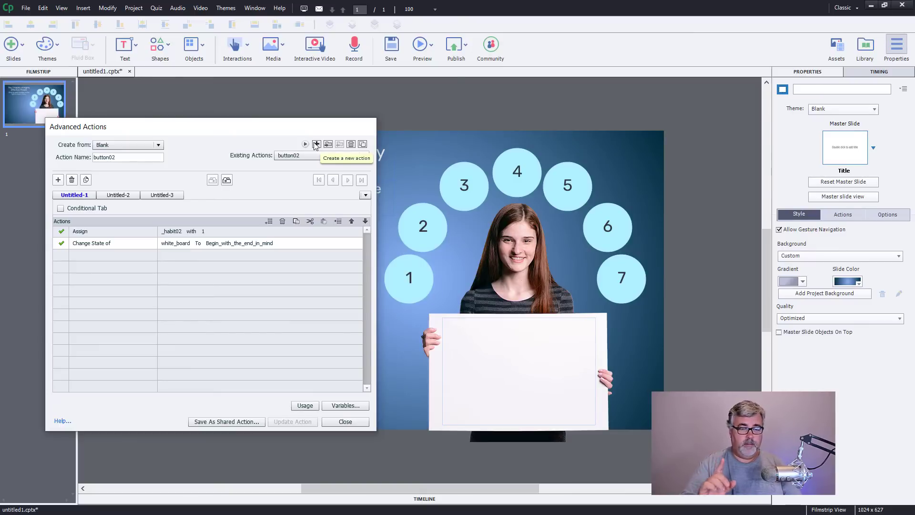
pyautogui.moveTo(237, 435)
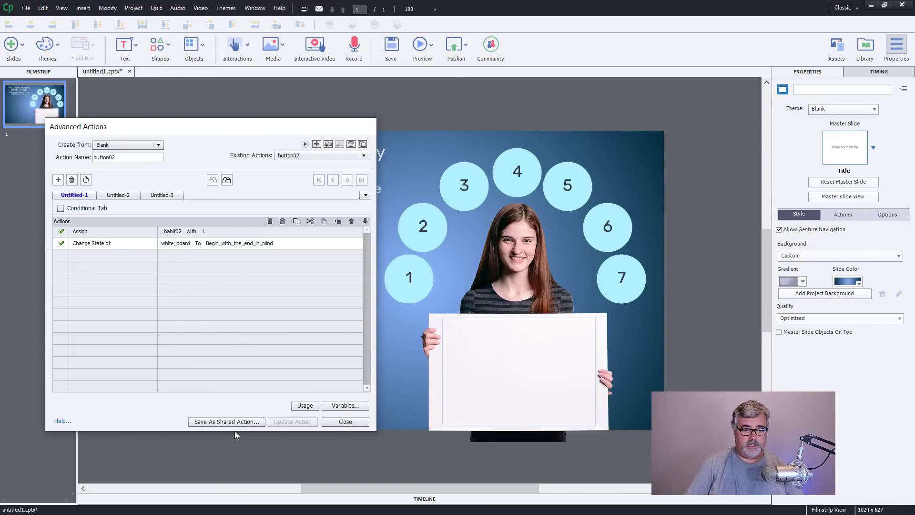
pyautogui.moveTo(221, 426)
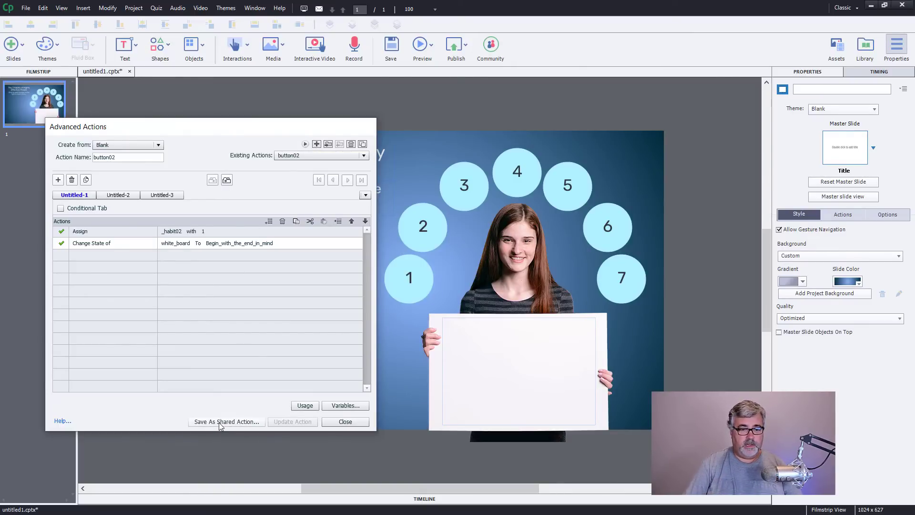
# Step: Start saving the action as a shared action named ClickToReveal
pyautogui.click(225, 422)
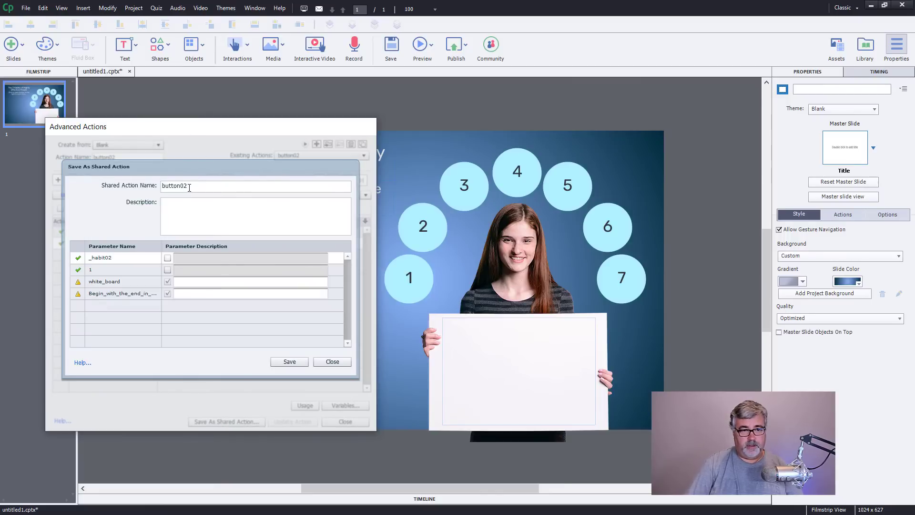
pyautogui.tripleClick(175, 185)
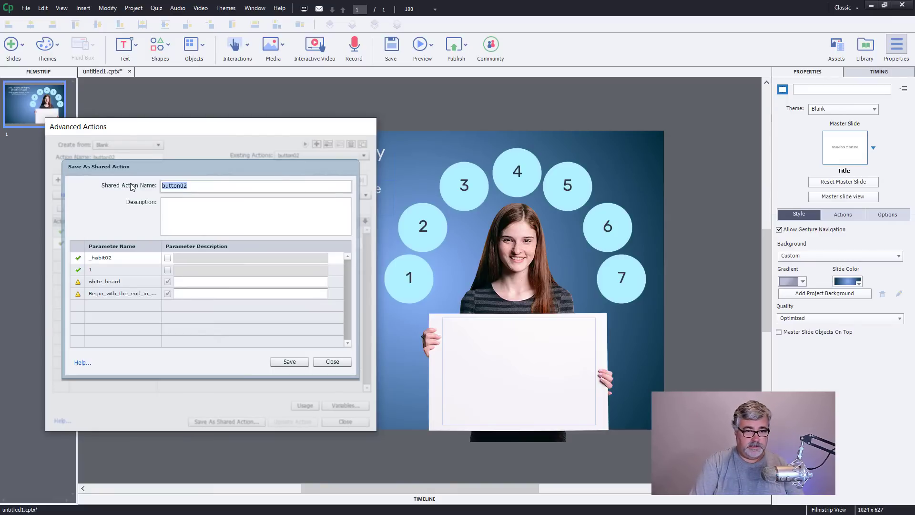
pyautogui.write('ClickTo')
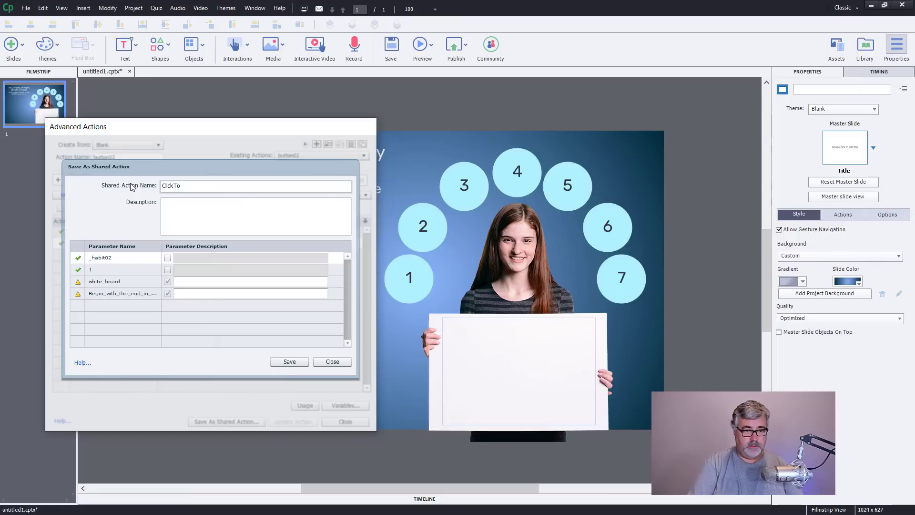
pyautogui.write('Reveal')
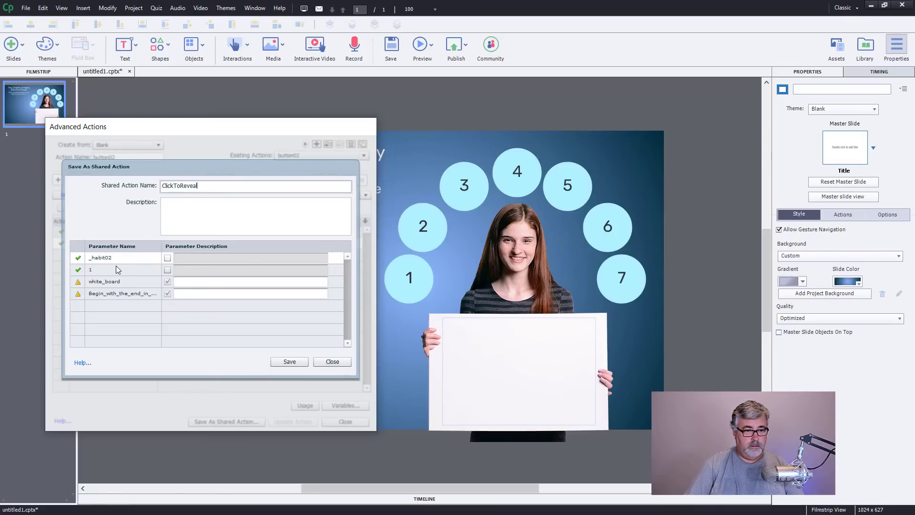
# Step: Describe the variable, whiteboard and state parameters, then save and confirm
pyautogui.click(167, 258)
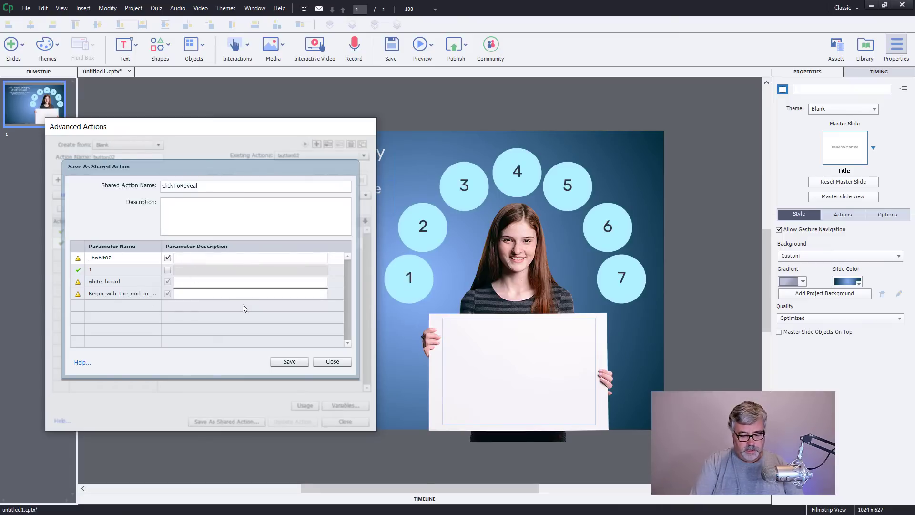
pyautogui.write('Variable to')
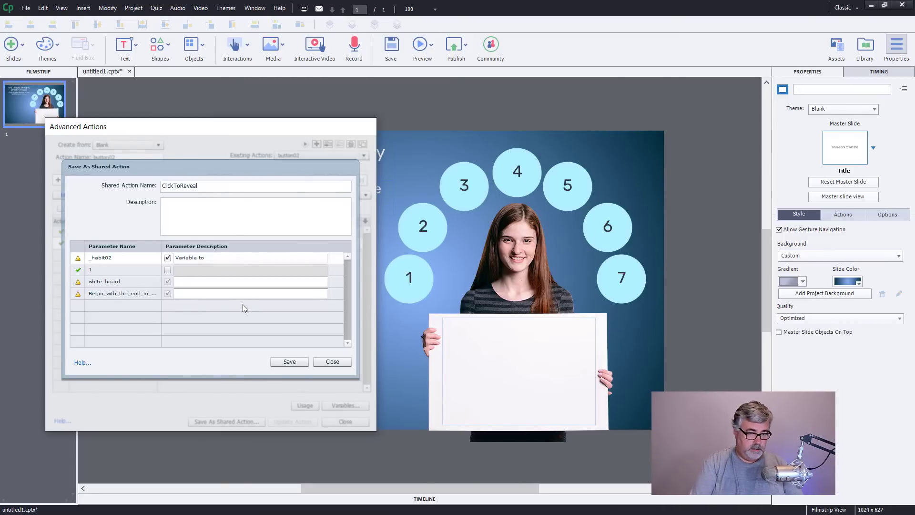
pyautogui.write('change')
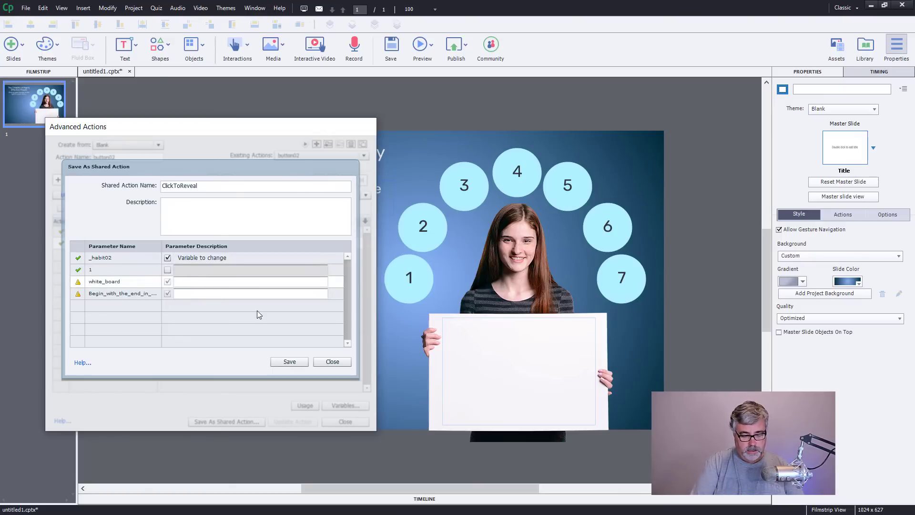
pyautogui.write('White Board')
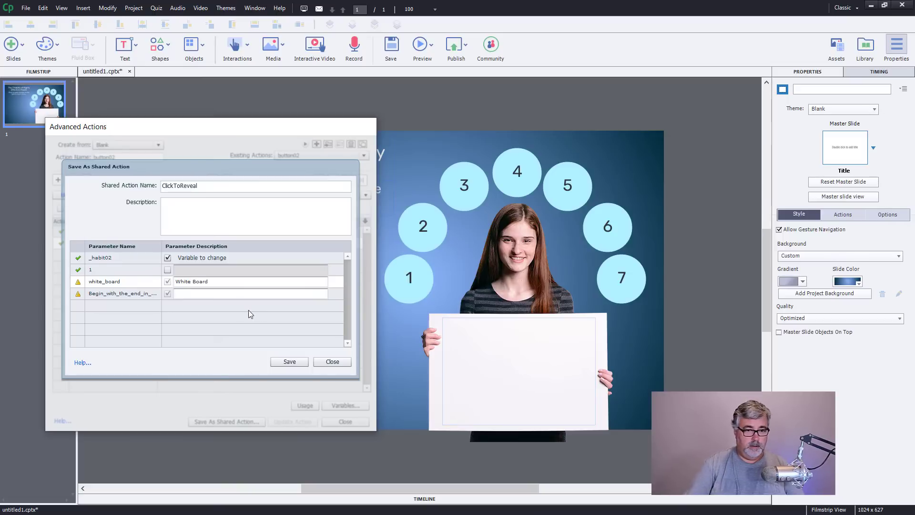
pyautogui.write('State of the White Board')
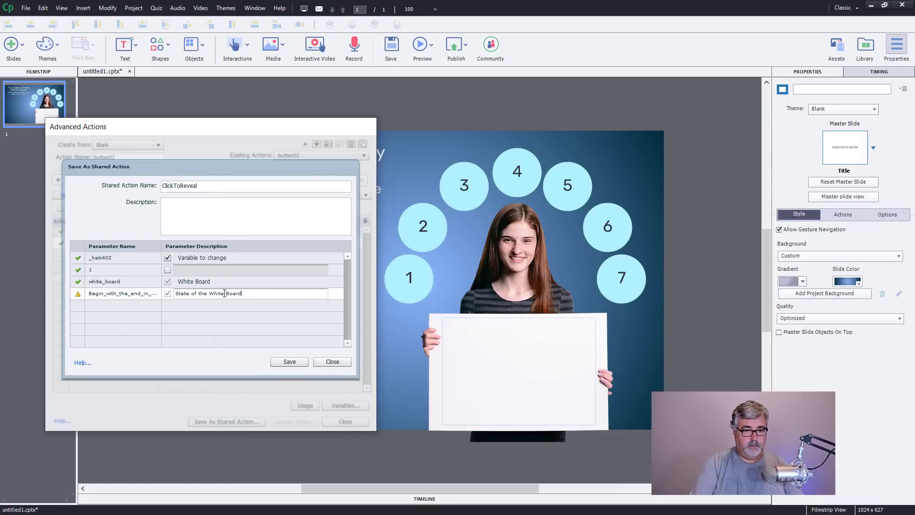
pyautogui.moveTo(239, 330)
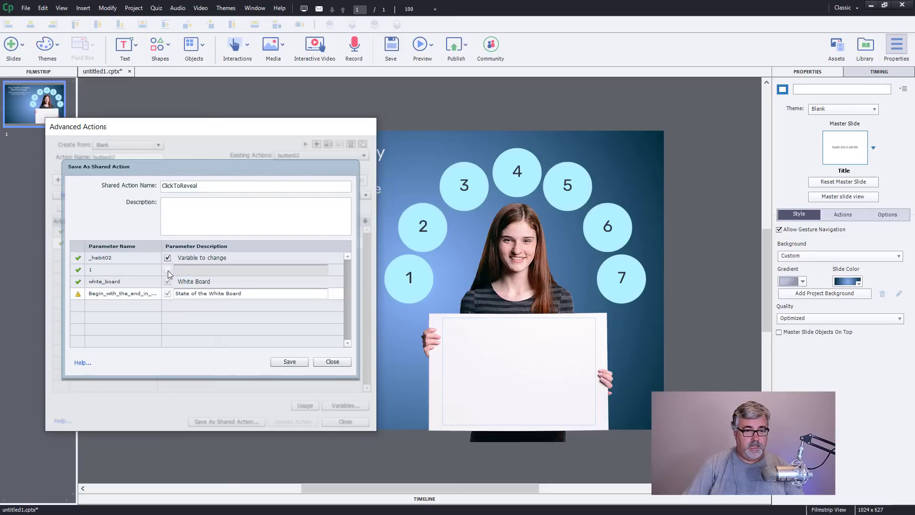
pyautogui.click(167, 281)
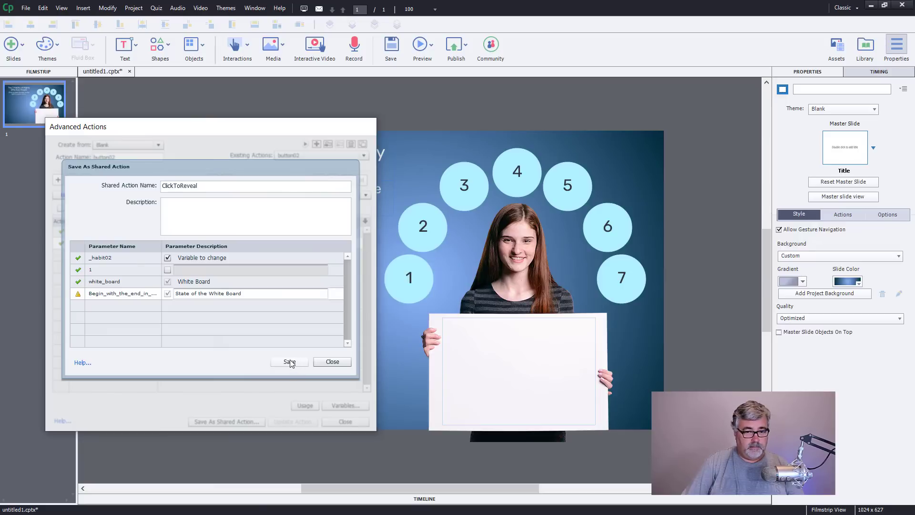
pyautogui.click(288, 362)
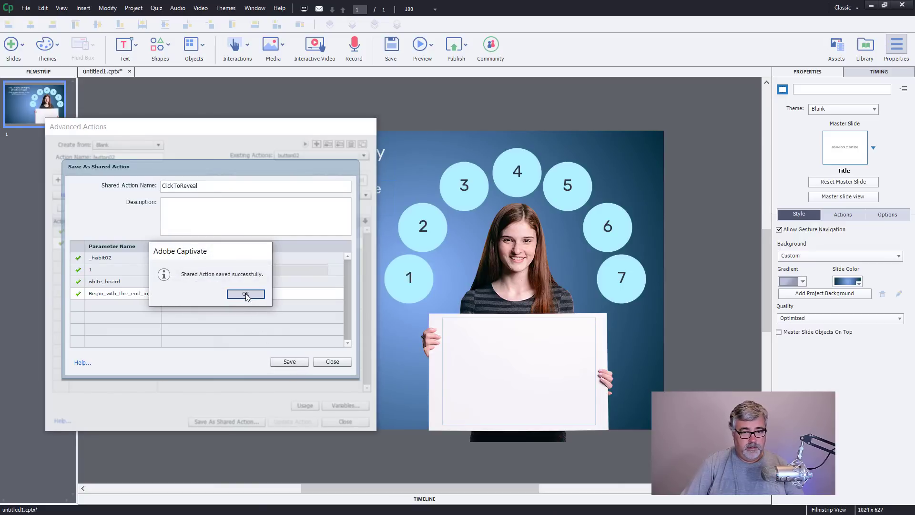
pyautogui.click(246, 294)
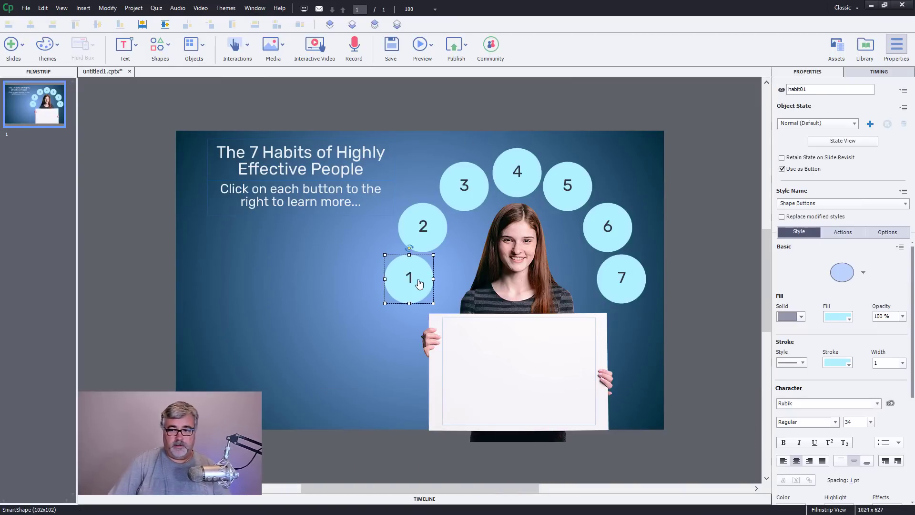
# Step: Set habit01 to execute ClickToReveal with white_board and the Be_proactive state
pyautogui.click(843, 232)
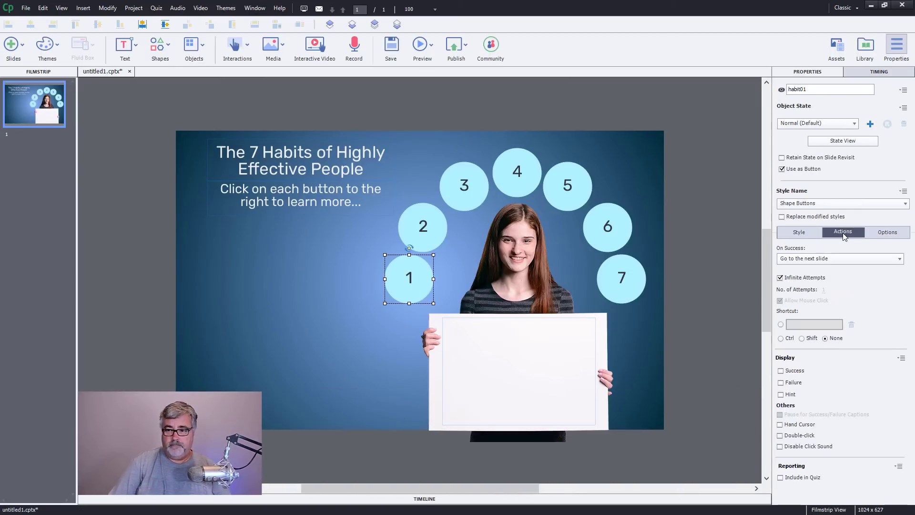
pyautogui.click(840, 258)
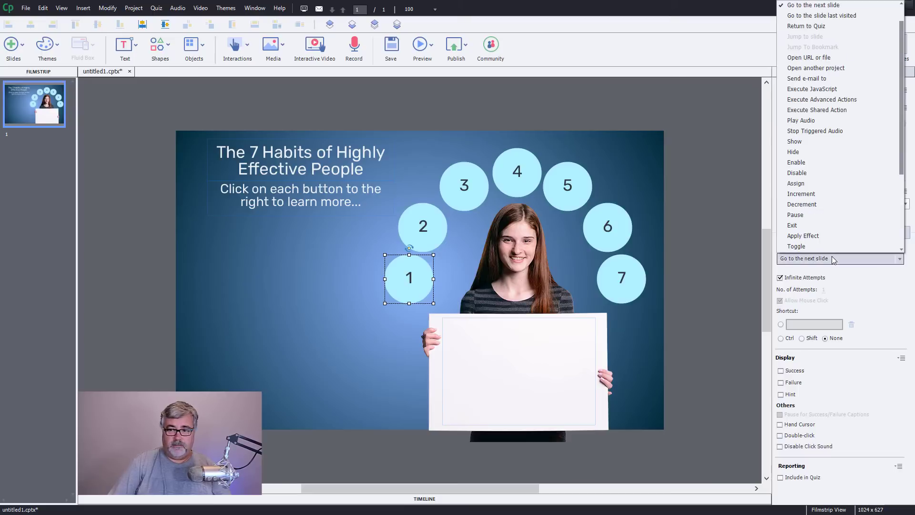
pyautogui.click(840, 258)
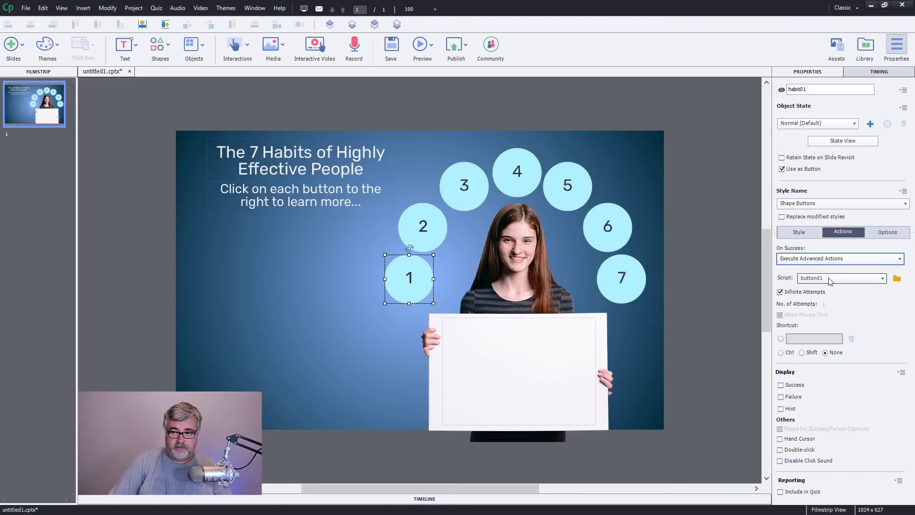
pyautogui.click(839, 258)
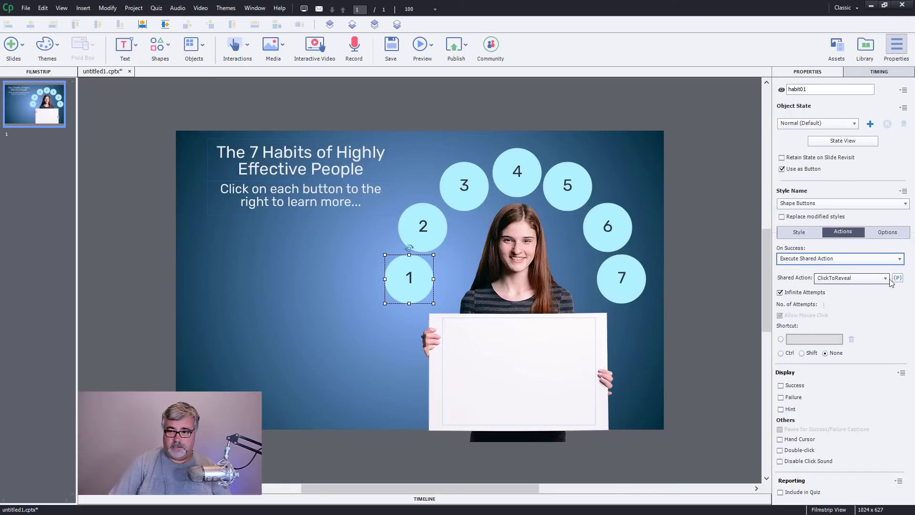
pyautogui.click(897, 278)
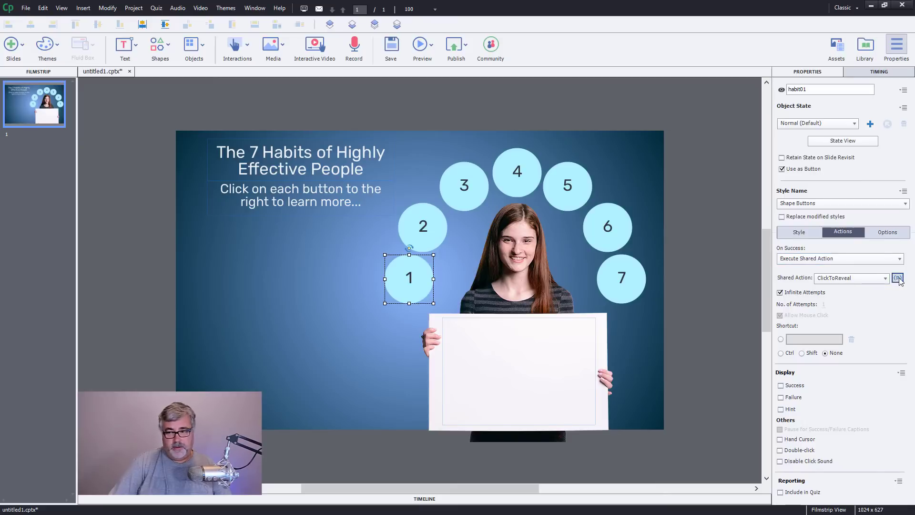
pyautogui.click(897, 278)
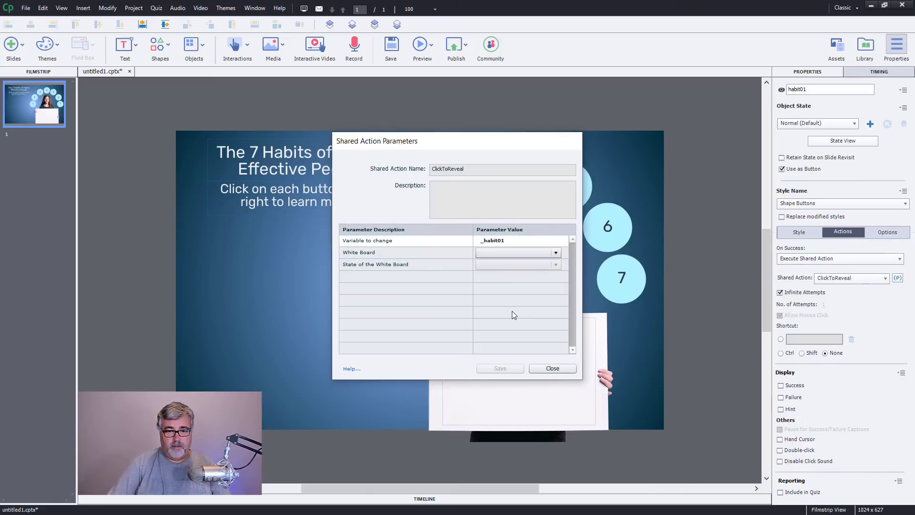
pyautogui.click(556, 265)
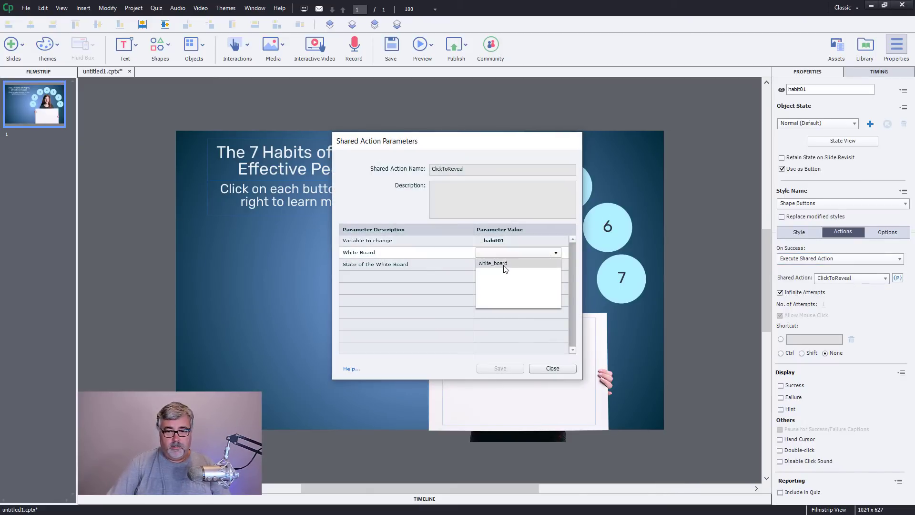
pyautogui.click(492, 263)
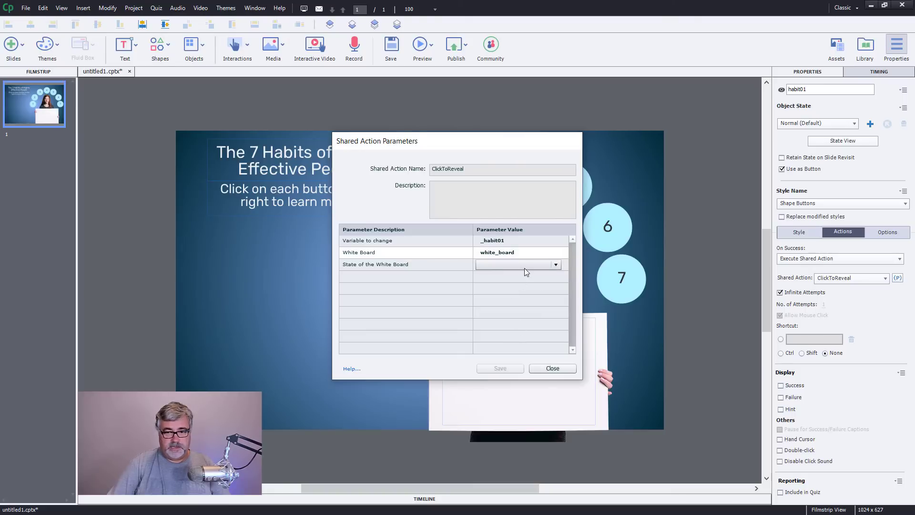
pyautogui.click(555, 264)
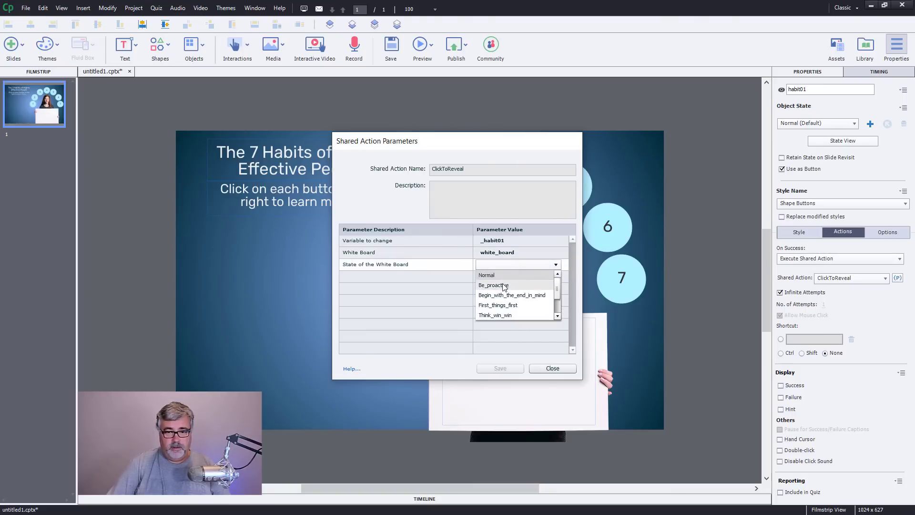
pyautogui.click(552, 368)
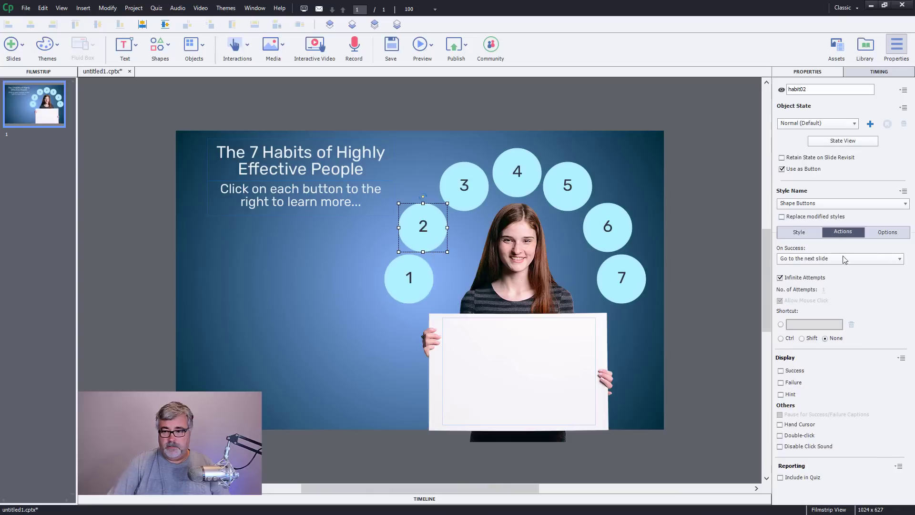
# Step: Give habit02's ClickToReveal parameters white_board and Begin_with_the_end_in_mind, and save
pyautogui.click(840, 259)
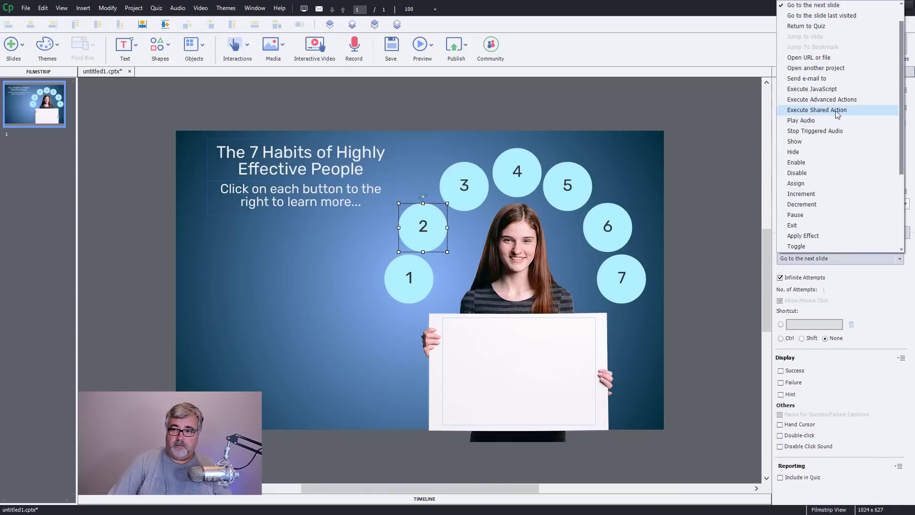
pyautogui.click(816, 110)
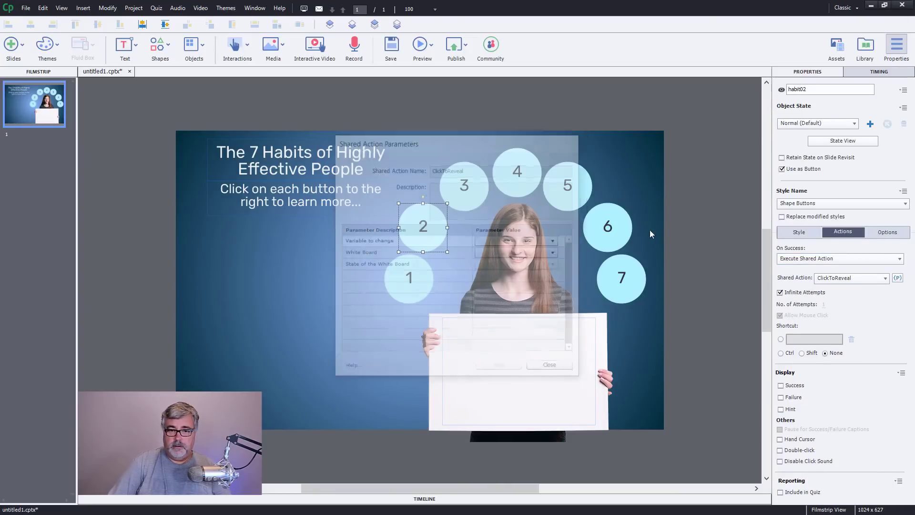
pyautogui.click(556, 240)
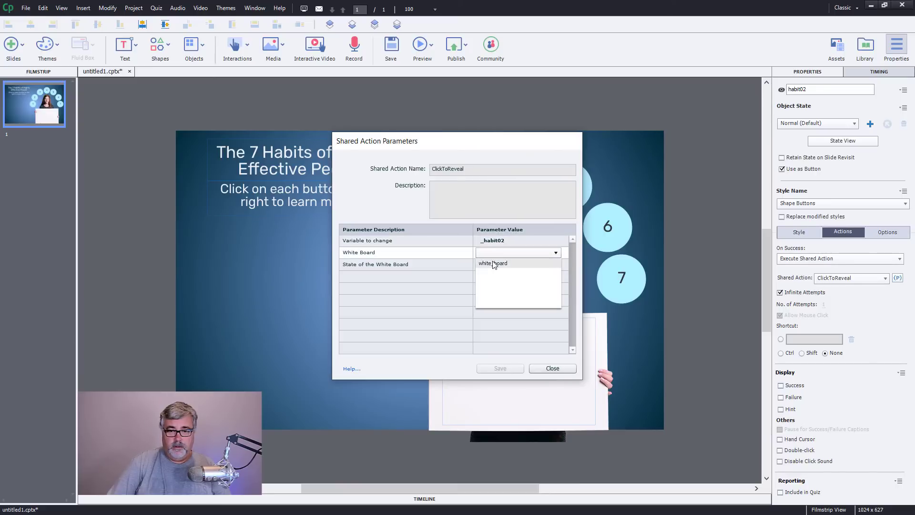
pyautogui.click(555, 265)
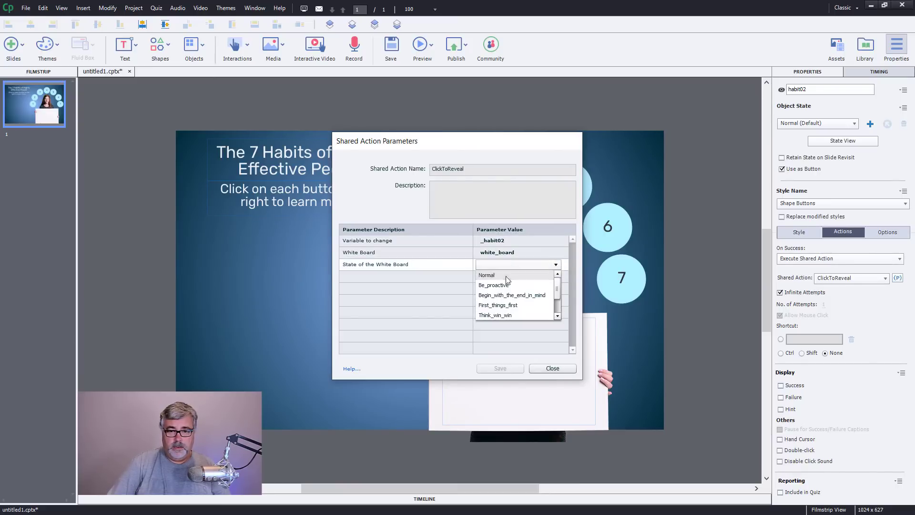
pyautogui.click(512, 294)
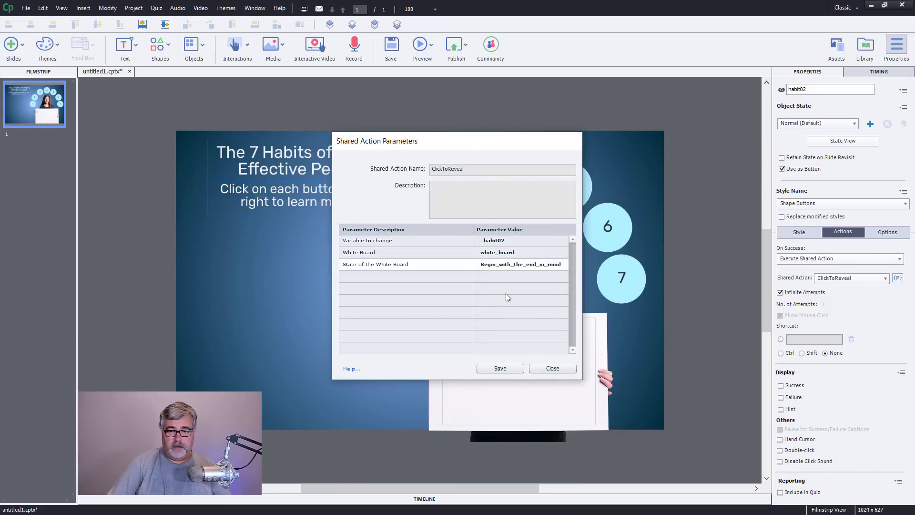
pyautogui.click(552, 368)
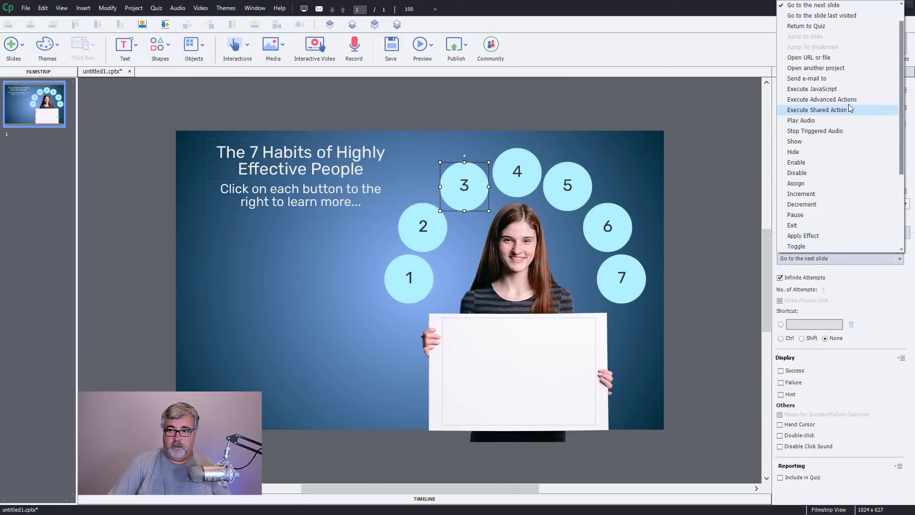
# Step: Set habit03 to execute ClickToReveal with _habit03, white_board and its state
pyautogui.click(816, 110)
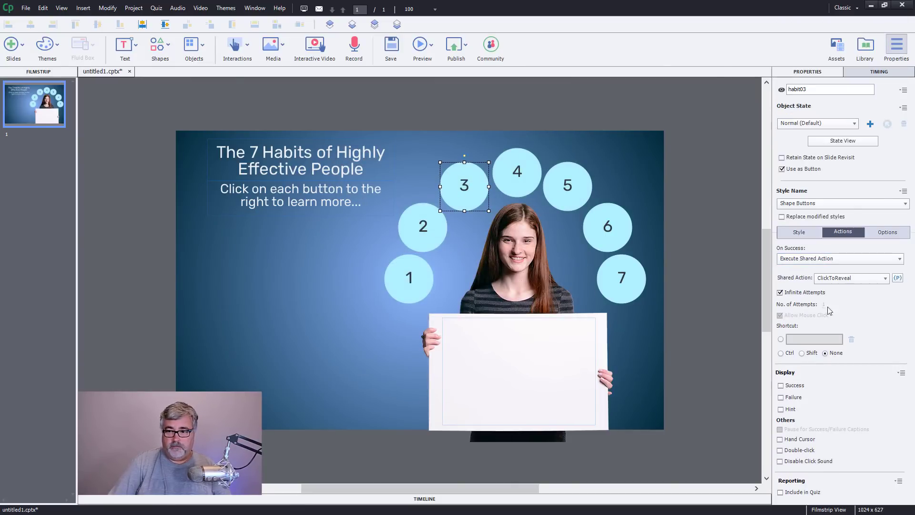
pyautogui.click(897, 277)
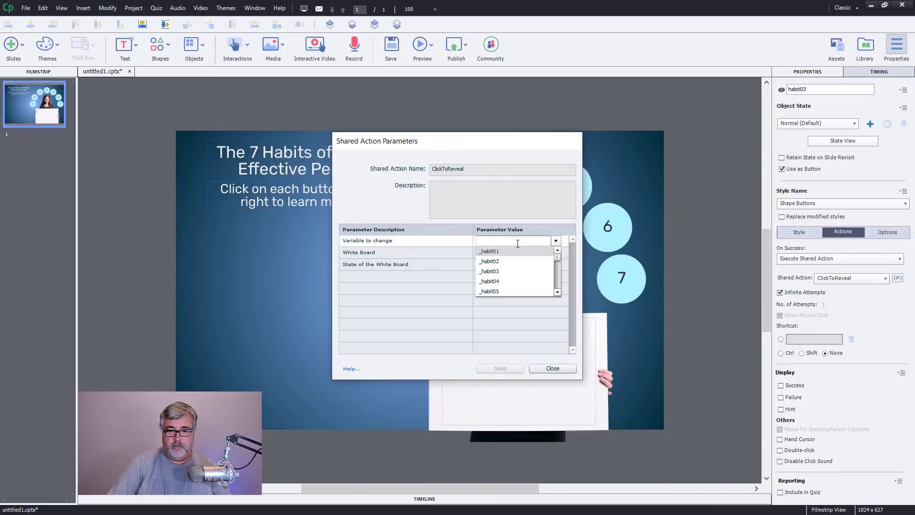
pyautogui.click(488, 271)
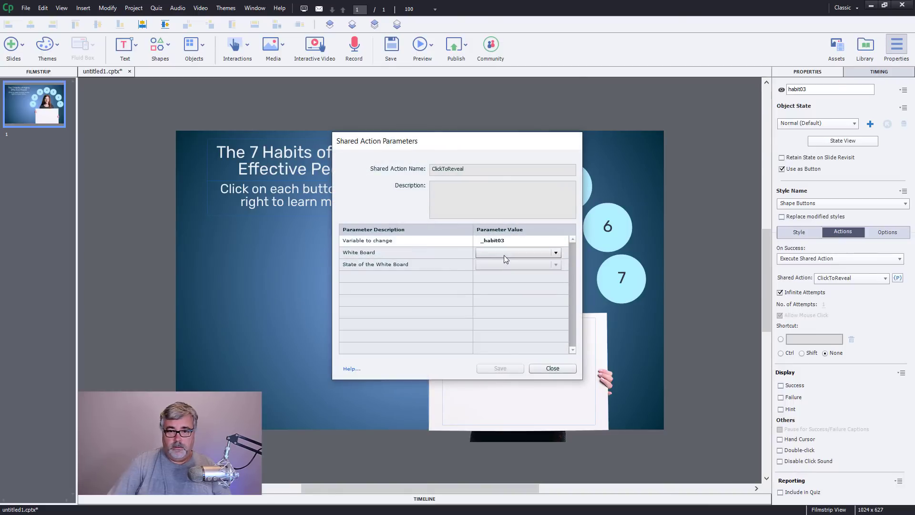
pyautogui.click(555, 264)
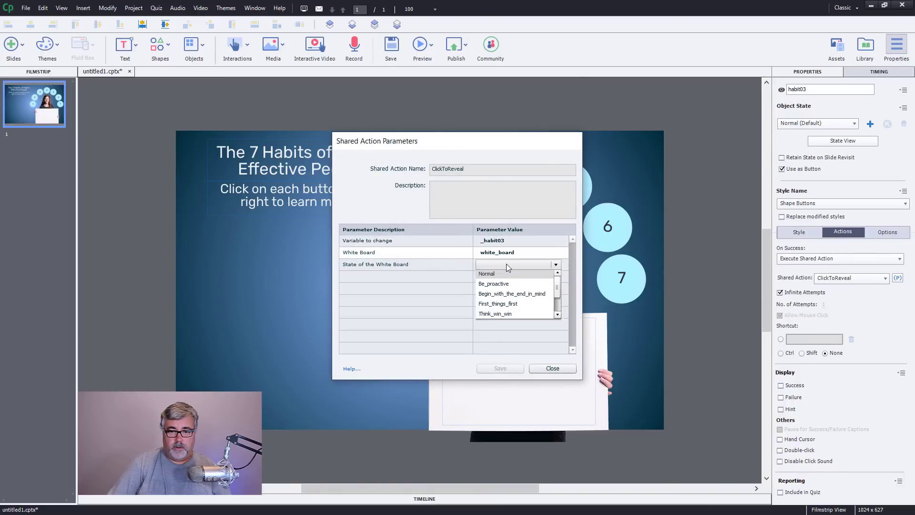
pyautogui.click(497, 304)
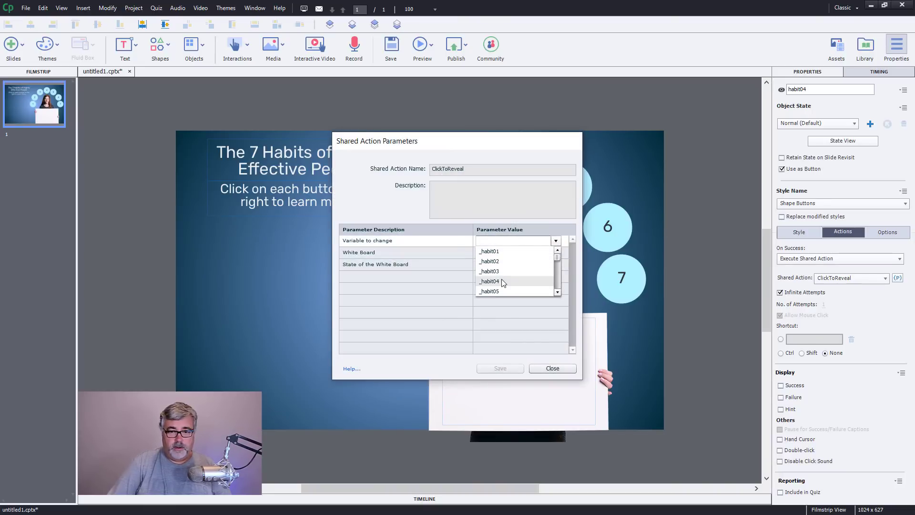
# Step: Save habit04's ClickToReveal parameters with _habit04 and the Think_win_win state
pyautogui.click(488, 281)
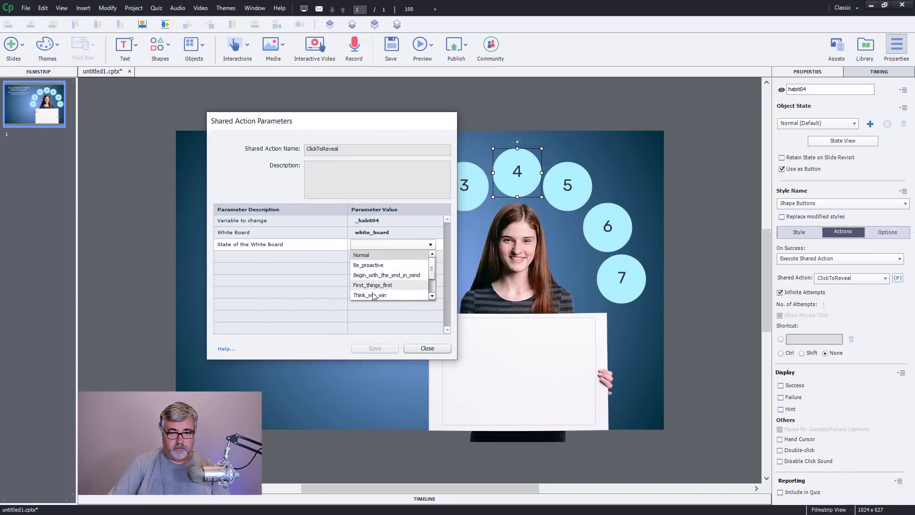
pyautogui.click(370, 295)
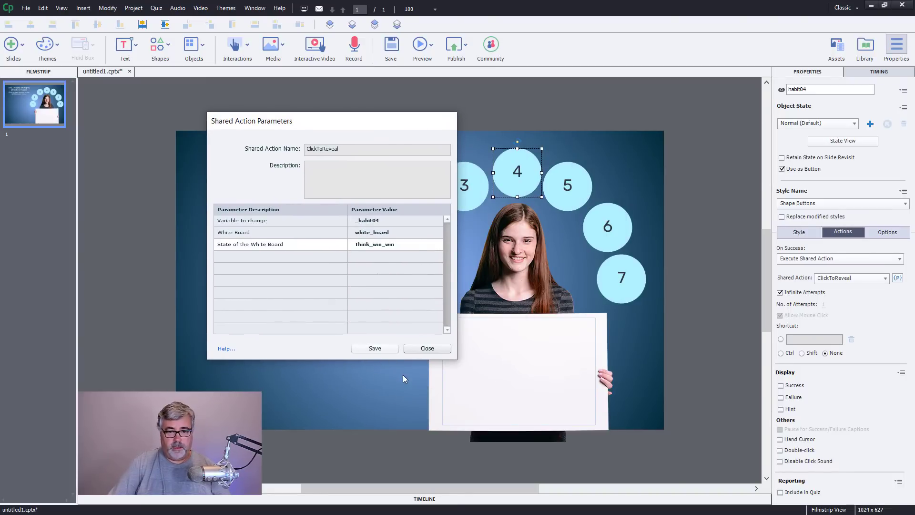
pyautogui.click(427, 348)
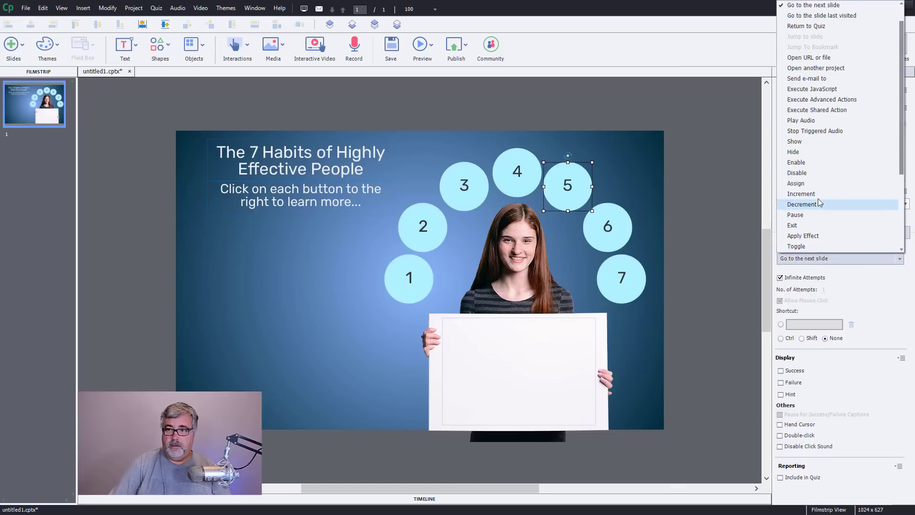
# Step: Set habit05 to run ClickToReveal with the Seek_first_to_understand state
pyautogui.click(817, 110)
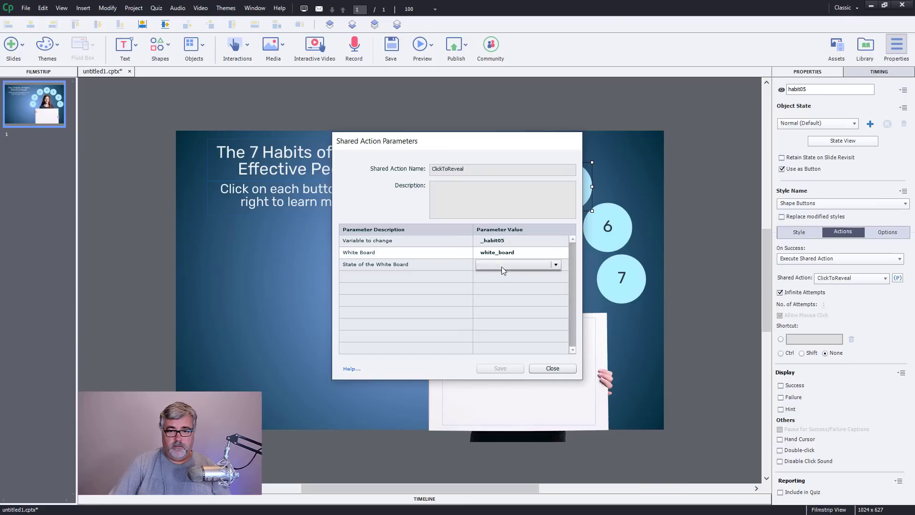
pyautogui.click(555, 265)
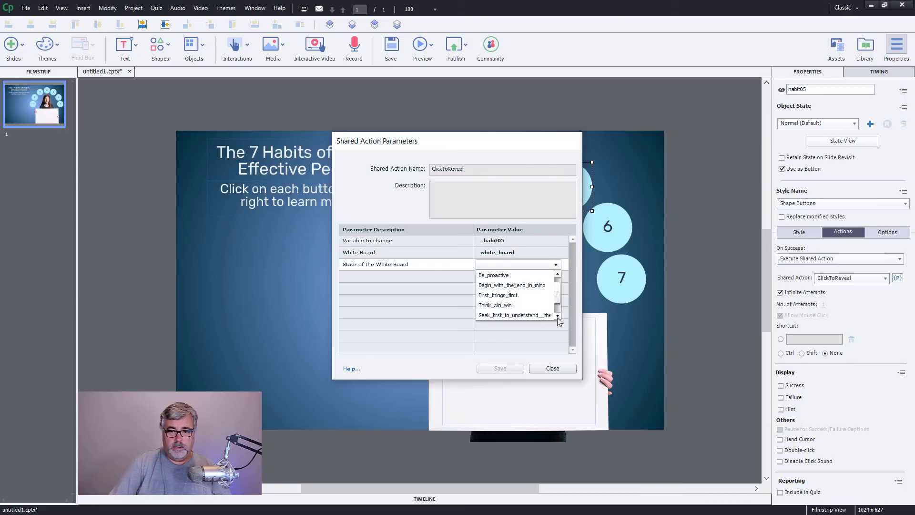
pyautogui.click(514, 315)
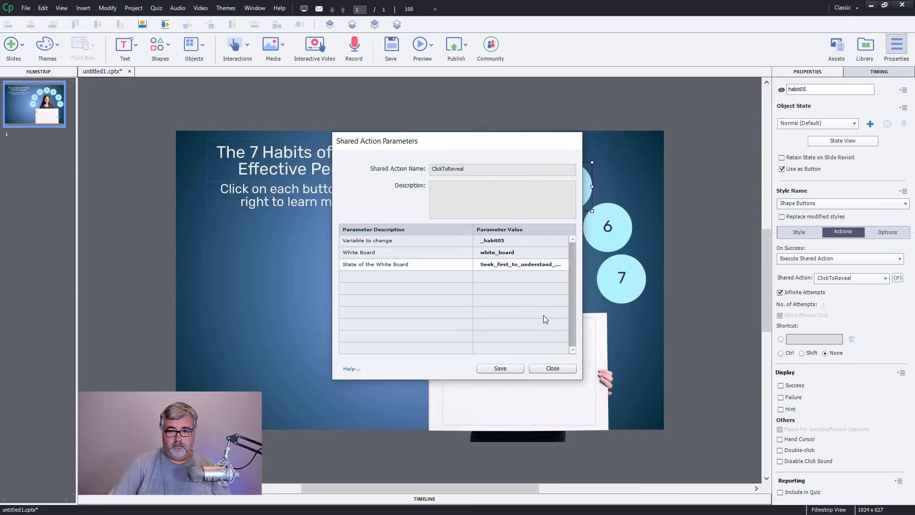
pyautogui.click(552, 368)
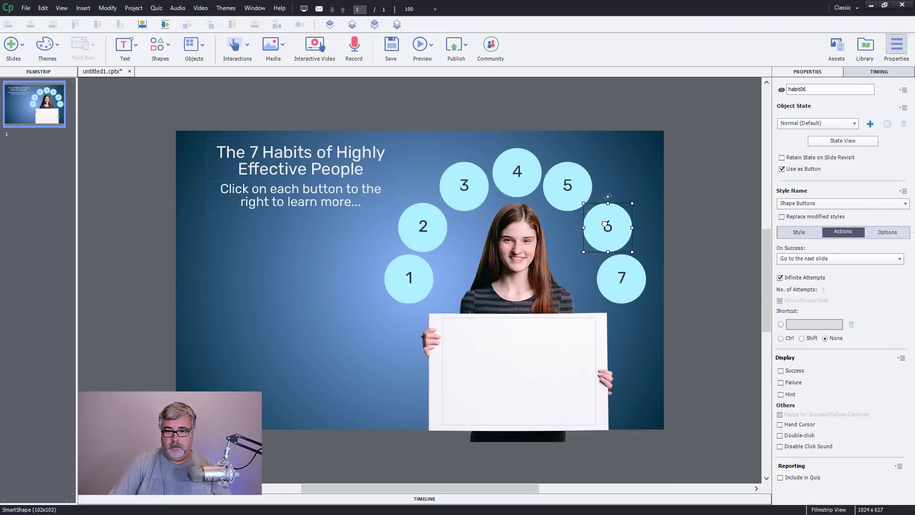
# Step: Set habit06 to execute ClickToReveal with _habit06, white_board and Synergize_
pyautogui.click(840, 258)
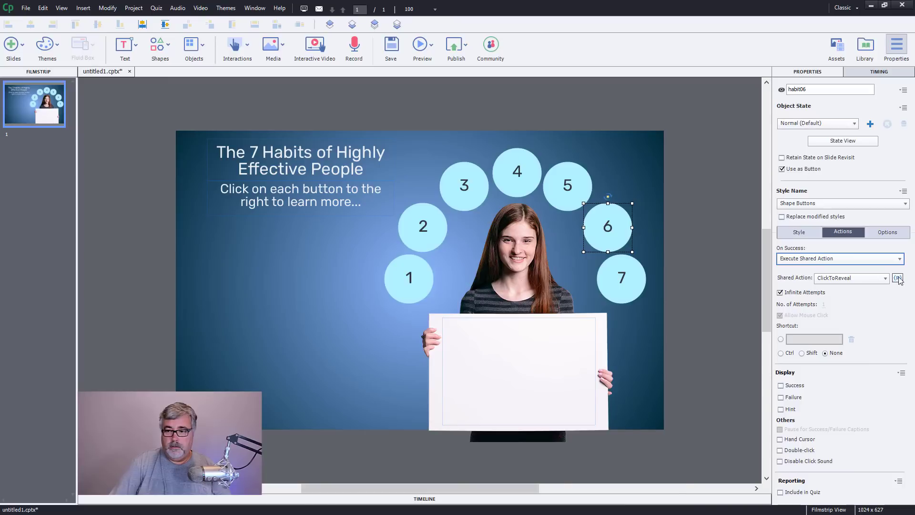
pyautogui.click(897, 277)
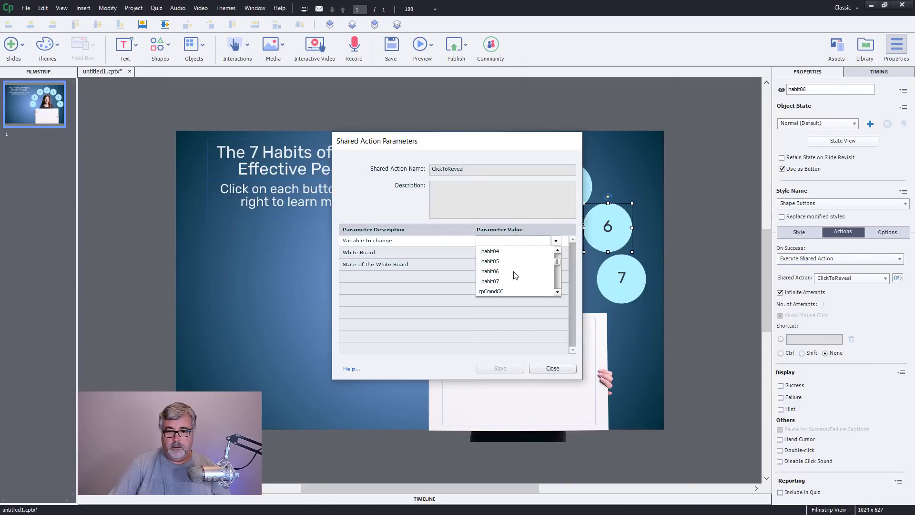
pyautogui.moveTo(502, 268)
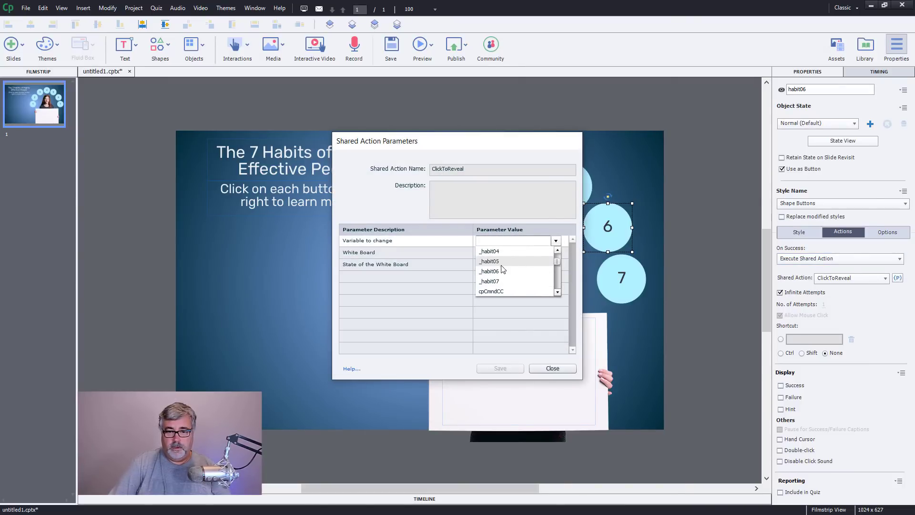
pyautogui.click(488, 271)
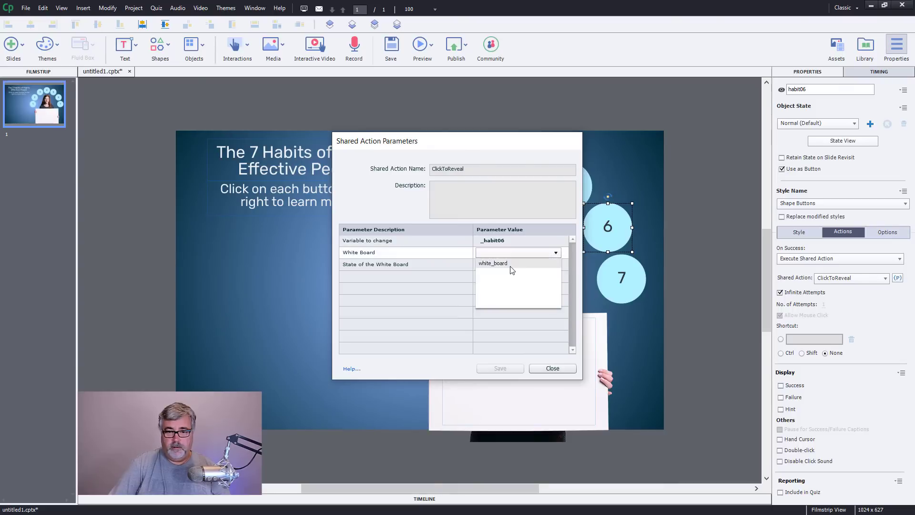
pyautogui.click(493, 263)
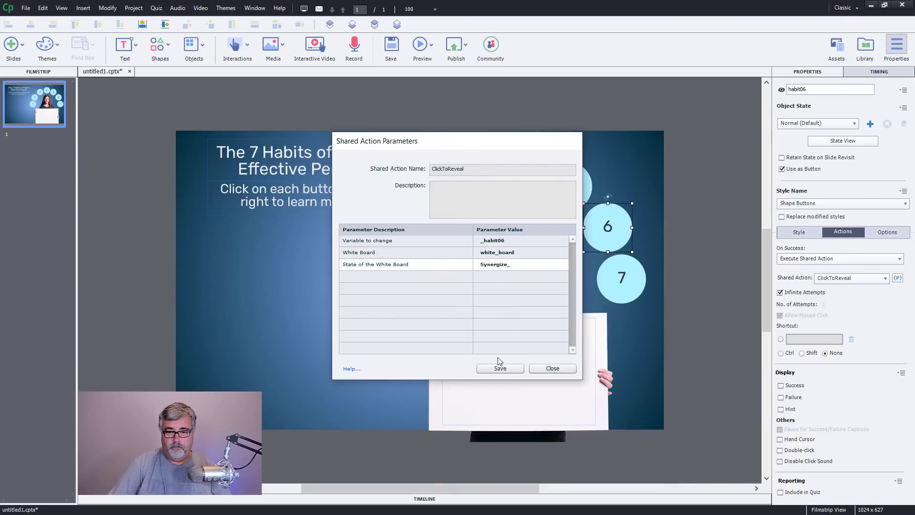
pyautogui.click(552, 369)
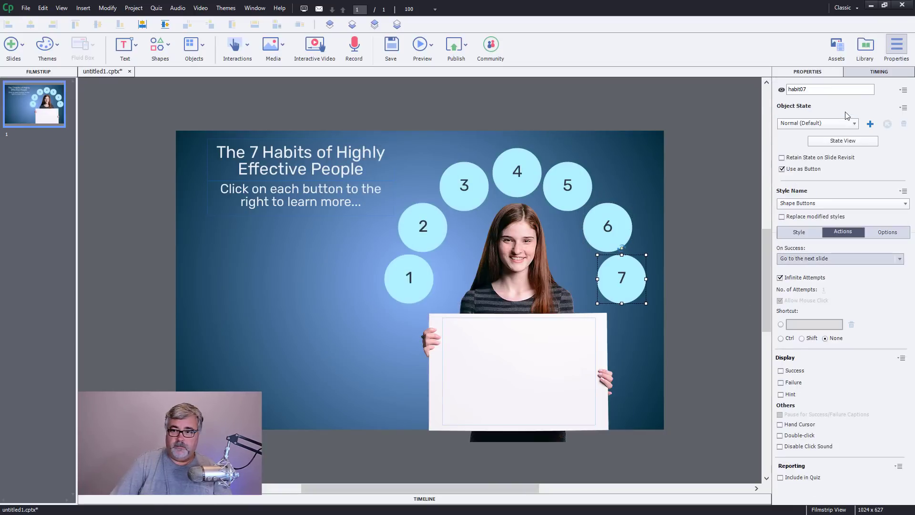
# Step: Make habit07 pass _habit07, white_board and Sharpen_the_Saw__Growth to ClickToReveal, and save
pyautogui.click(840, 258)
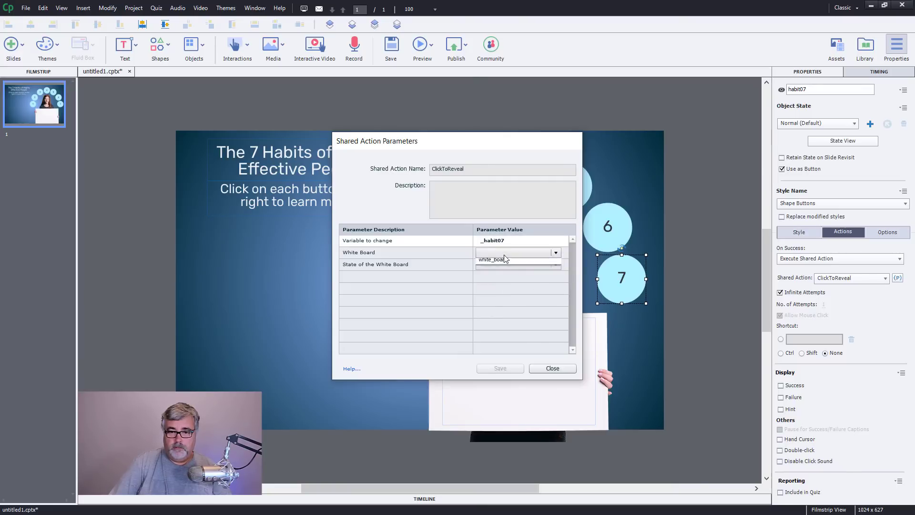
pyautogui.click(555, 264)
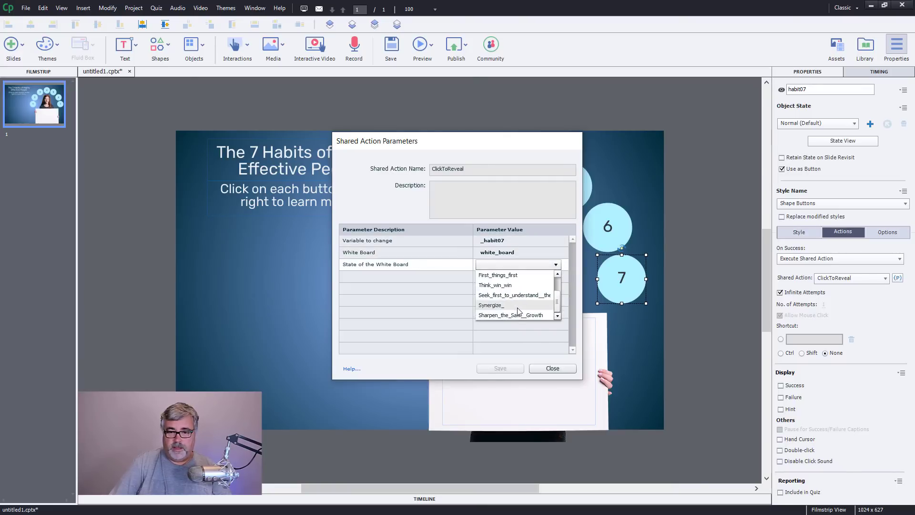
pyautogui.click(511, 314)
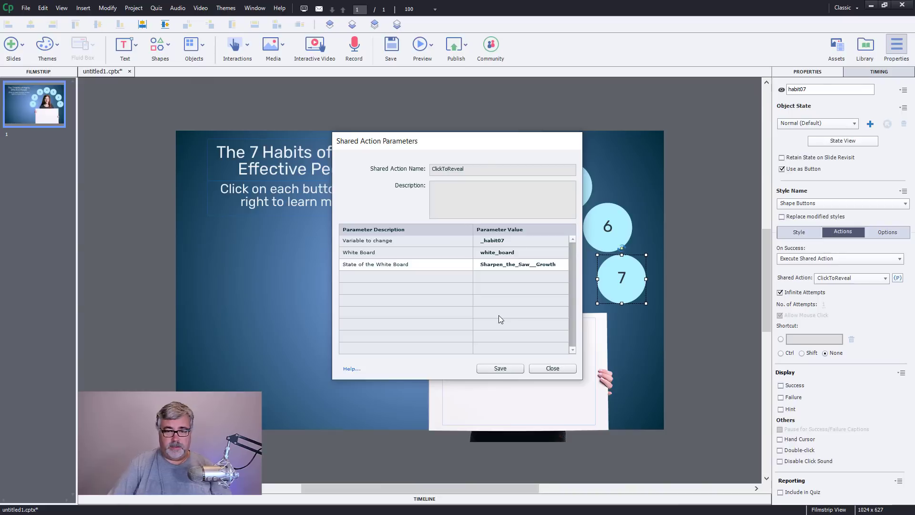
pyautogui.click(552, 368)
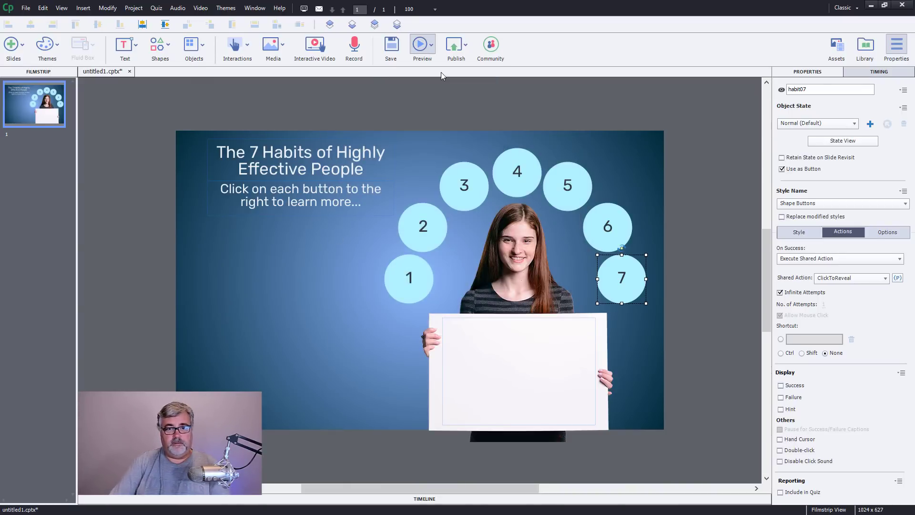
# Step: Launch the HTML5 preview in Chrome and start the course
pyautogui.click(420, 43)
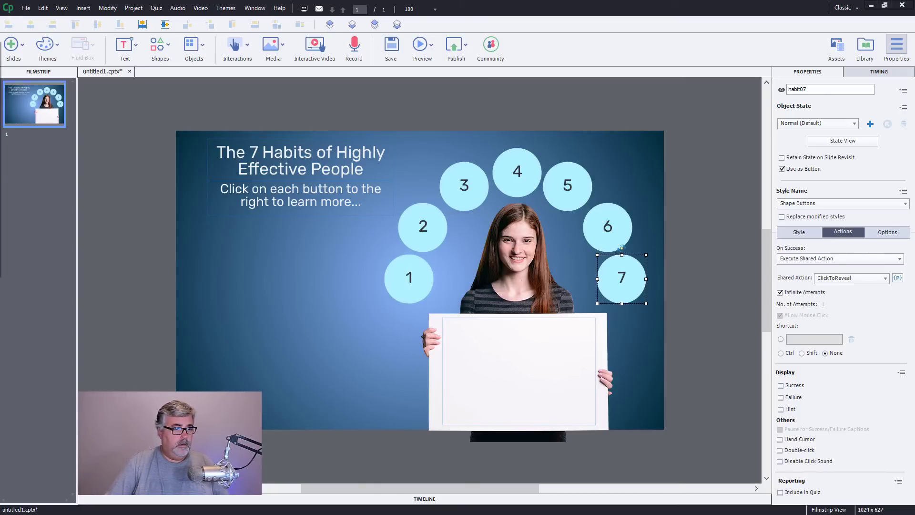
pyautogui.click(420, 44)
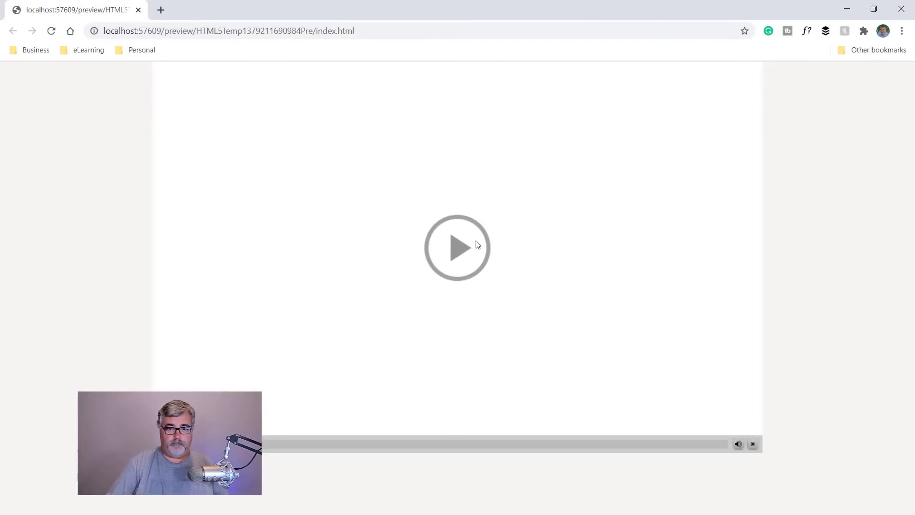
pyautogui.click(456, 247)
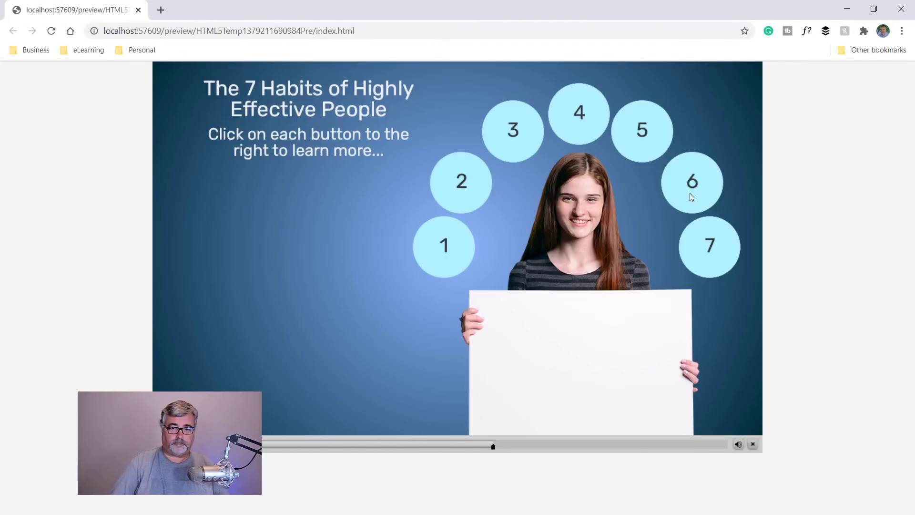
# Step: Test that buttons 2, Think win-win and 5 reveal their whiteboard messages
pyautogui.click(462, 181)
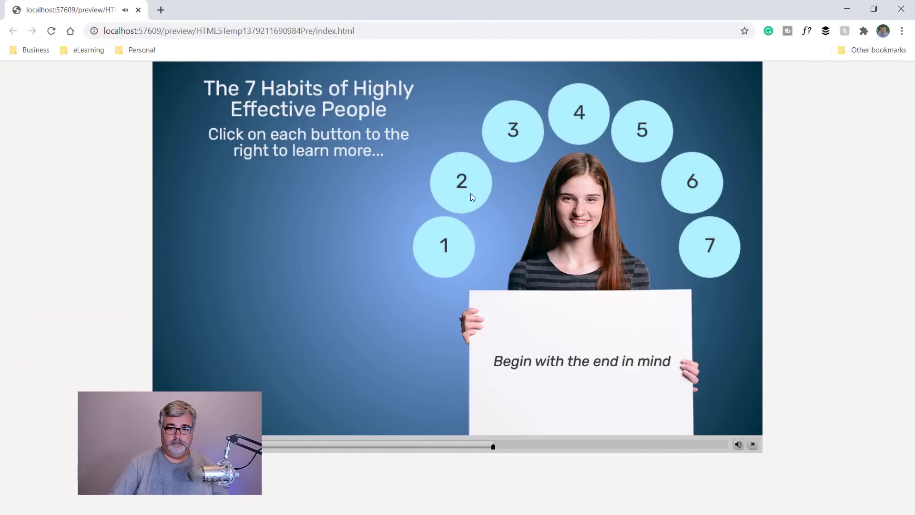
pyautogui.click(643, 133)
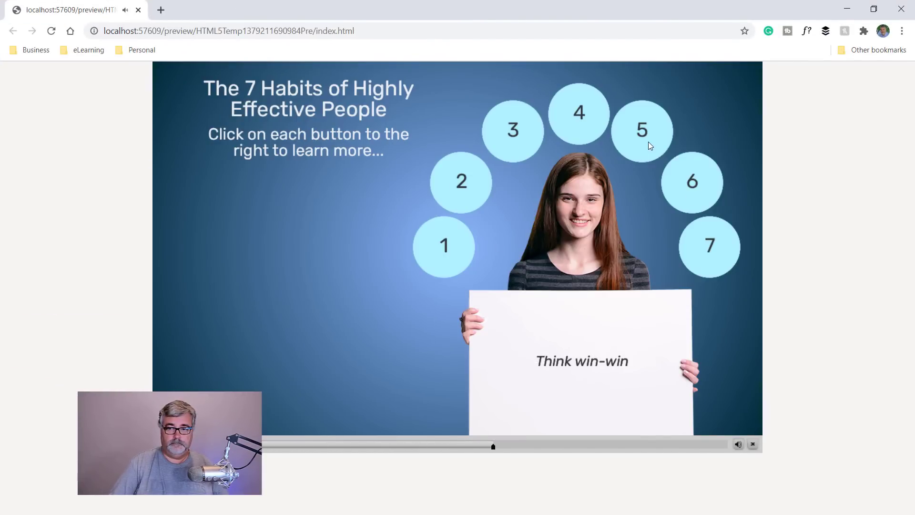
pyautogui.click(710, 247)
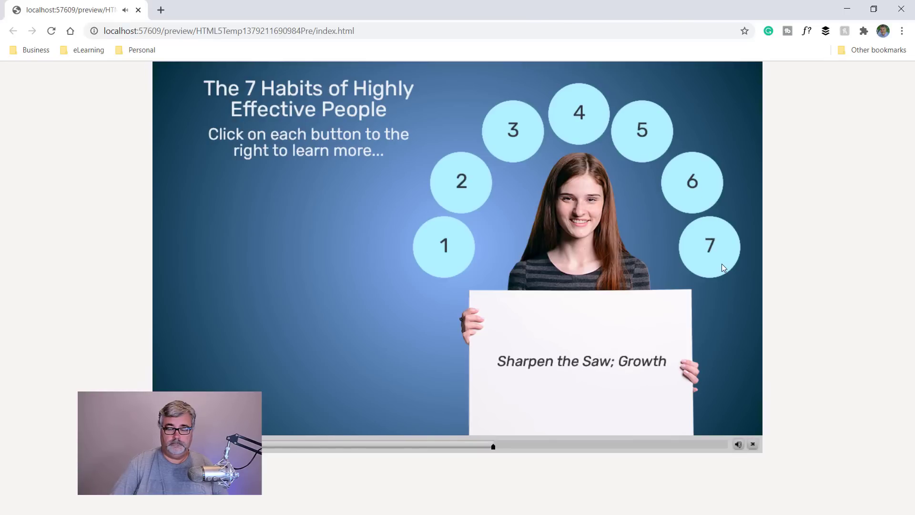
pyautogui.moveTo(434, 256)
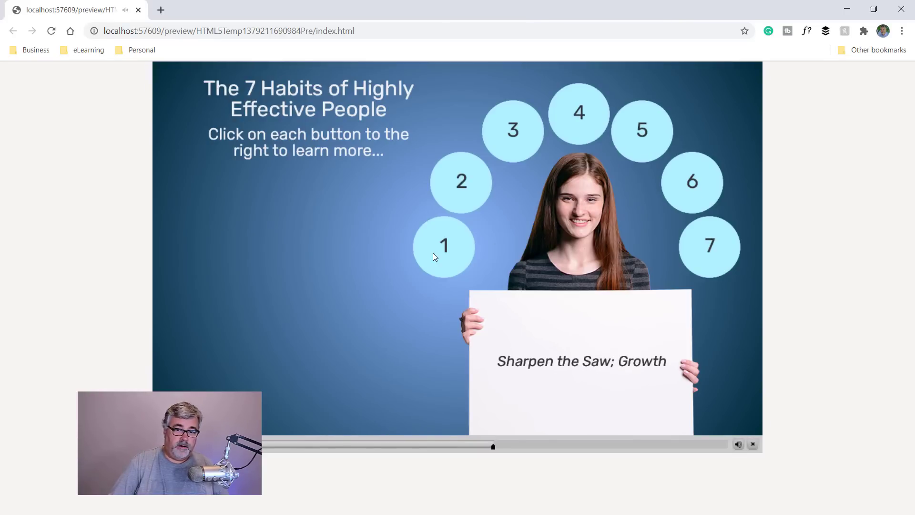
pyautogui.moveTo(695, 147)
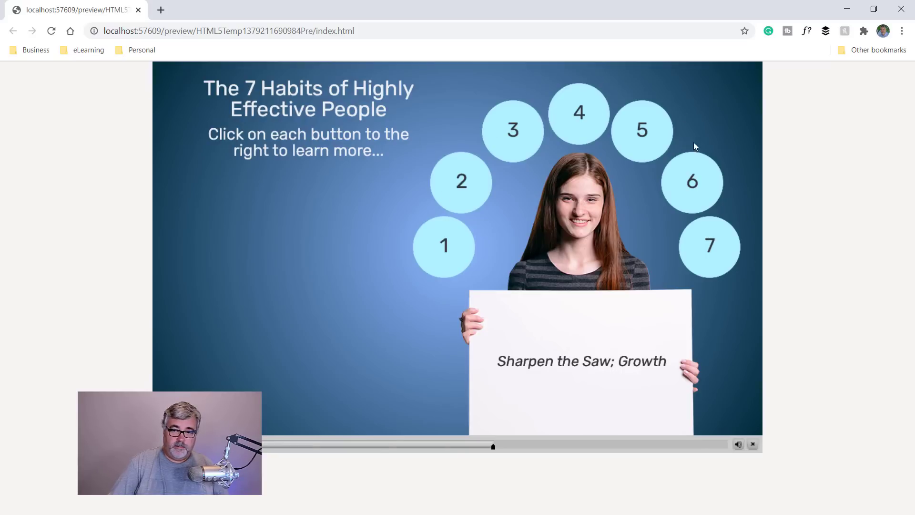
pyautogui.moveTo(746, 269)
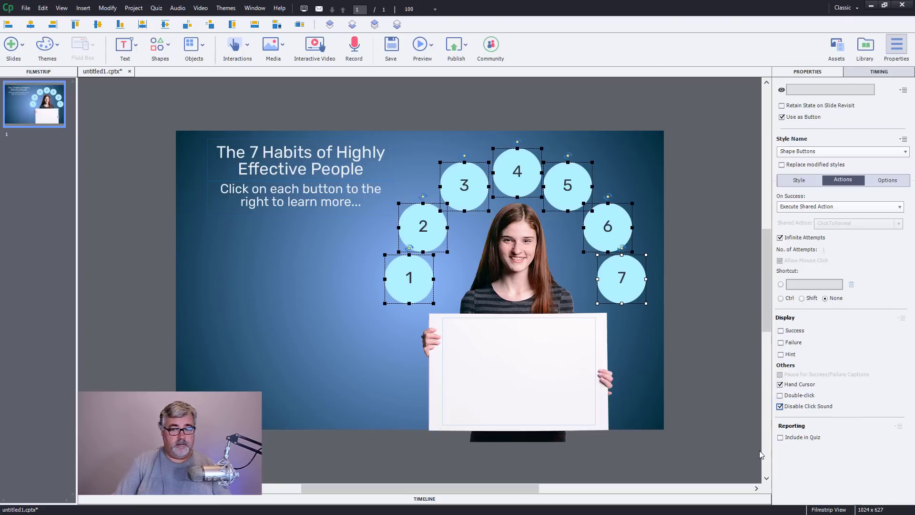
# Step: Select white_board, enter State View, and open the Be_proactive state
pyautogui.click(548, 354)
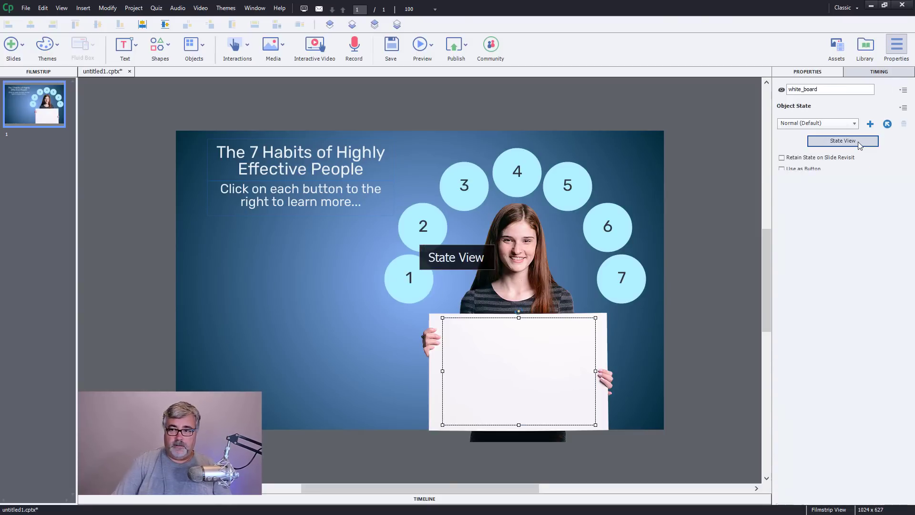
pyautogui.click(842, 141)
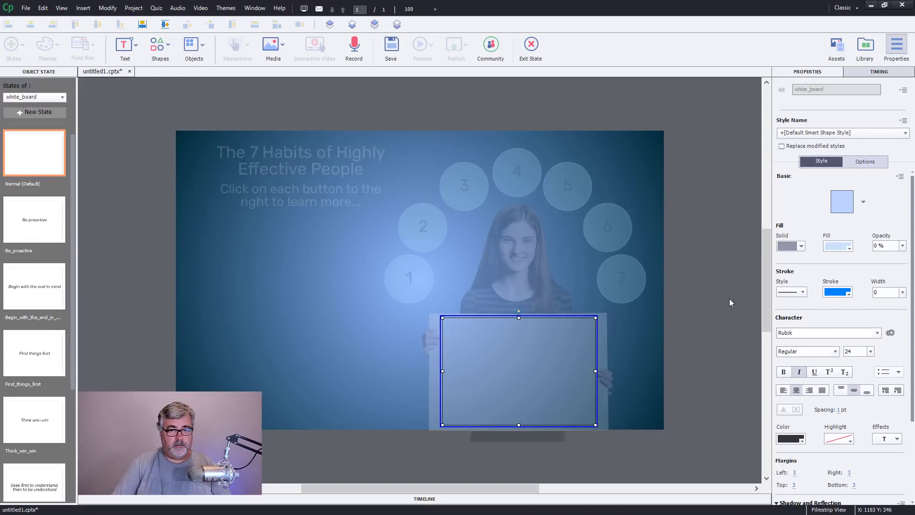
pyautogui.moveTo(620, 371)
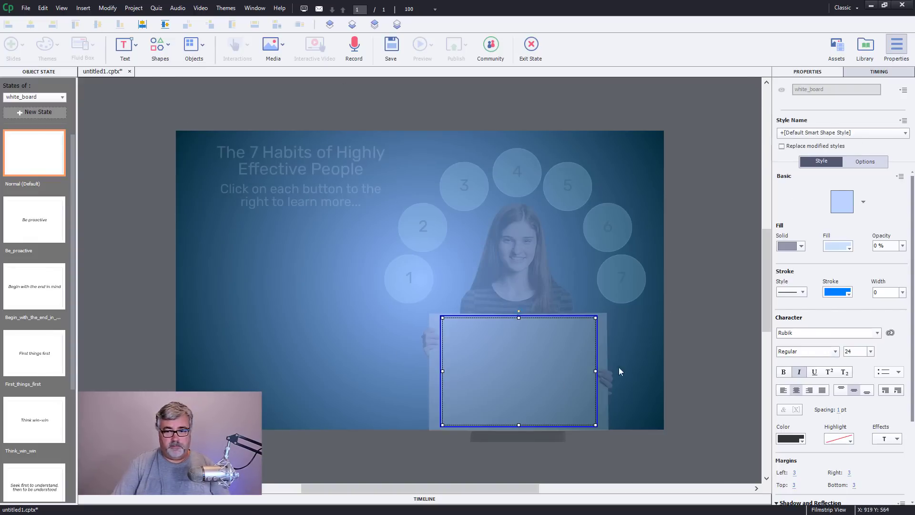
pyautogui.moveTo(647, 150)
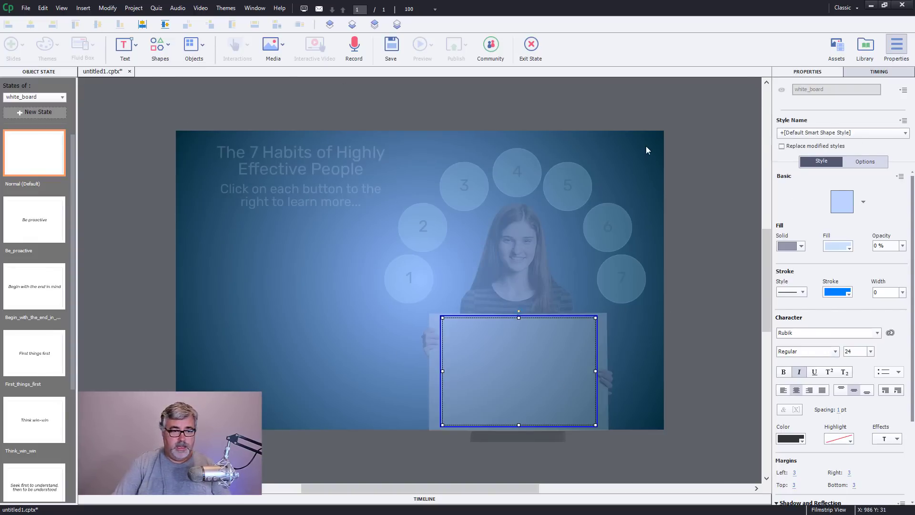
pyautogui.moveTo(55, 227)
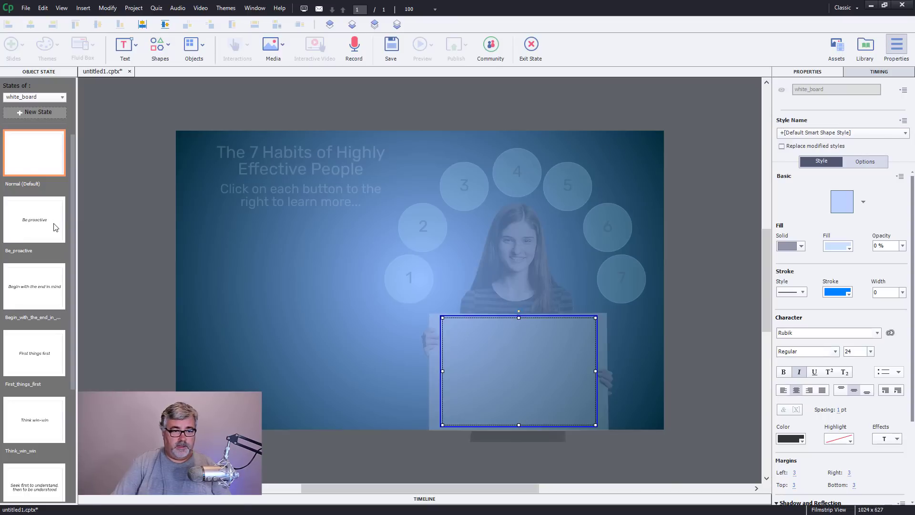
pyautogui.click(34, 220)
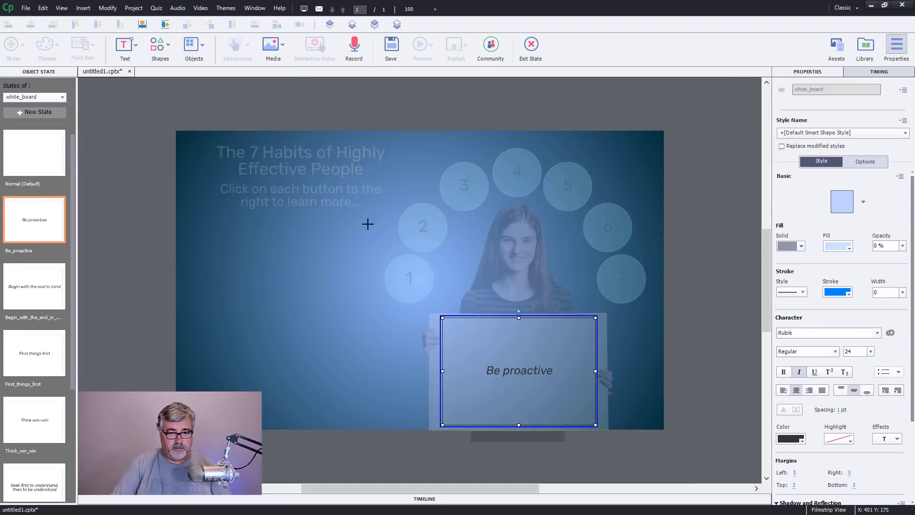
pyautogui.moveTo(423, 276)
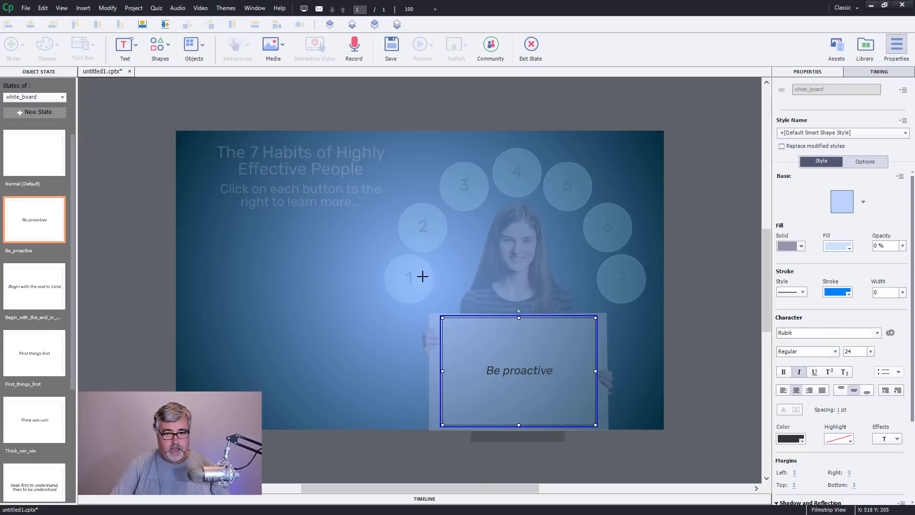
pyautogui.moveTo(548, 306)
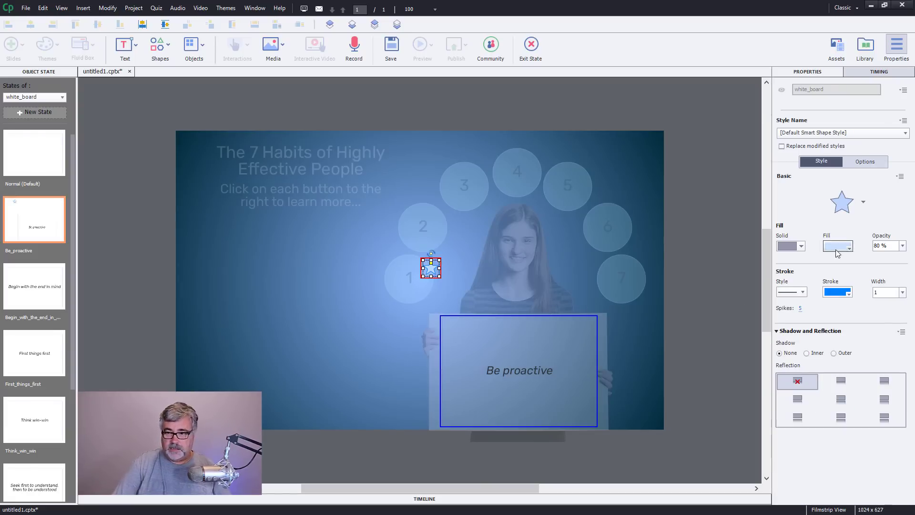
# Step: Make the star beside button 1 pink, then view the Begin with the end in mind state
pyautogui.click(835, 245)
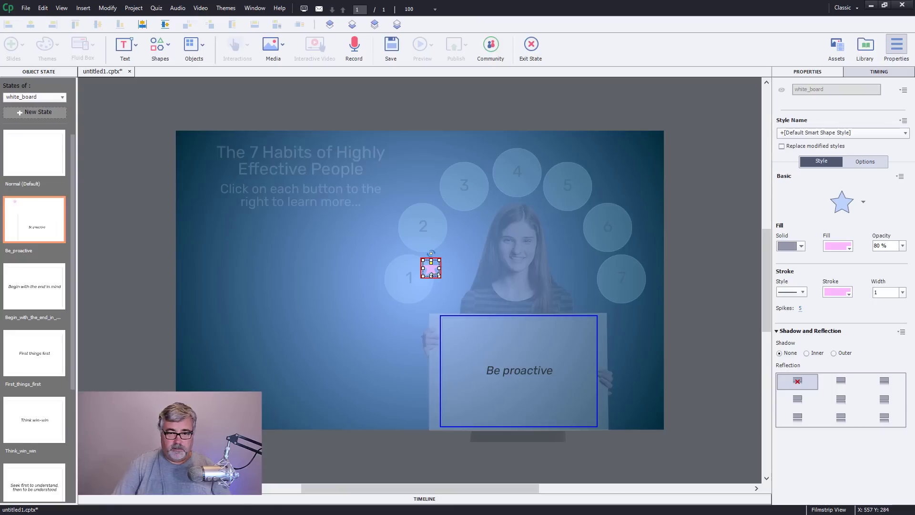
pyautogui.moveTo(321, 312)
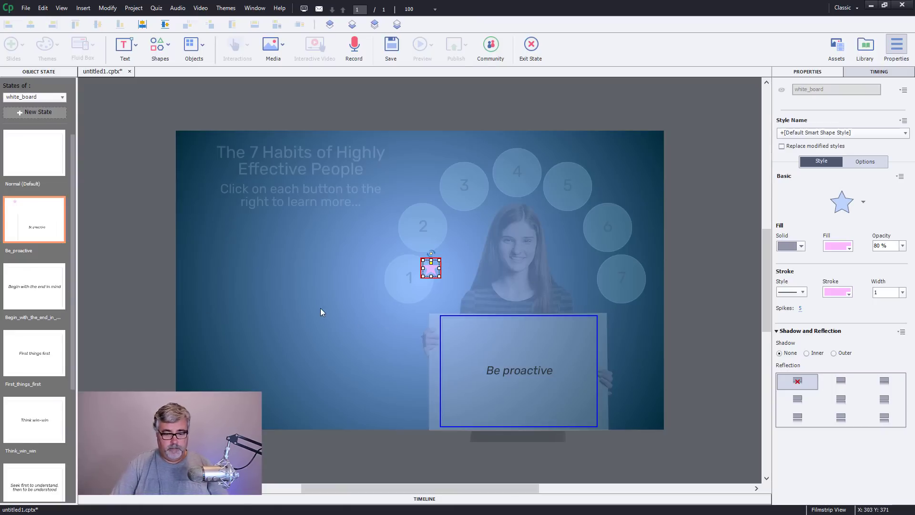
pyautogui.moveTo(41, 295)
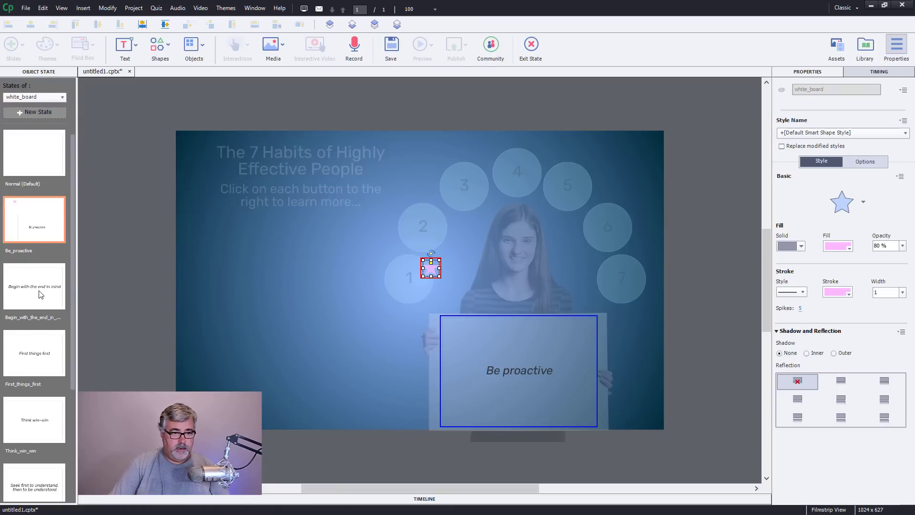
pyautogui.click(34, 287)
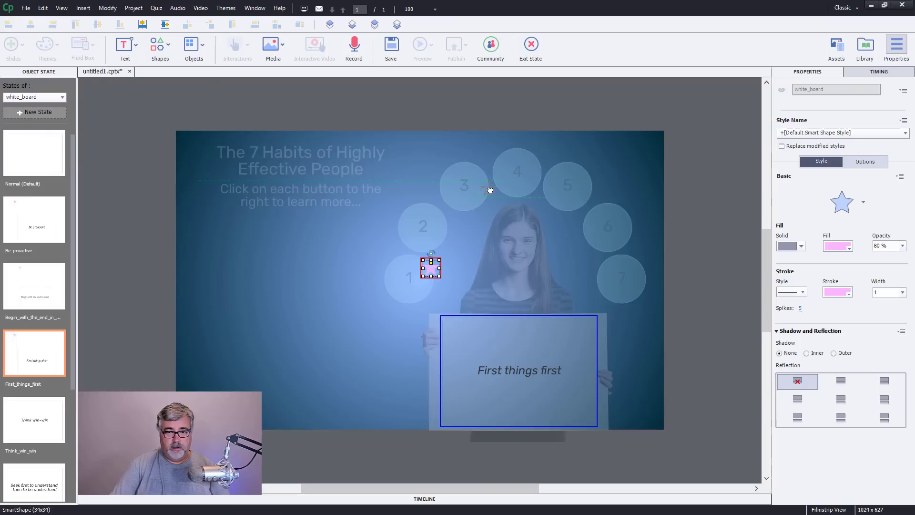
# Step: Place the star beside buttons 4, 5 and 7 in their matching states, then exit
pyautogui.click(34, 419)
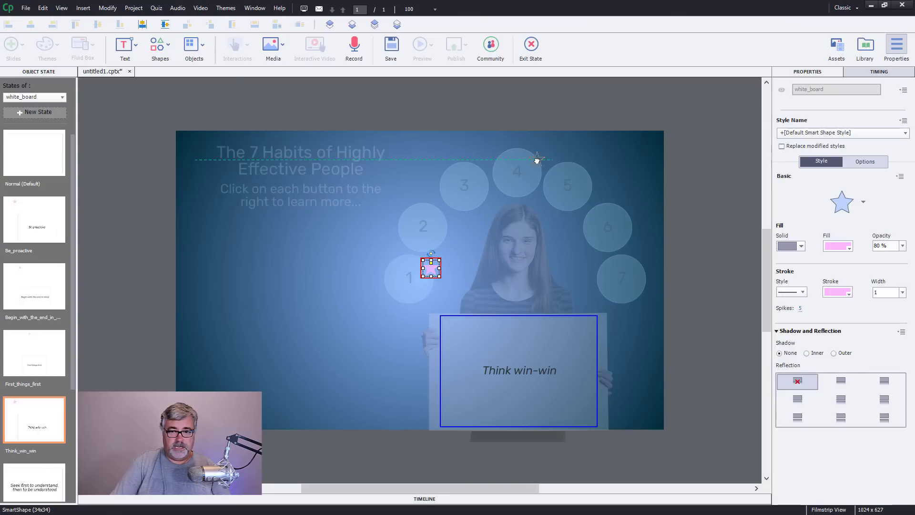
pyautogui.moveTo(431, 268); pyautogui.dragTo(537, 155)
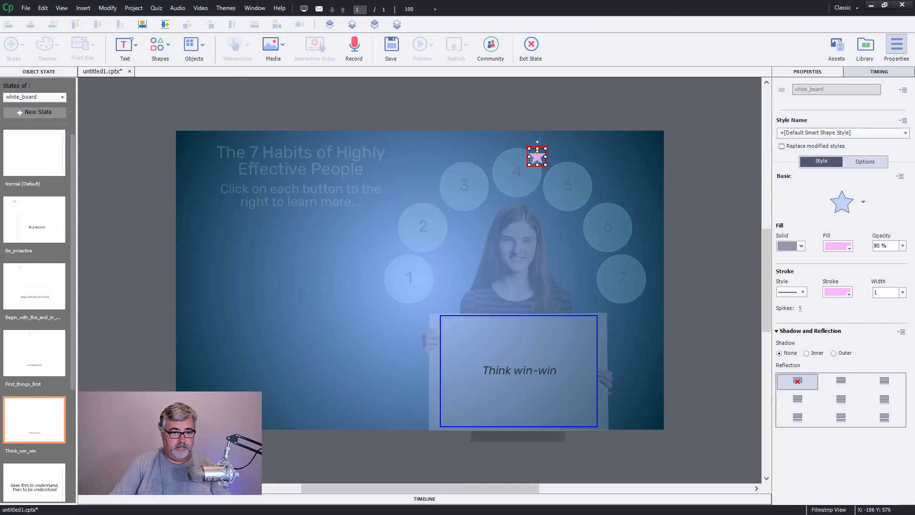
pyautogui.scroll(-3)
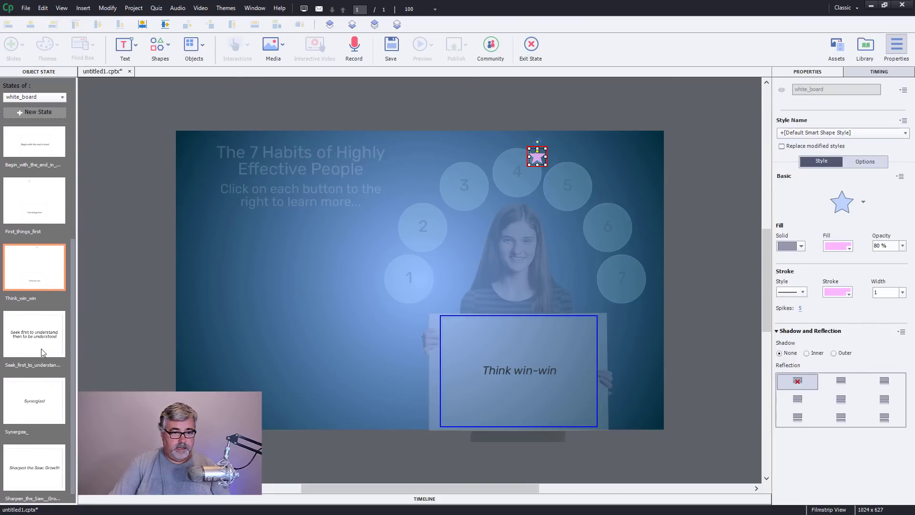
pyautogui.click(34, 333)
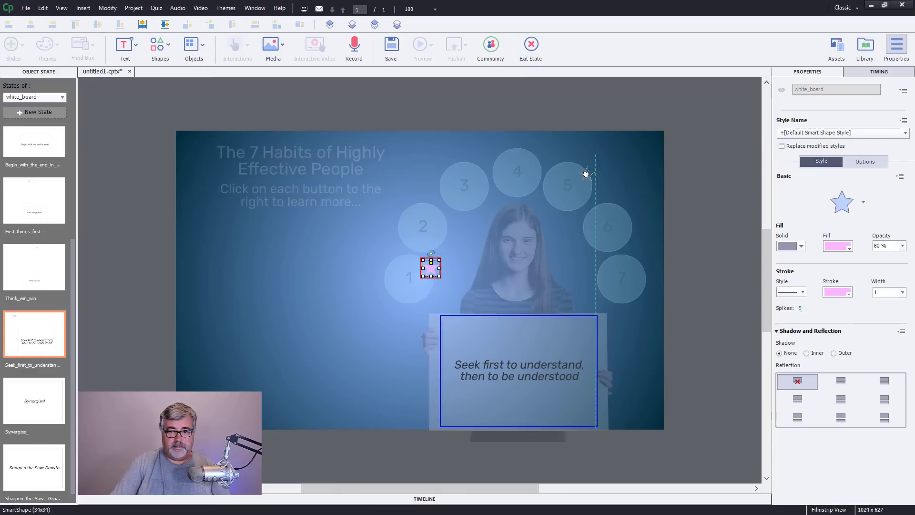
pyautogui.moveTo(430, 267); pyautogui.dragTo(589, 174)
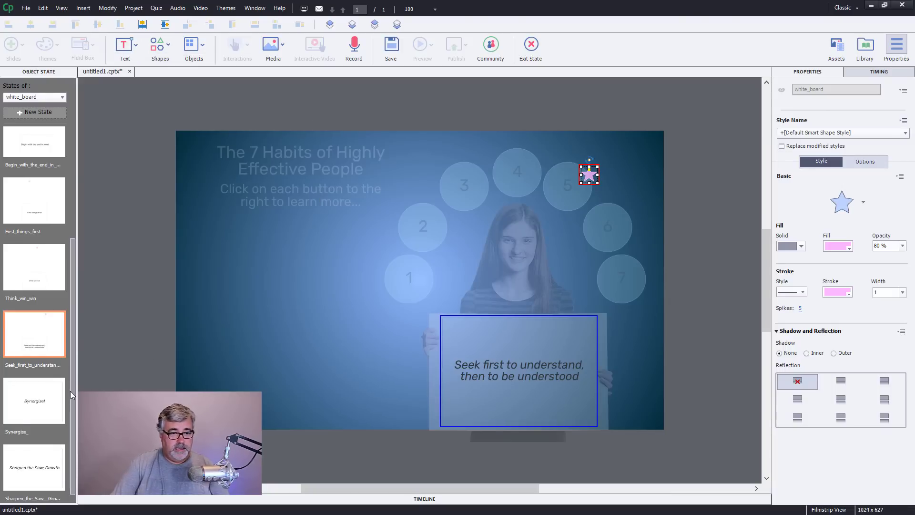
pyautogui.click(34, 400)
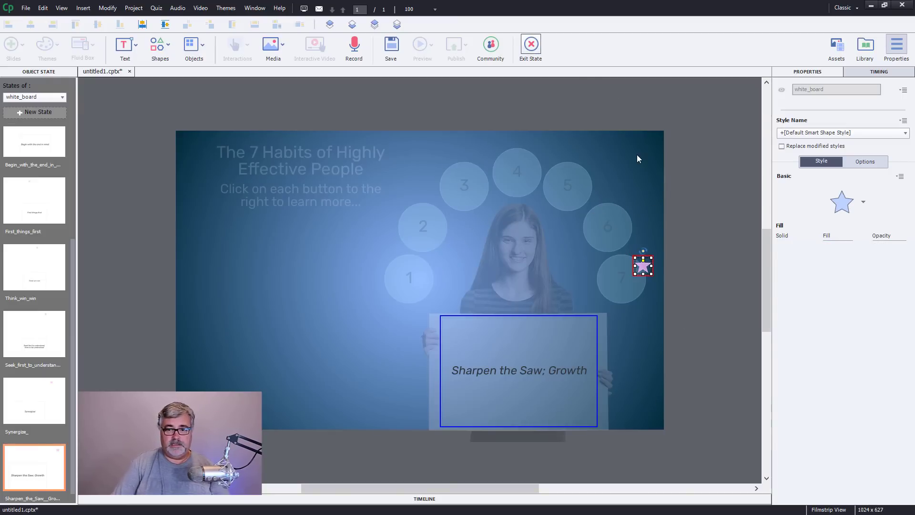
pyautogui.click(530, 44)
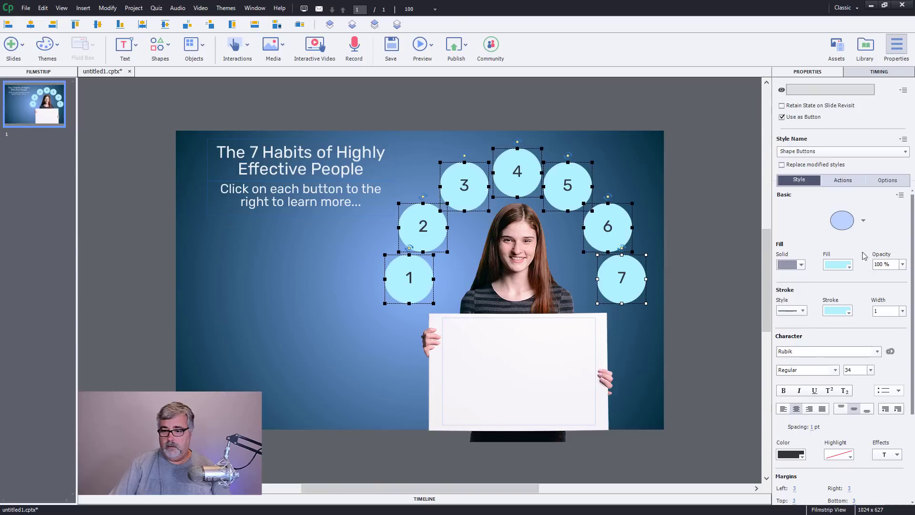
# Step: Confirm the buttons use Execute Shared Action, then preview the project in the browser
pyautogui.click(843, 180)
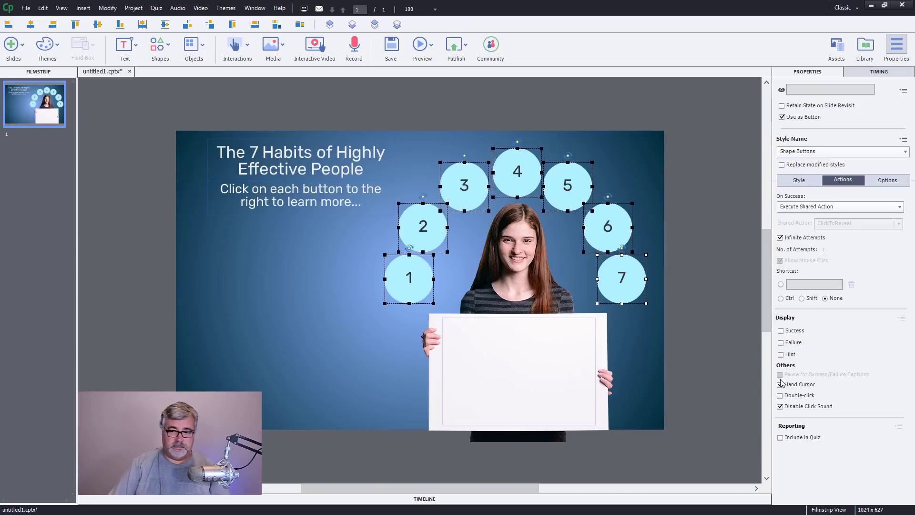
pyautogui.click(779, 384)
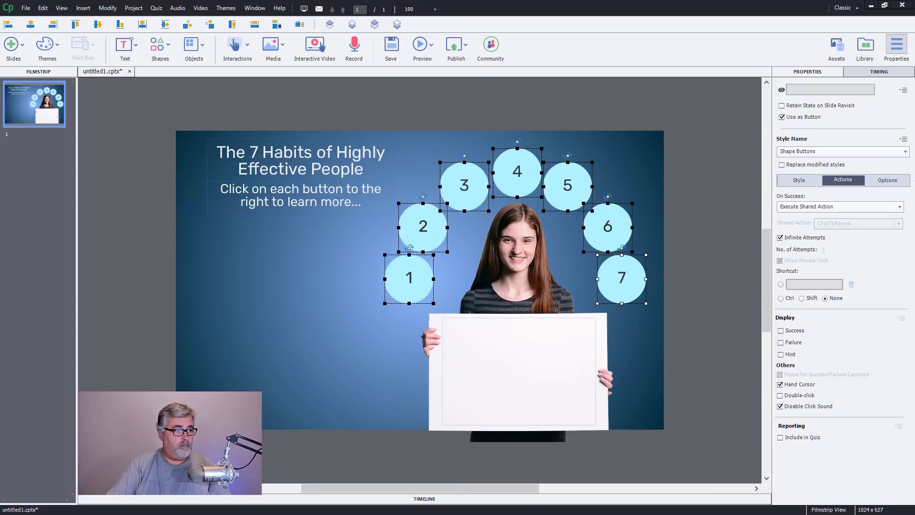
pyautogui.click(419, 43)
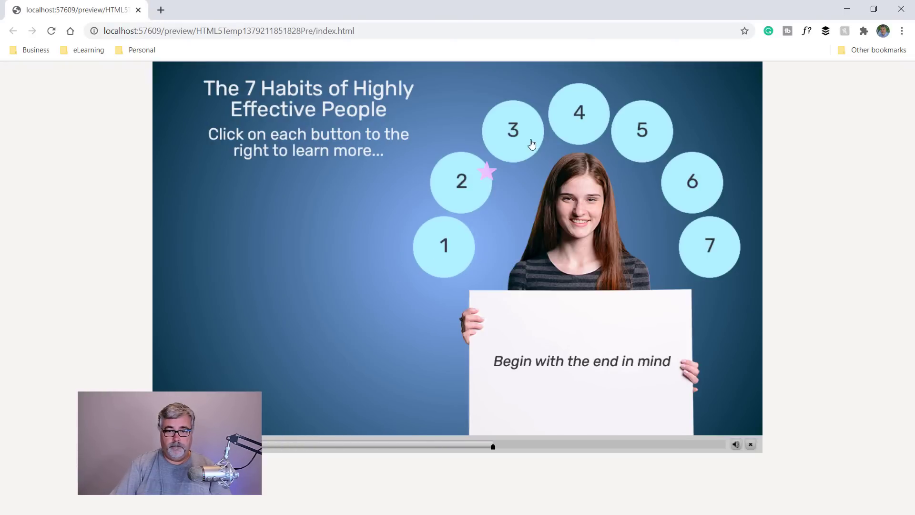
# Step: Verify Think win-win and the next habit each reveal their message and pink star
pyautogui.click(579, 113)
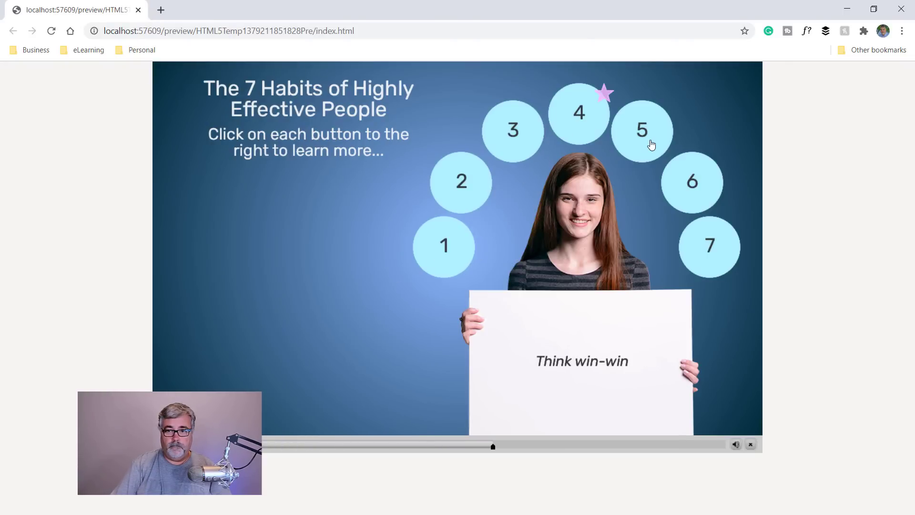
pyautogui.click(710, 246)
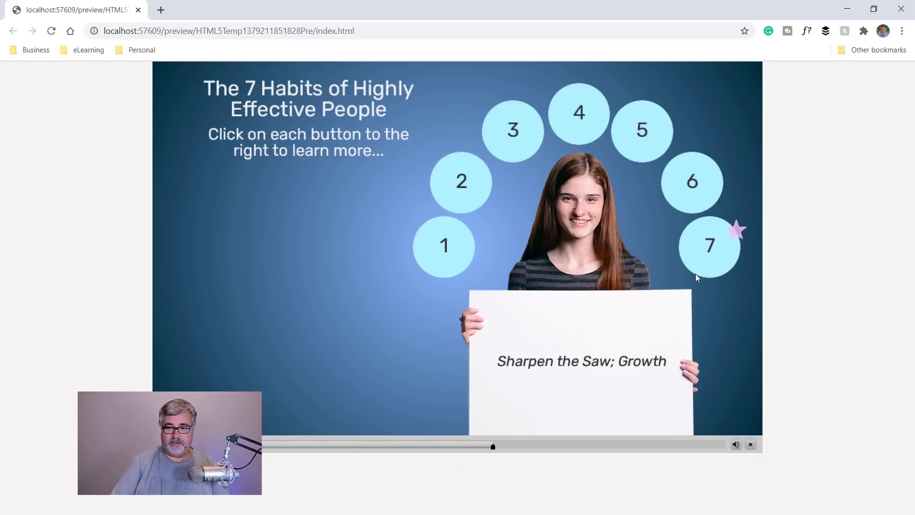
pyautogui.moveTo(834, 283)
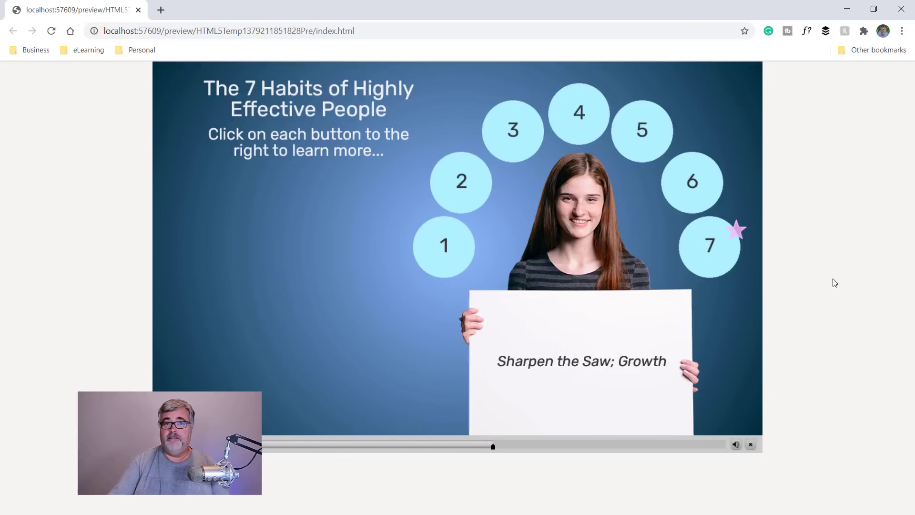
pyautogui.moveTo(779, 414)
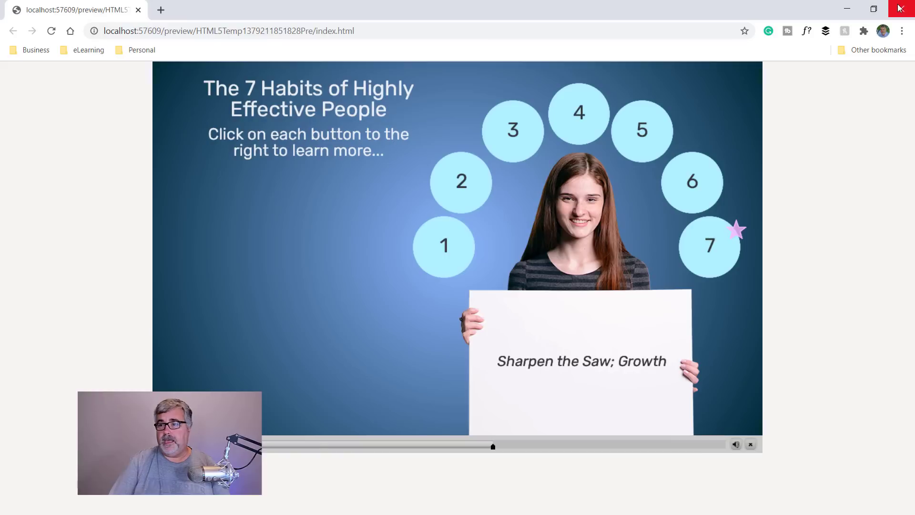
pyautogui.moveTo(902, 7)
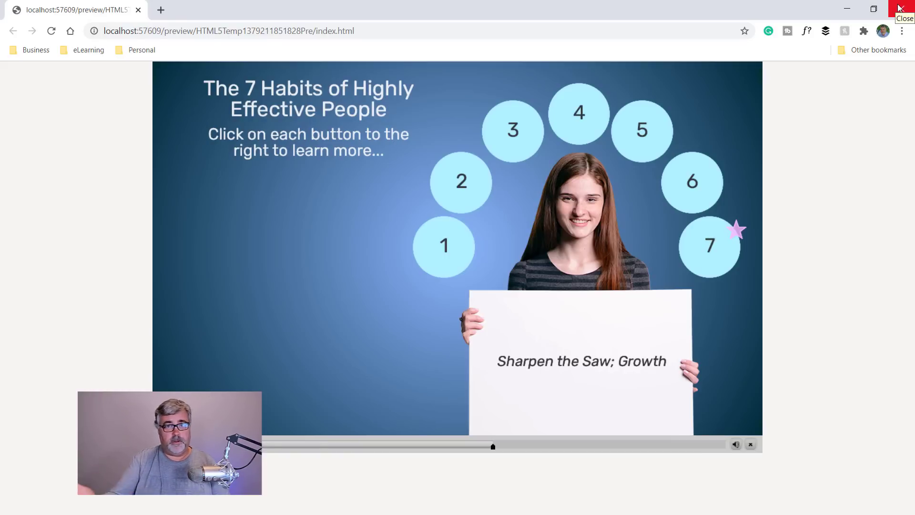